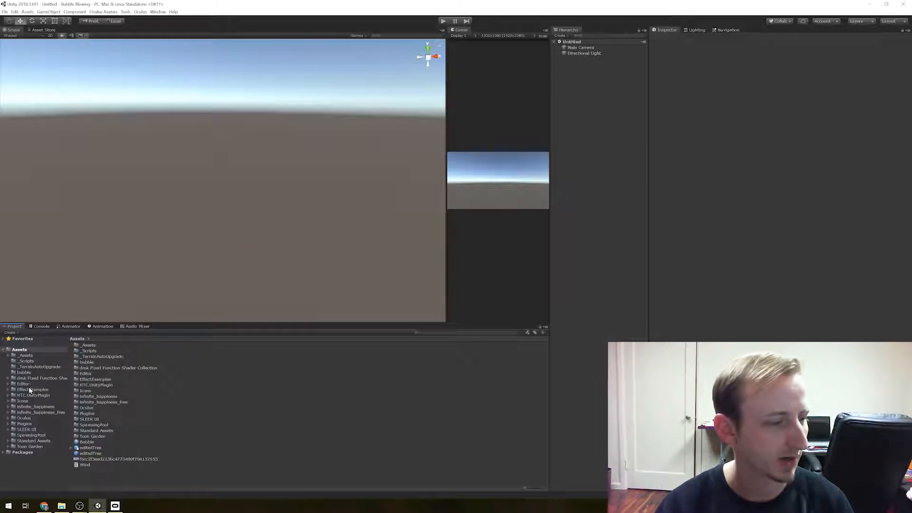
# Browse the HTC.UnityPlugin and _Scripts folders, then create a new folder in top-level Assets
pyautogui.click(34, 394)
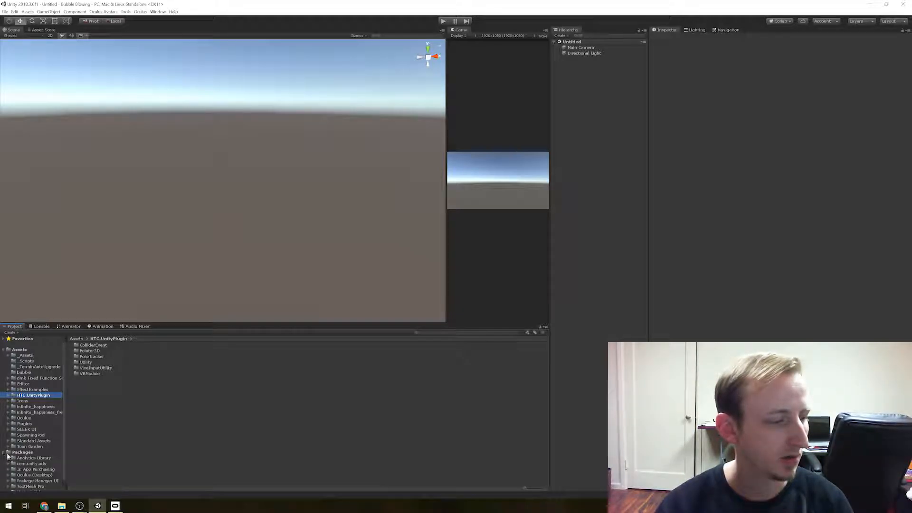
pyautogui.click(4, 452)
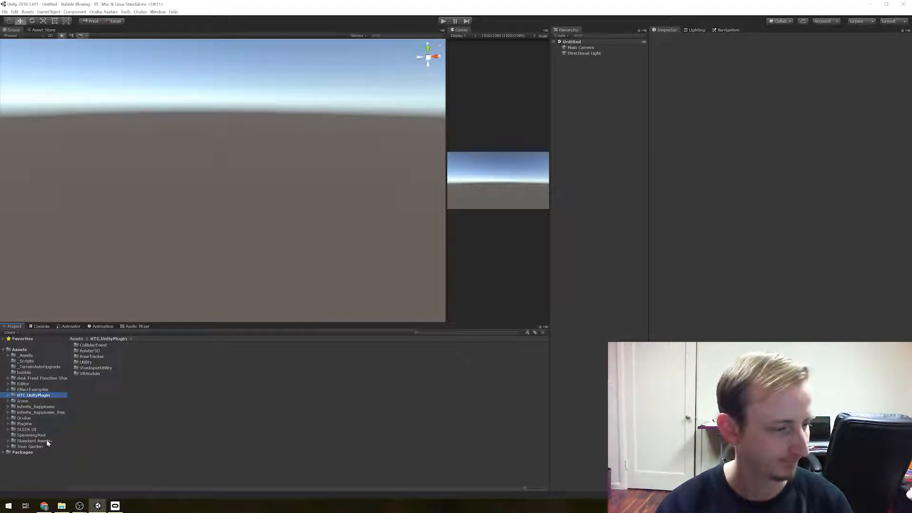
pyautogui.moveTo(26, 361)
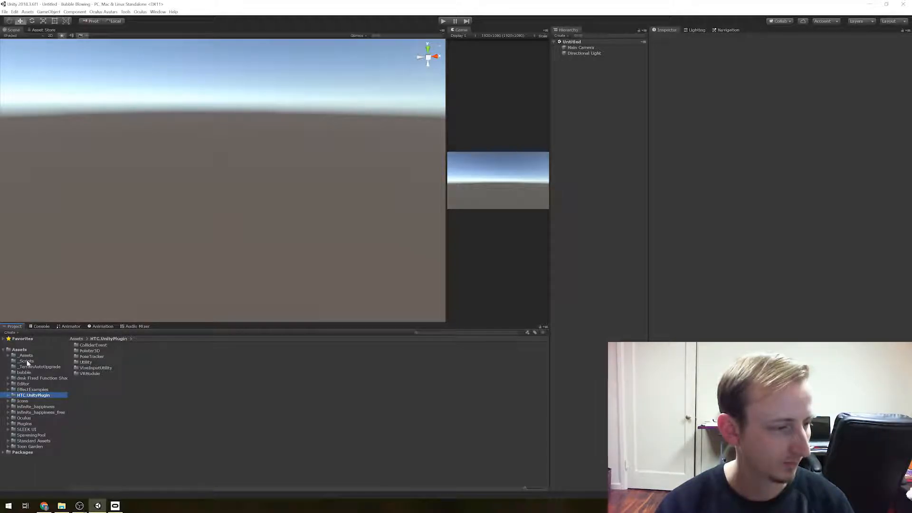
pyautogui.click(24, 360)
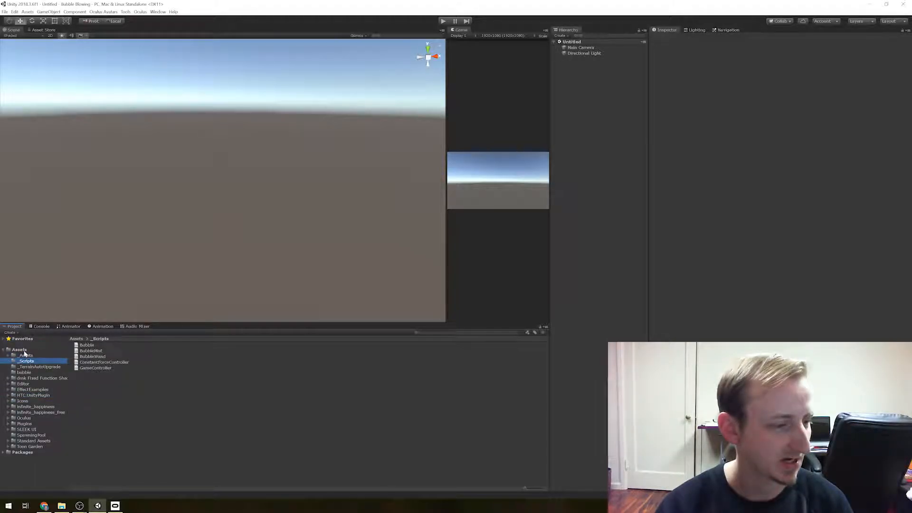
pyautogui.click(19, 349)
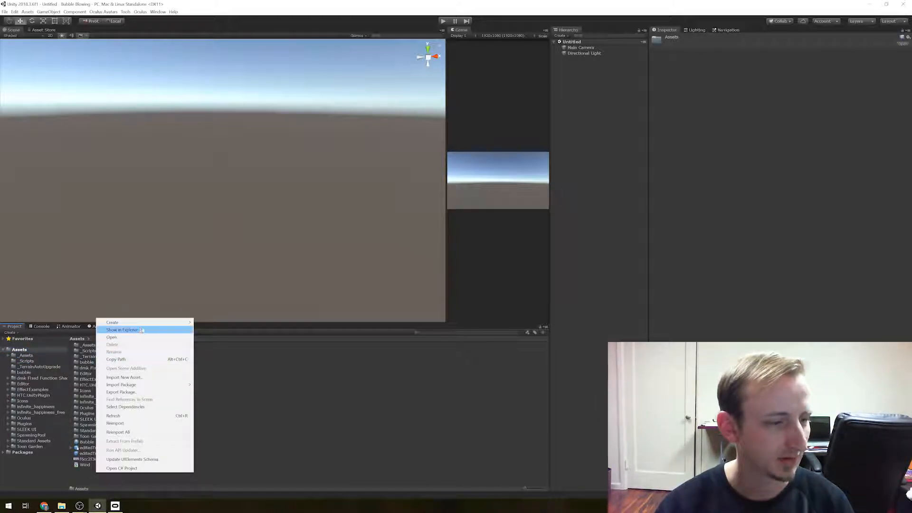
pyautogui.click(112, 322)
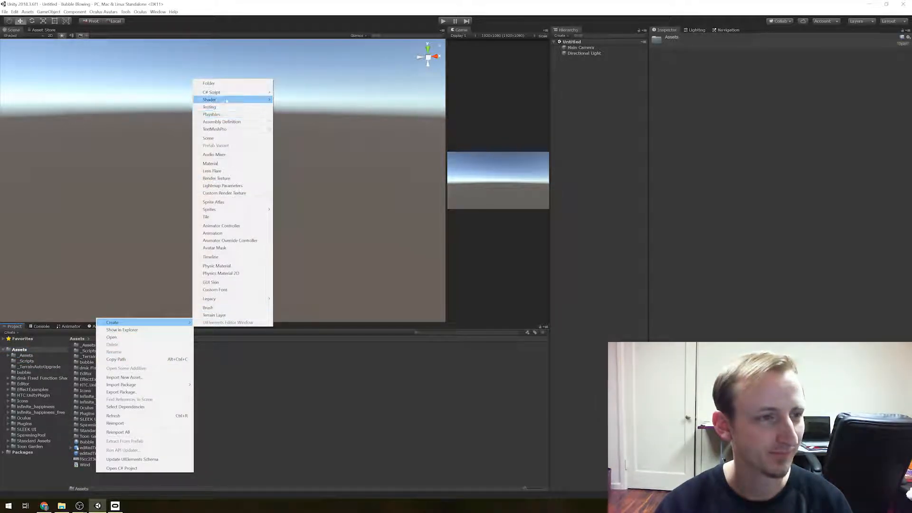
pyautogui.click(208, 83)
pyautogui.write('_Scene')
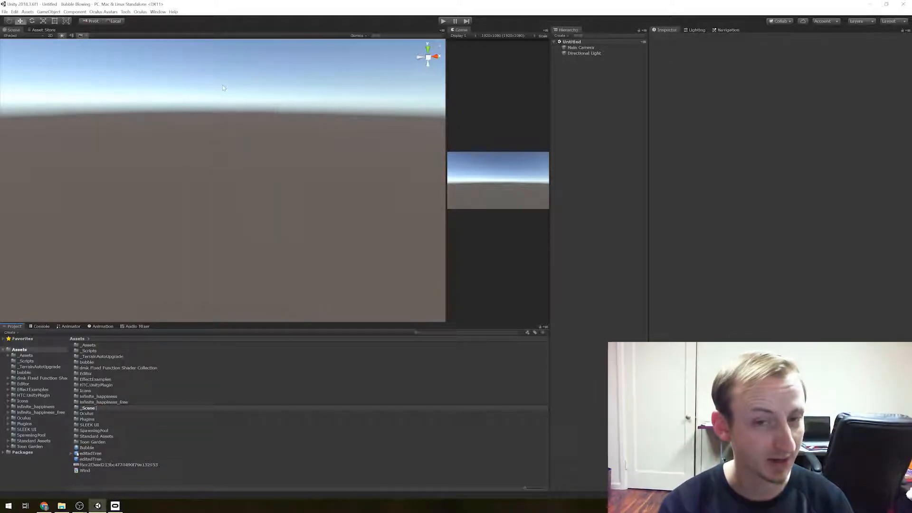
# Name the folder _Scenes, browse the asset folders, and select Toon Garden's Demo Scene
pyautogui.click(87, 351)
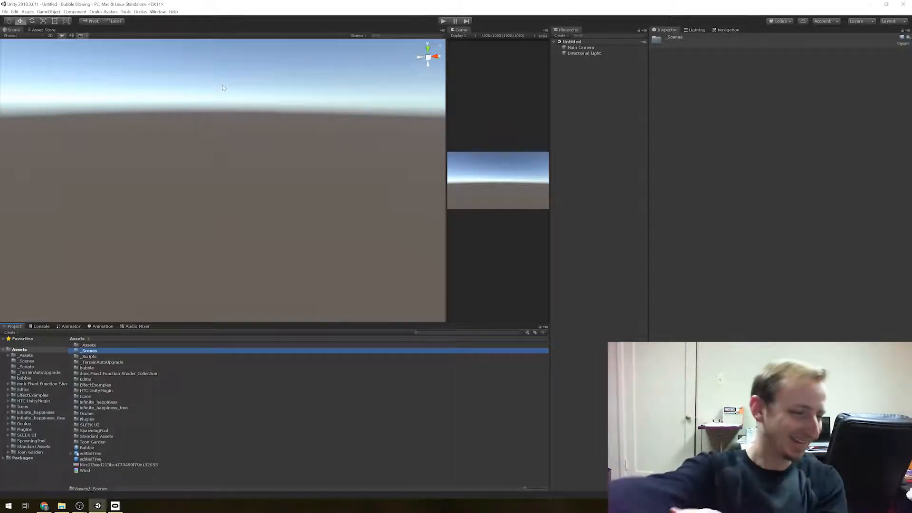
pyautogui.moveTo(189, 370)
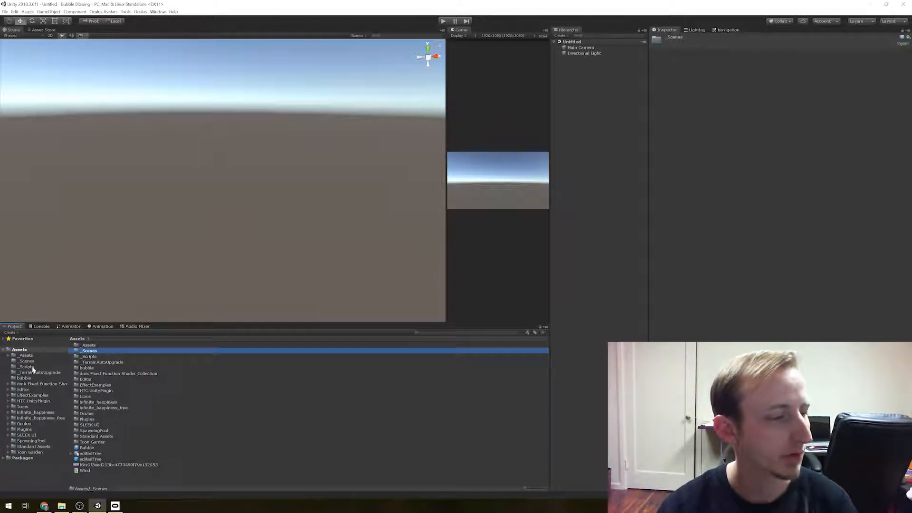
pyautogui.click(24, 377)
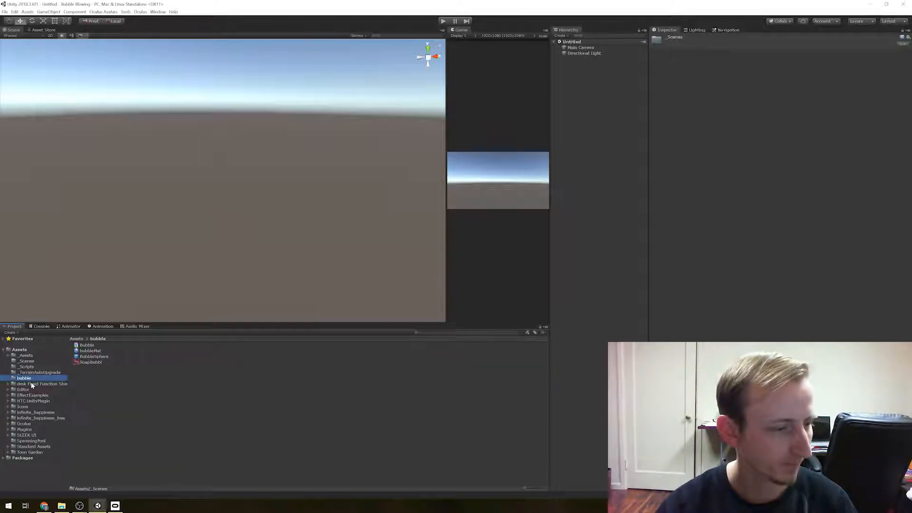
pyautogui.click(32, 395)
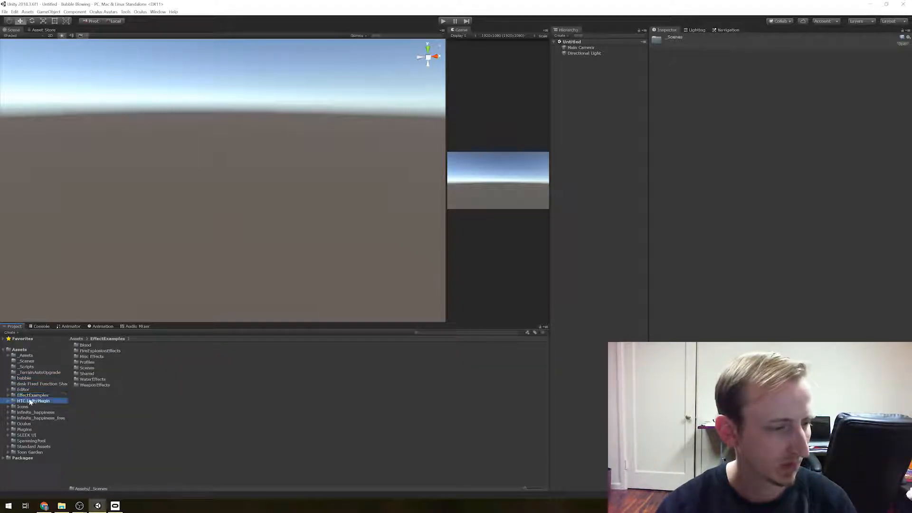
pyautogui.click(40, 418)
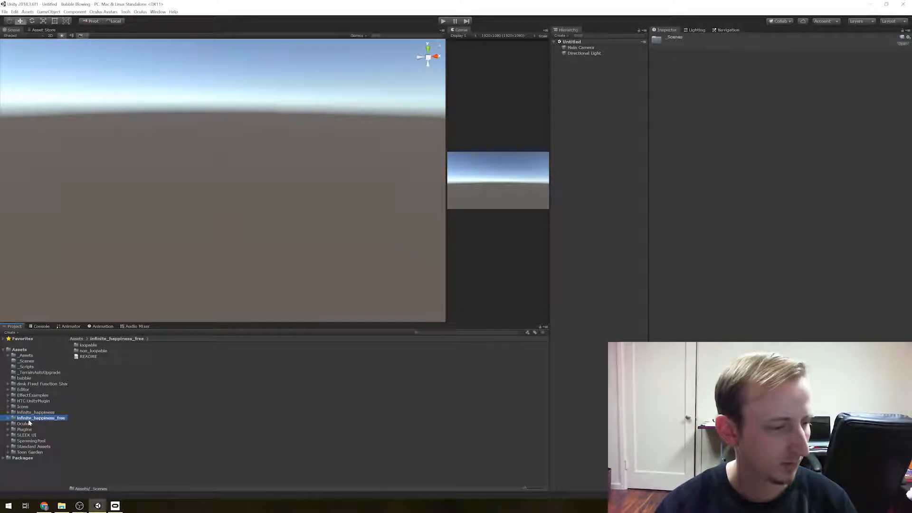
pyautogui.click(24, 429)
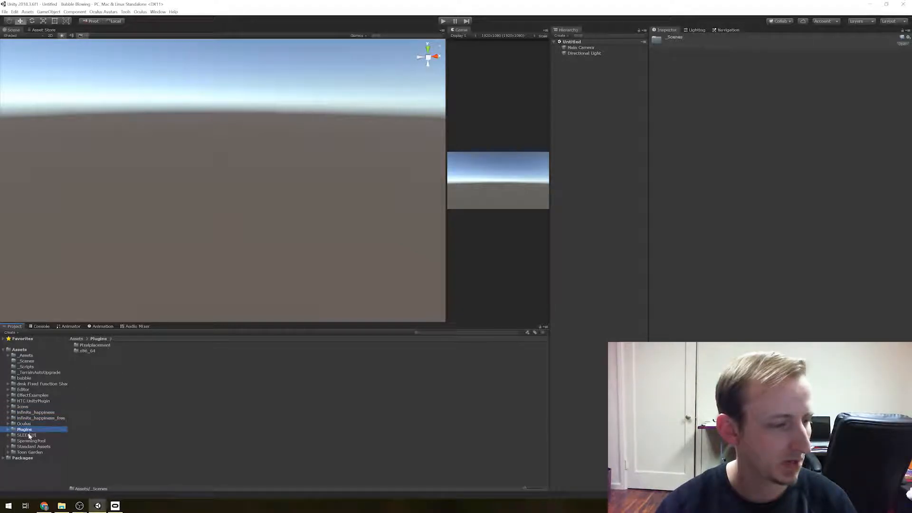
pyautogui.click(29, 452)
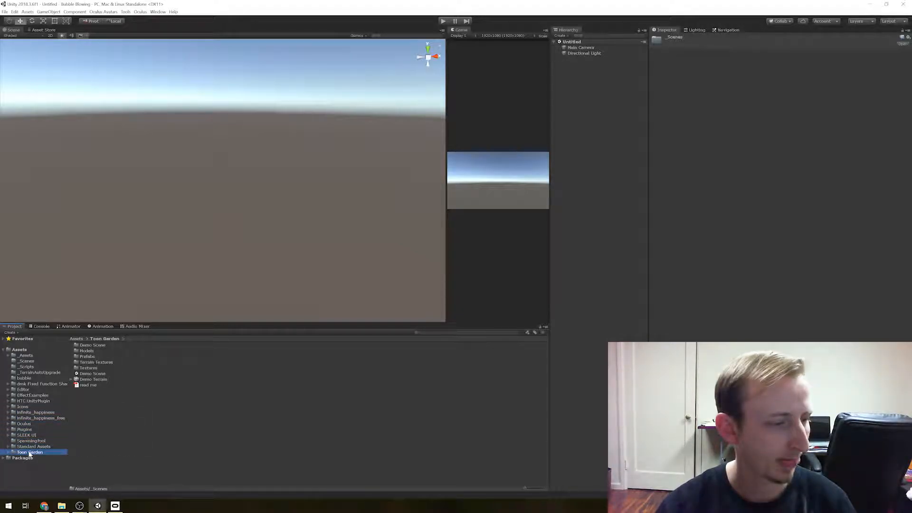
pyautogui.click(92, 372)
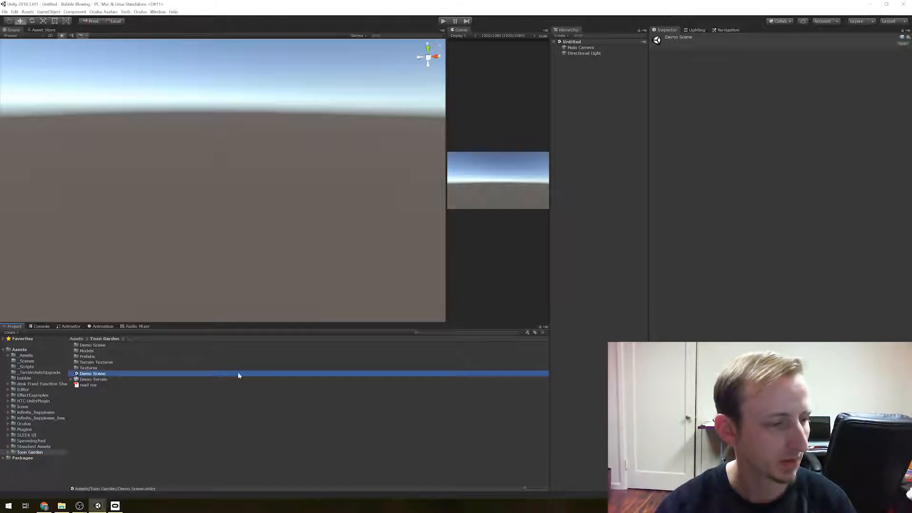
# Open the Demo Scene asset from the Toon Garden folder
pyautogui.doubleClick(91, 374)
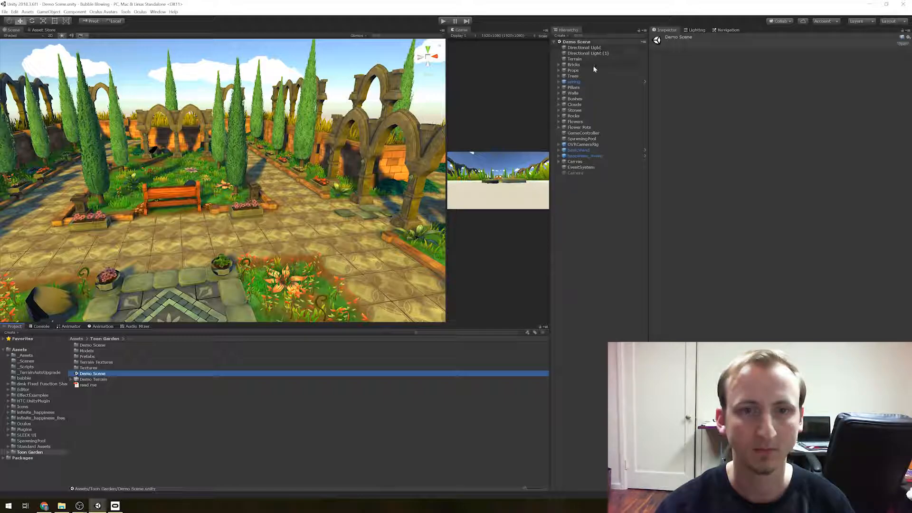
pyautogui.click(583, 144)
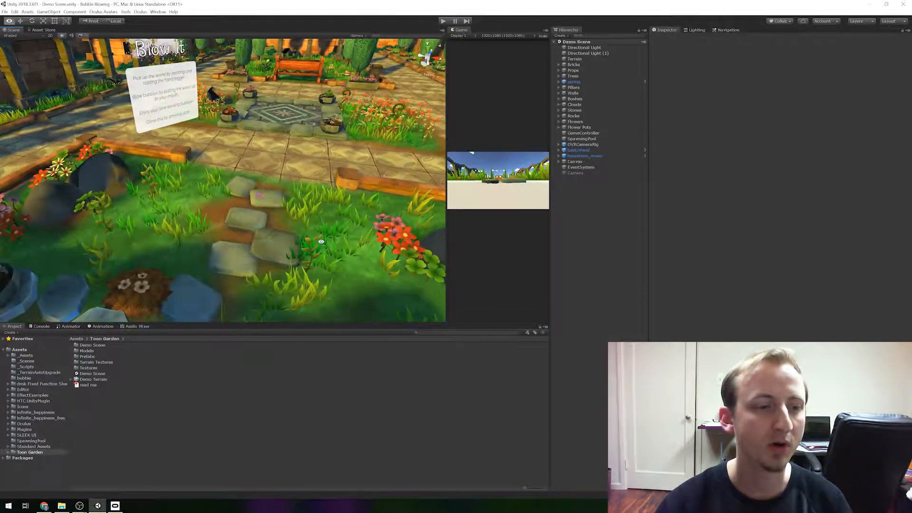
pyautogui.click(579, 150)
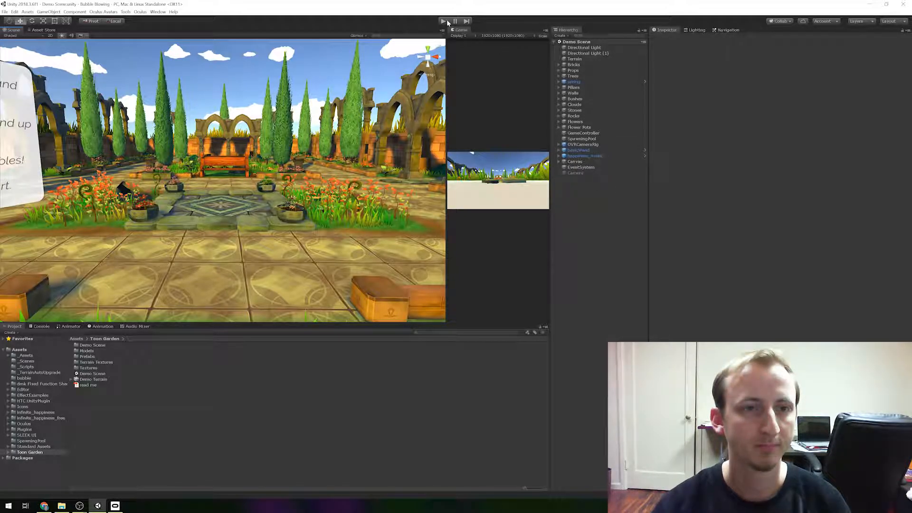
# Play the Toon Garden demo scene in a maximized Game view, then stop play mode
pyautogui.click(443, 21)
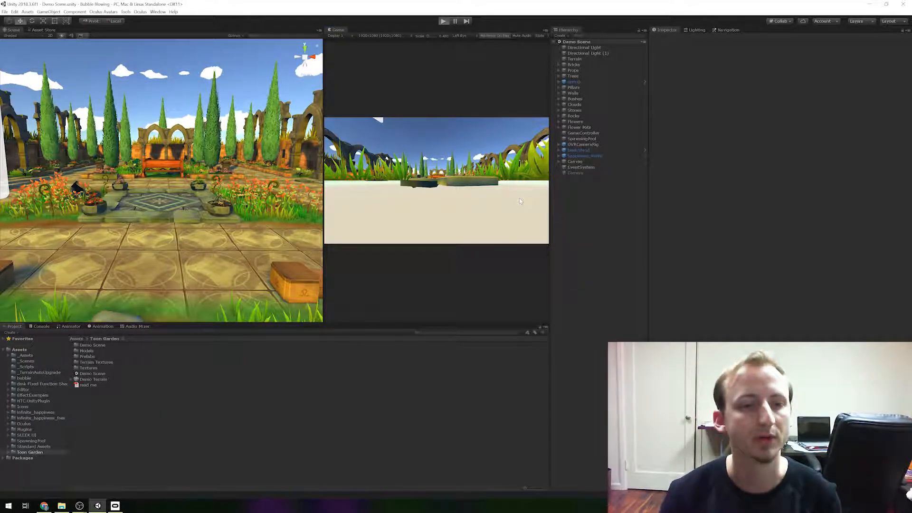
pyautogui.click(444, 21)
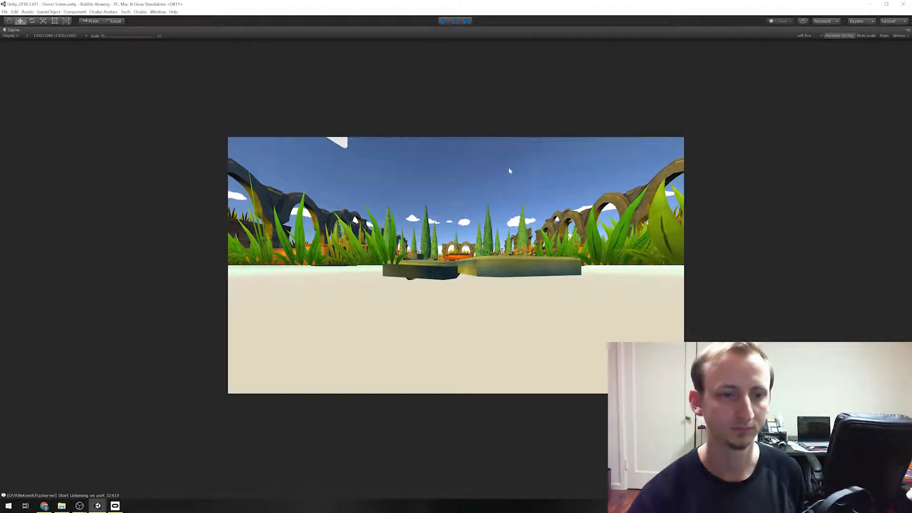
pyautogui.click(455, 21)
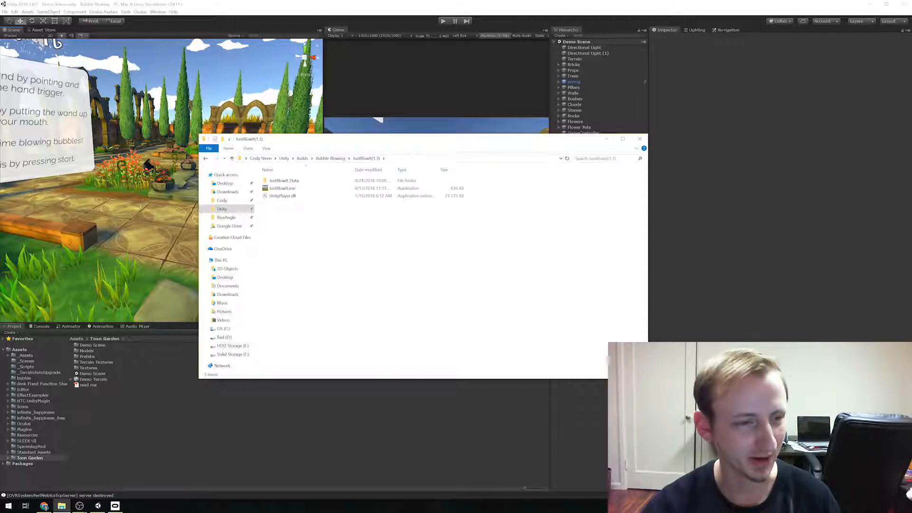
# Launch JustBlowIt.exe from the JustBlowIt(1.3) build folder
pyautogui.click(283, 189)
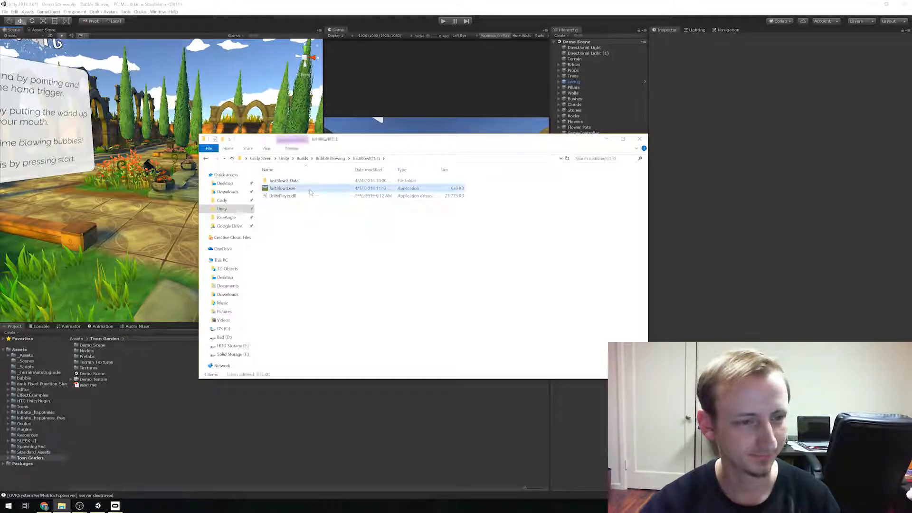
pyautogui.click(282, 188)
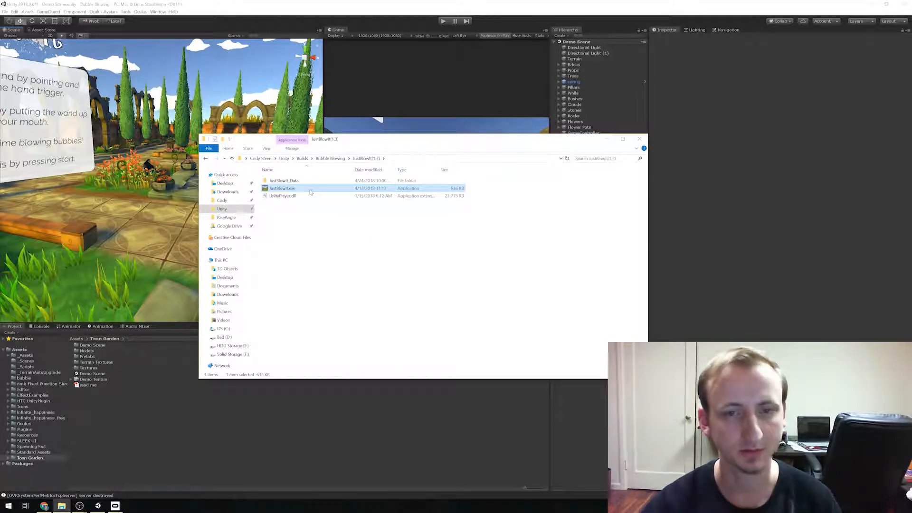
pyautogui.doubleClick(282, 188)
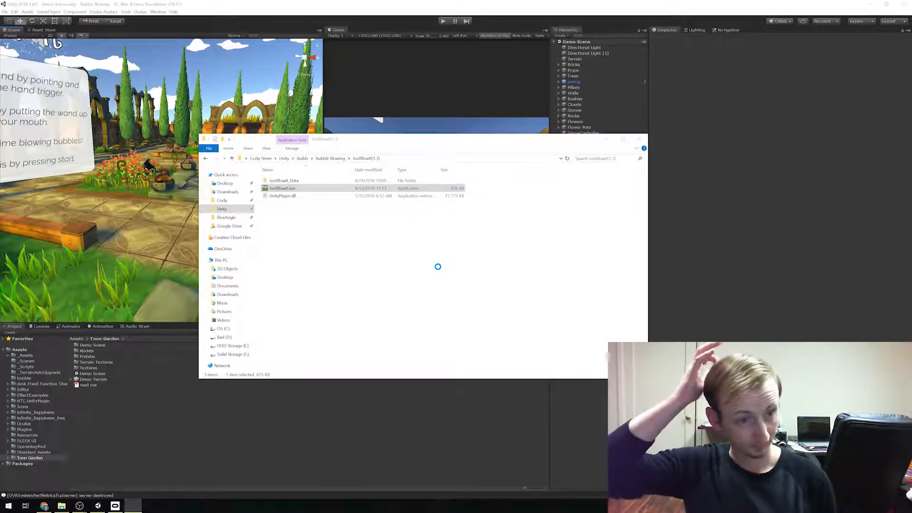
# Run the JustBlowIt build full screen and view the garden with its stone arches
pyautogui.doubleClick(282, 188)
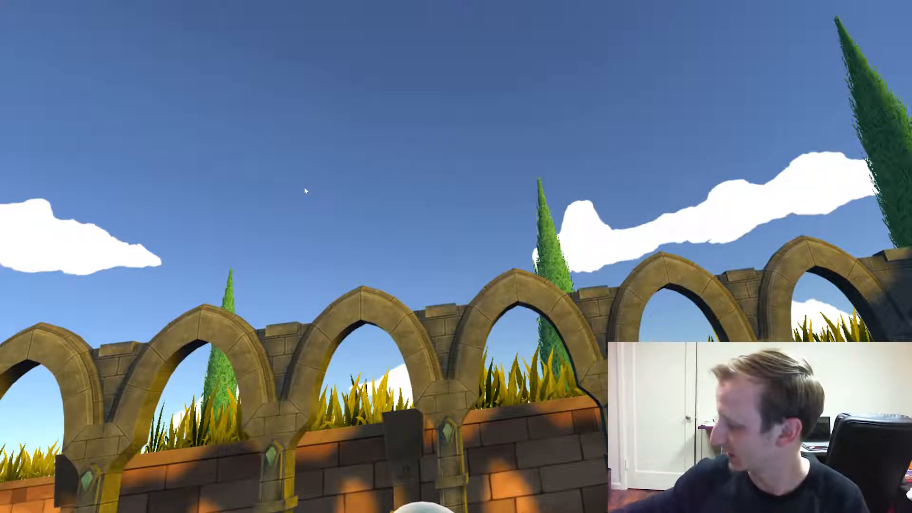
pyautogui.moveTo(305, 190)
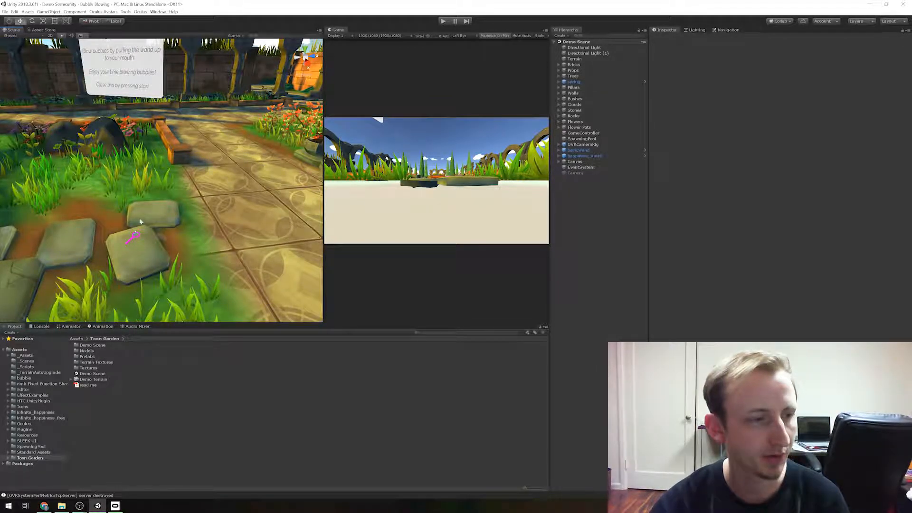
pyautogui.moveTo(596, 171)
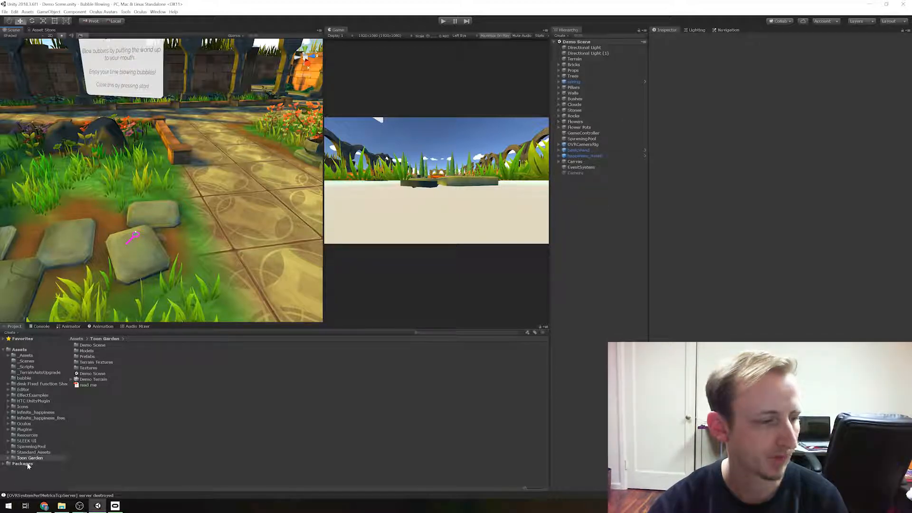
# Inspect Bubble, BubbleSphere and bubbleMat in Assets/bubble, then place BubbleSphere in the scene
pyautogui.click(33, 452)
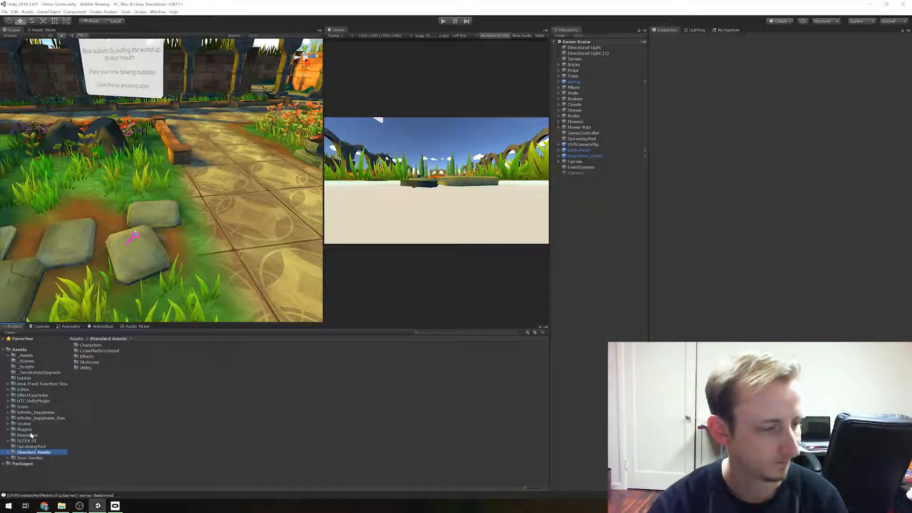
pyautogui.click(23, 378)
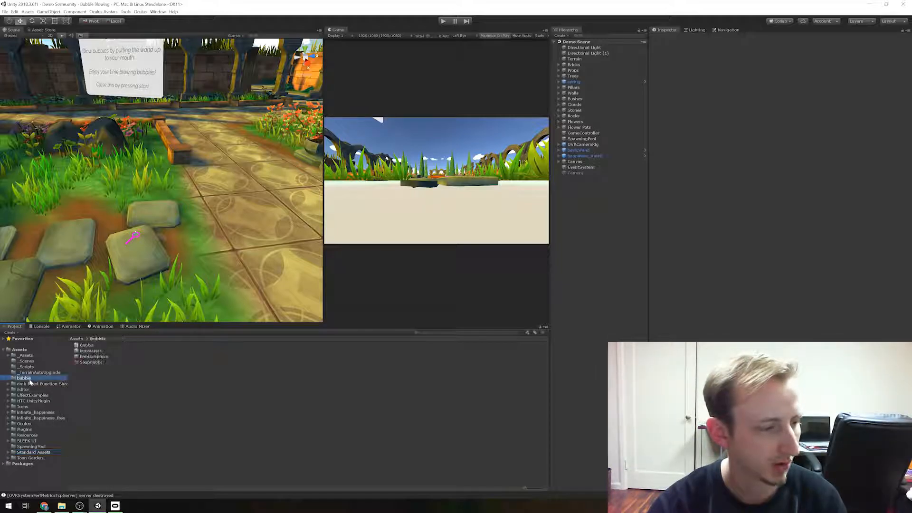
pyautogui.click(19, 349)
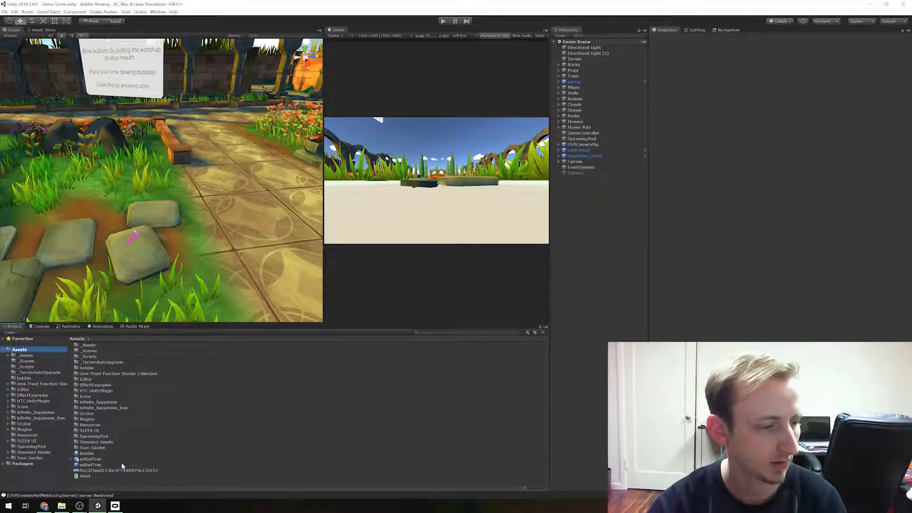
pyautogui.click(86, 453)
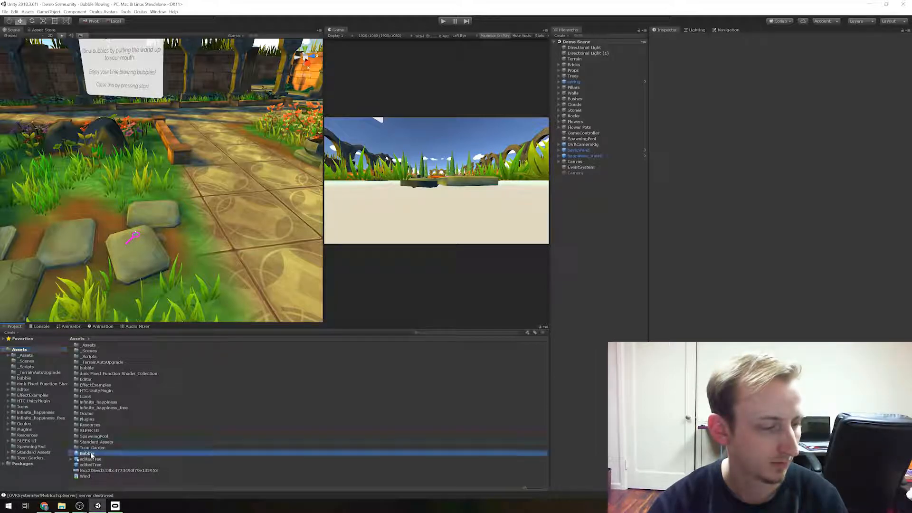
pyautogui.click(88, 453)
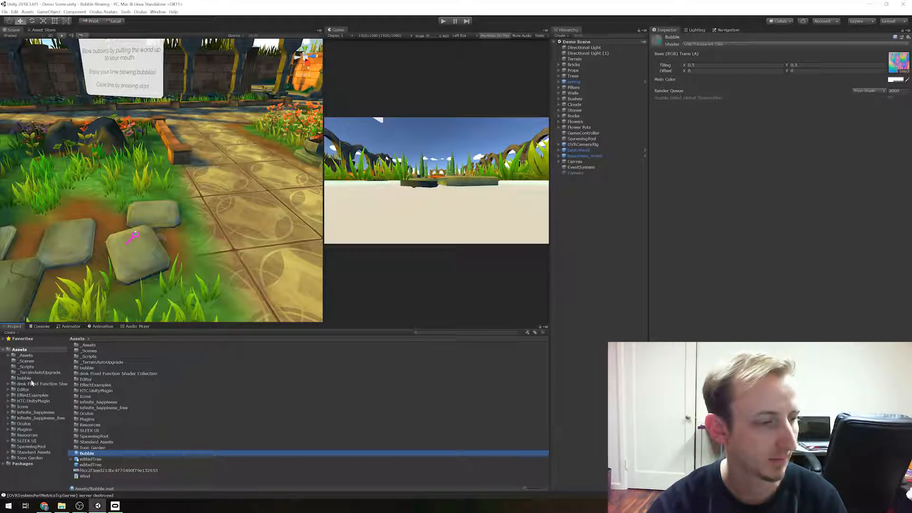
pyautogui.click(96, 356)
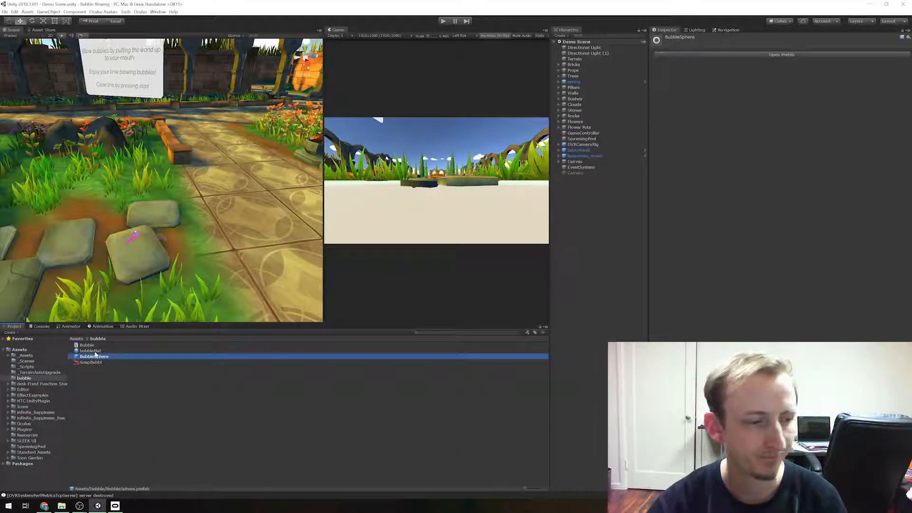
pyautogui.click(90, 350)
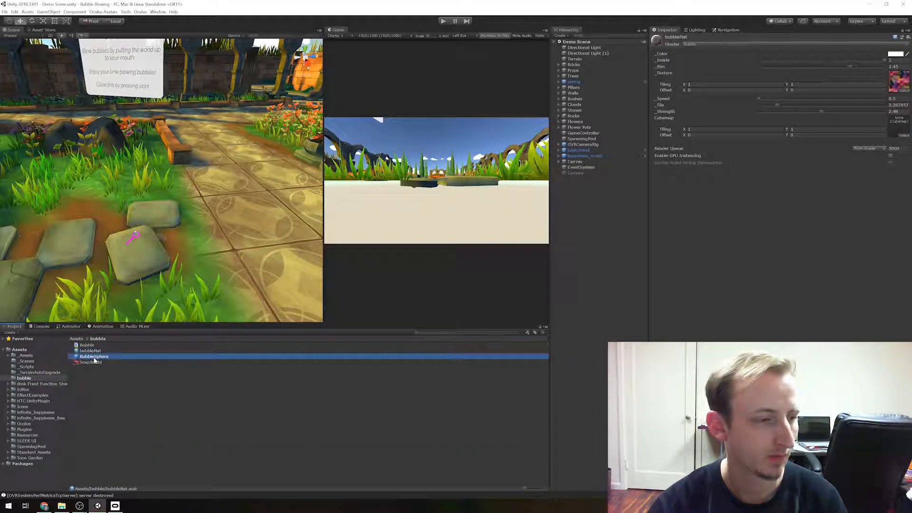
pyautogui.click(93, 355)
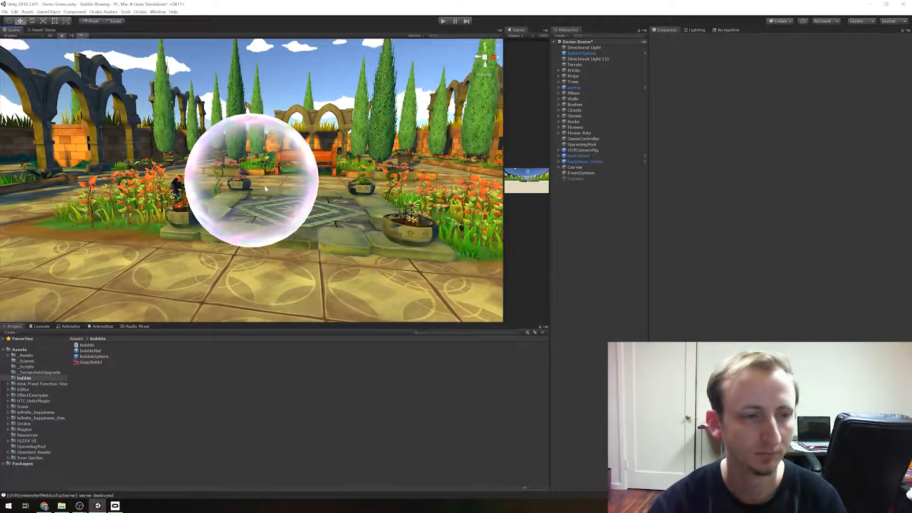
pyautogui.click(582, 53)
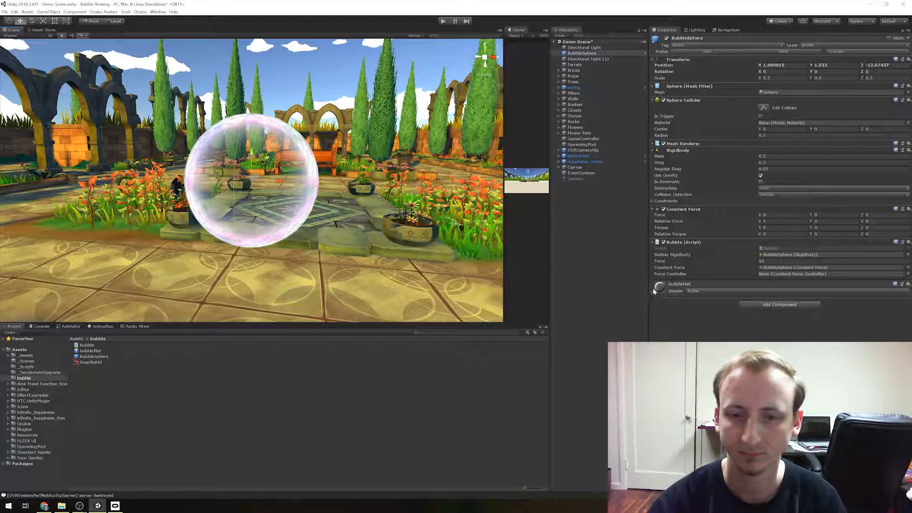
pyautogui.click(889, 301)
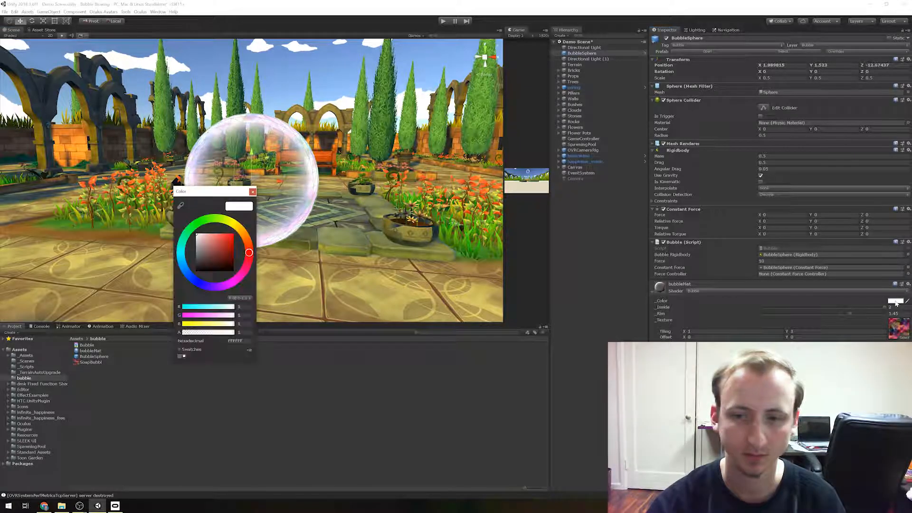
pyautogui.click(233, 233)
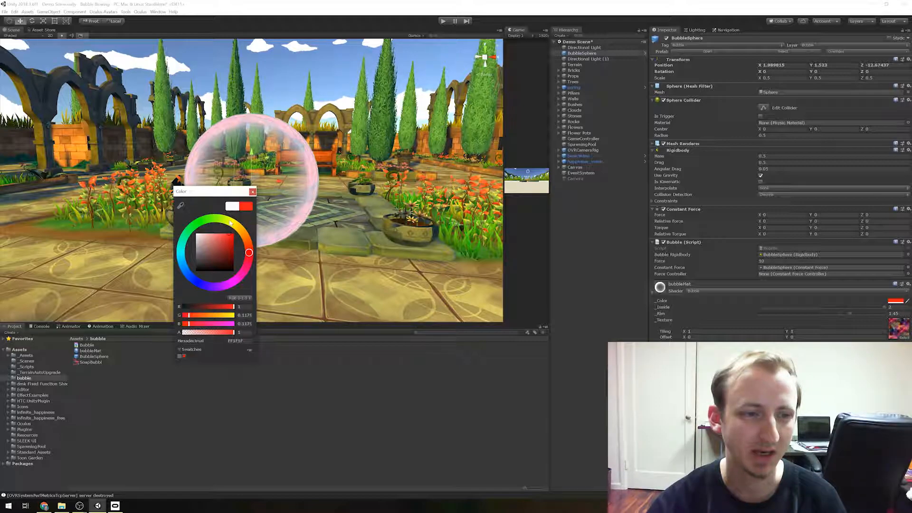
pyautogui.click(252, 192)
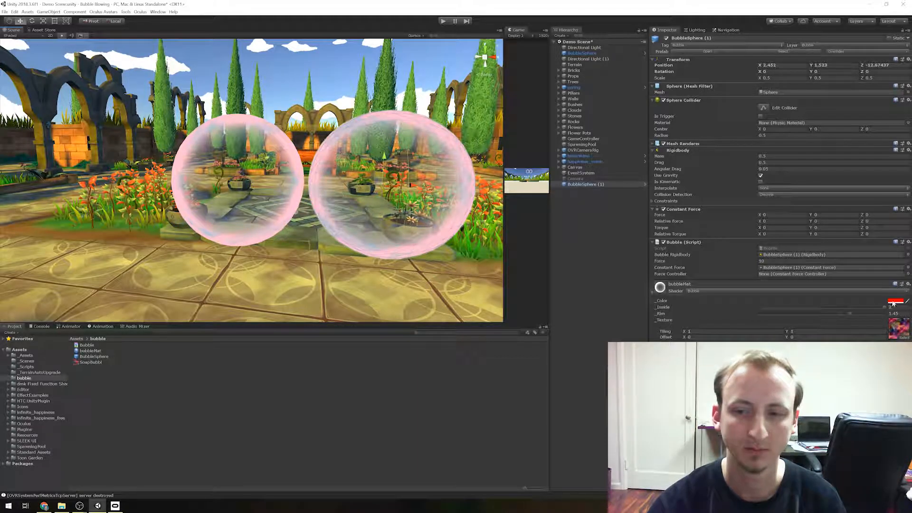
pyautogui.click(896, 301)
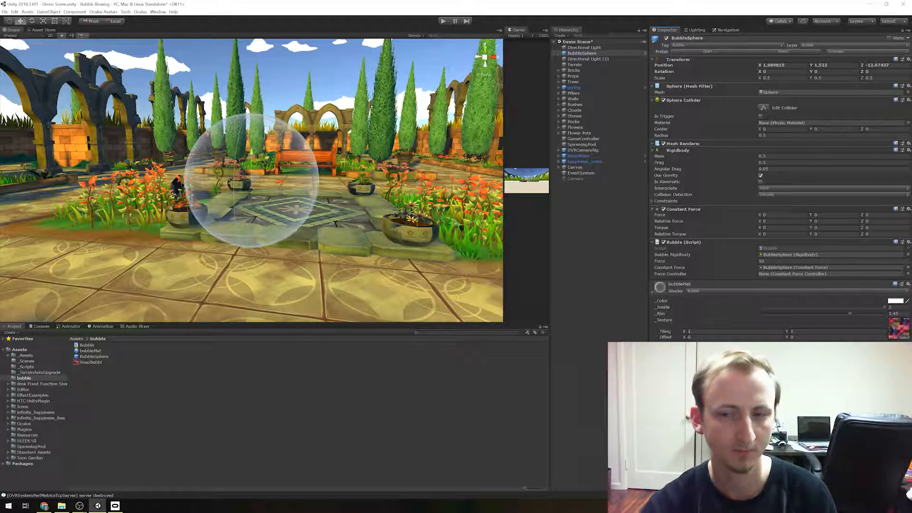
pyautogui.click(900, 300)
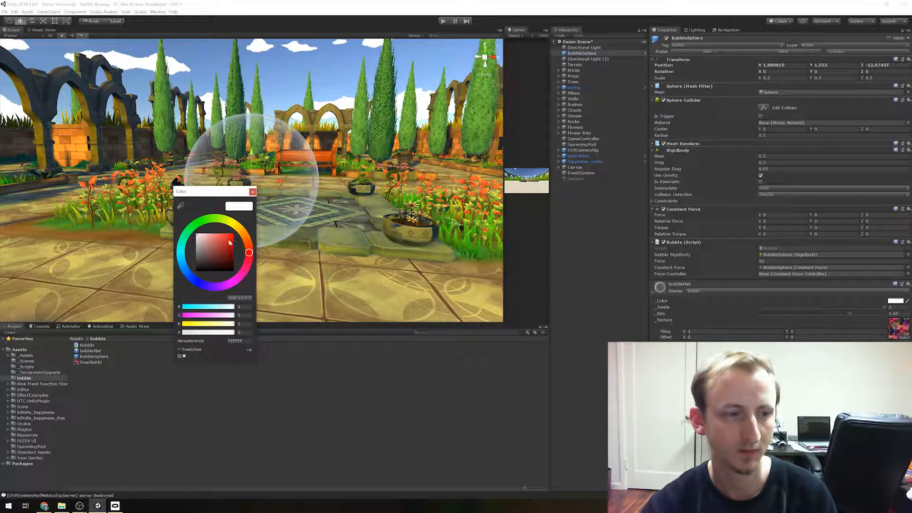
pyautogui.click(253, 191)
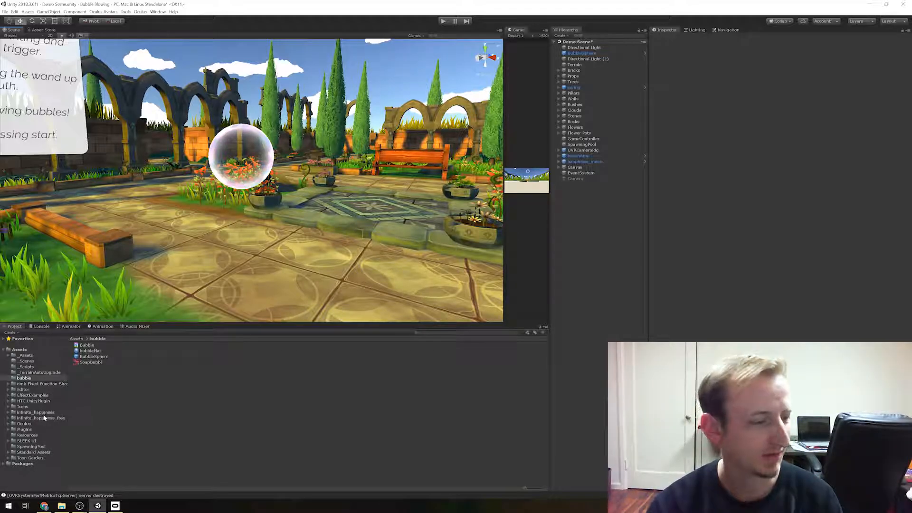
# Inspect the carrot, cherry, cake, acorn, banana and egg models in Icons, then place the grape
pyautogui.click(24, 389)
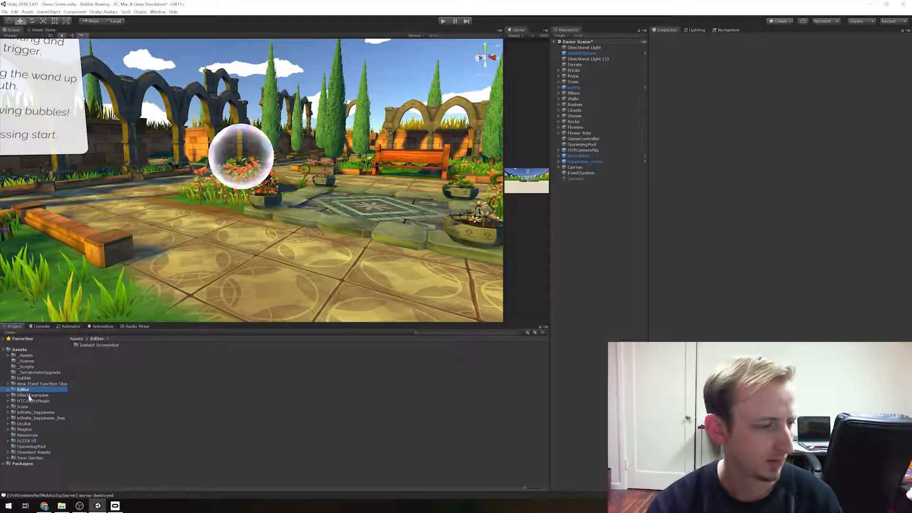
pyautogui.click(24, 406)
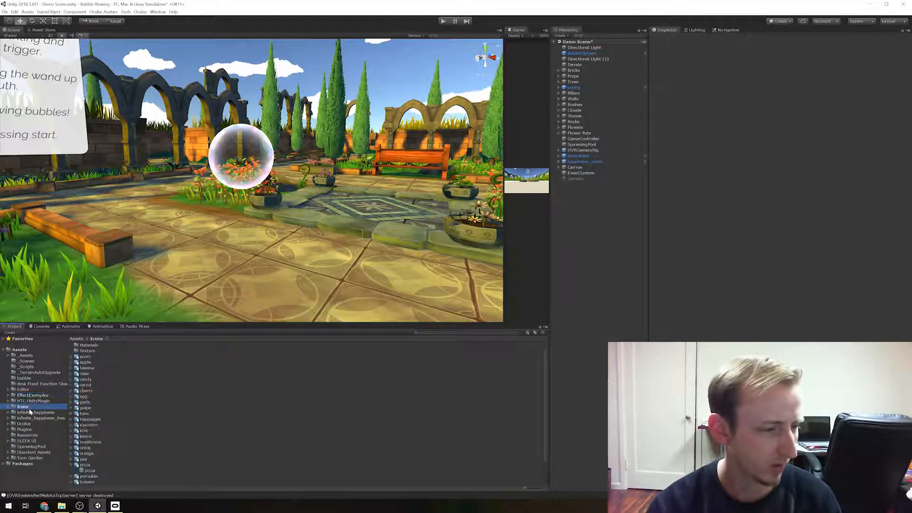
pyautogui.click(86, 385)
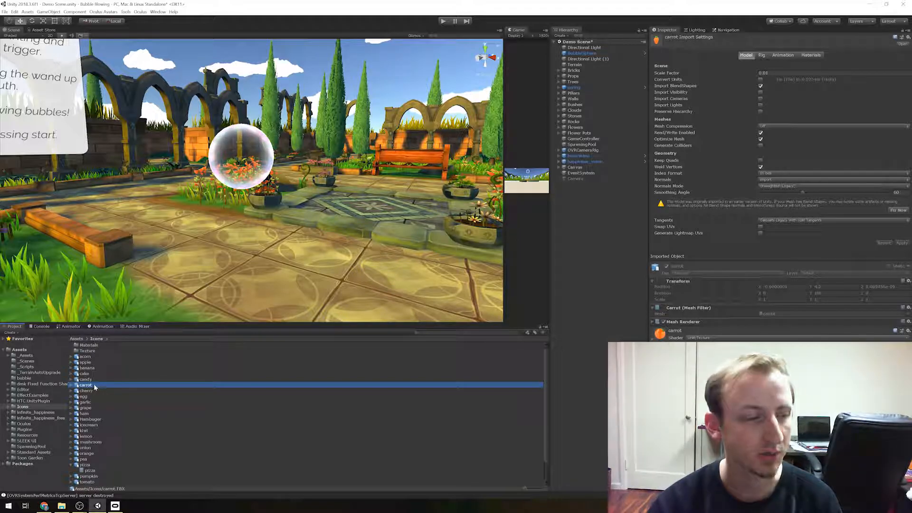
pyautogui.click(85, 391)
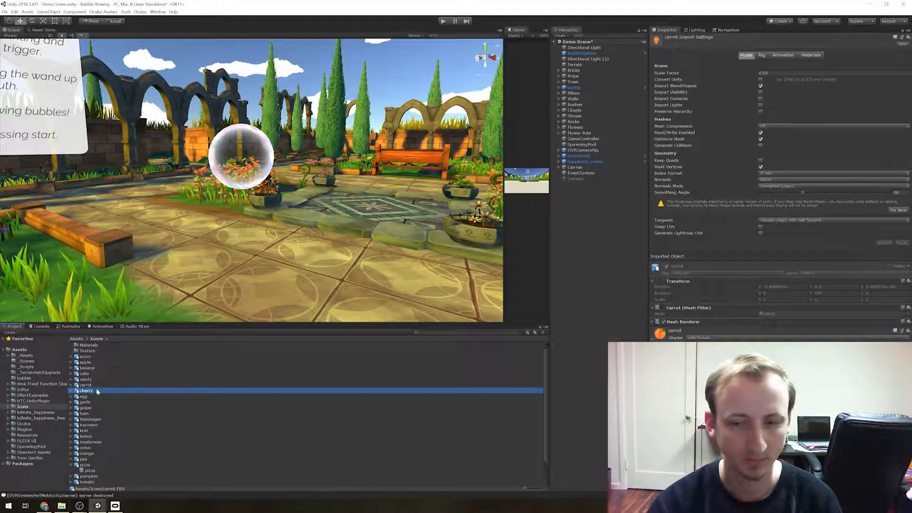
pyautogui.click(84, 373)
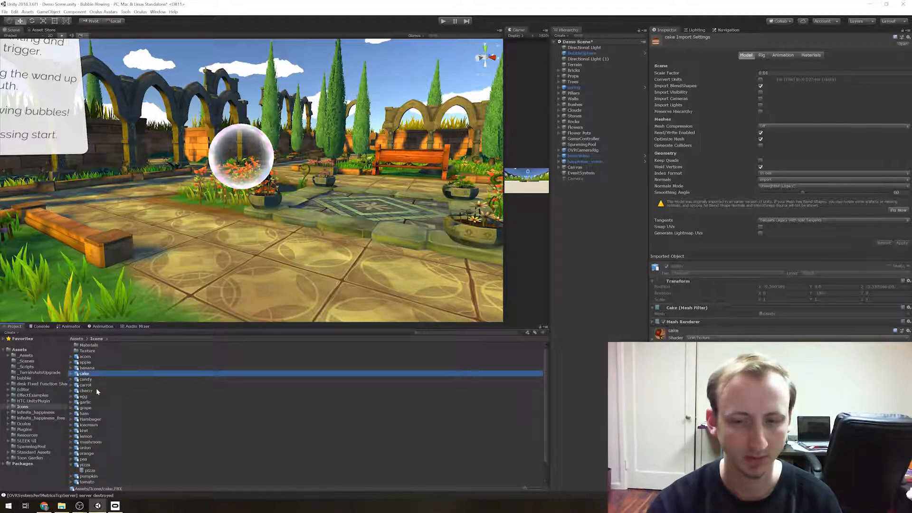
pyautogui.click(85, 356)
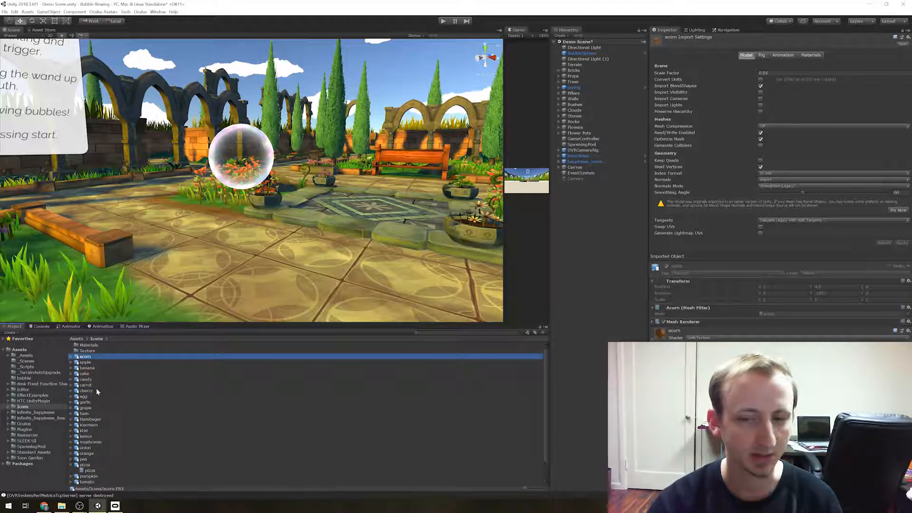
pyautogui.click(86, 367)
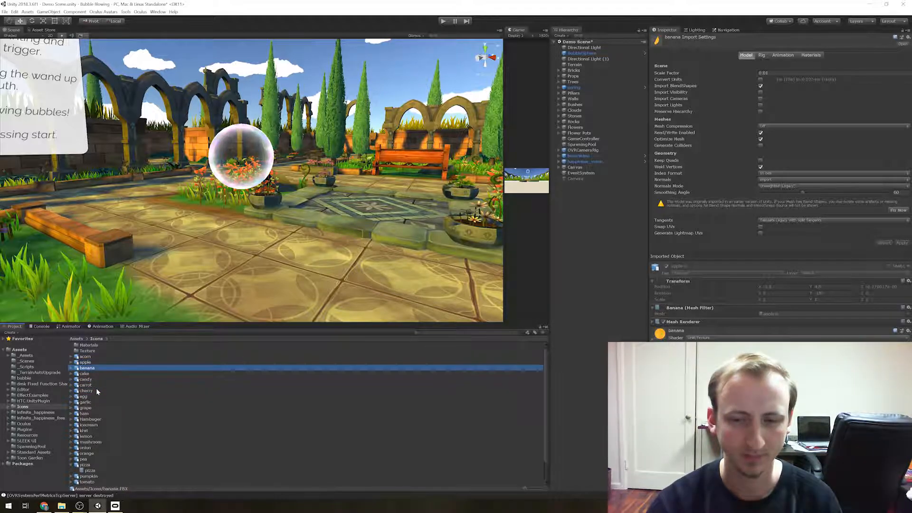
pyautogui.click(85, 396)
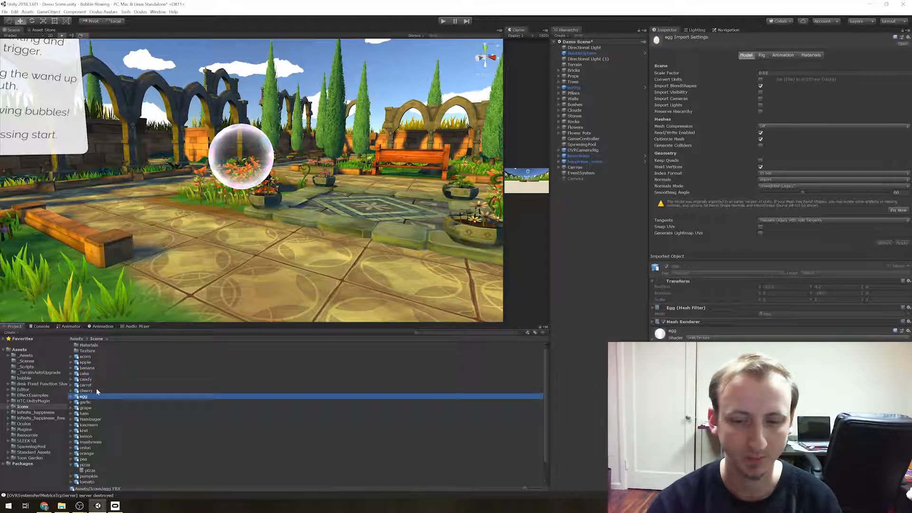
pyautogui.click(85, 408)
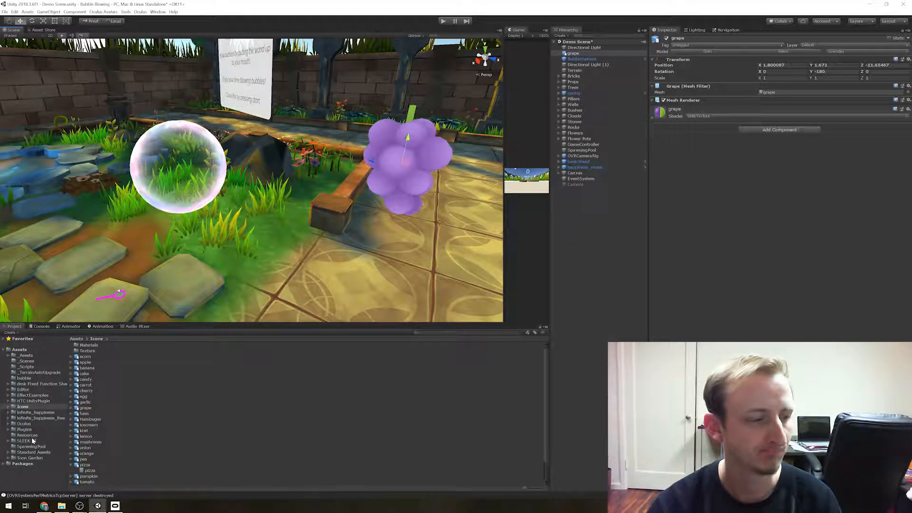
# Remove the grape from the scene and select the garlic model in Icons
pyautogui.click(24, 378)
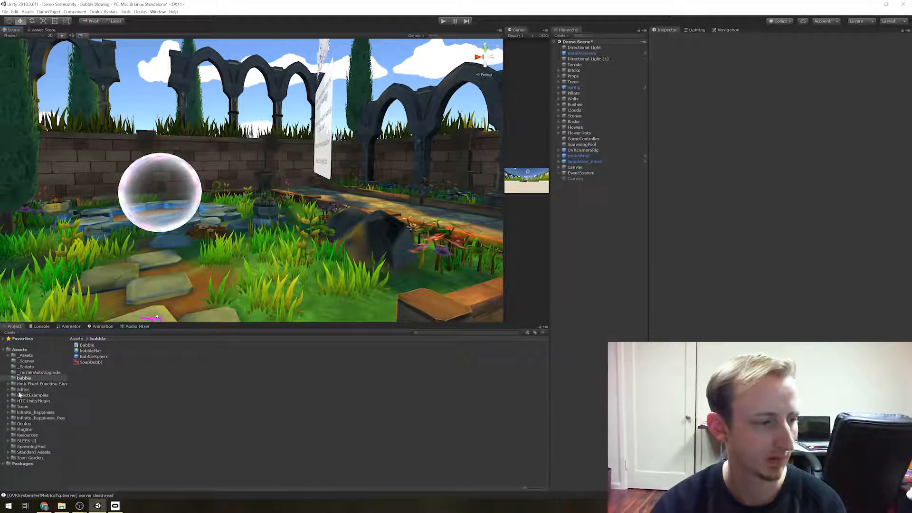
pyautogui.click(85, 402)
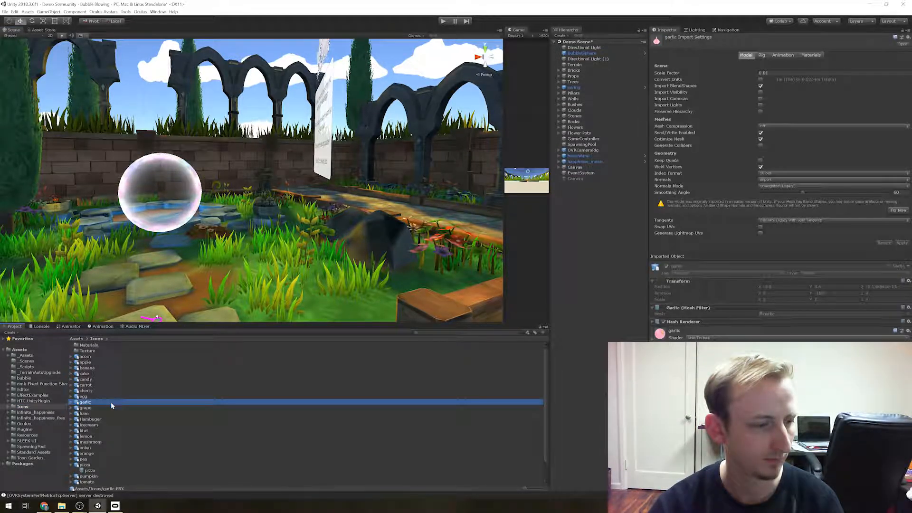
# View garlic's import settings, then apply bubbleMat from the bubble folder to the hamburger
pyautogui.click(90, 420)
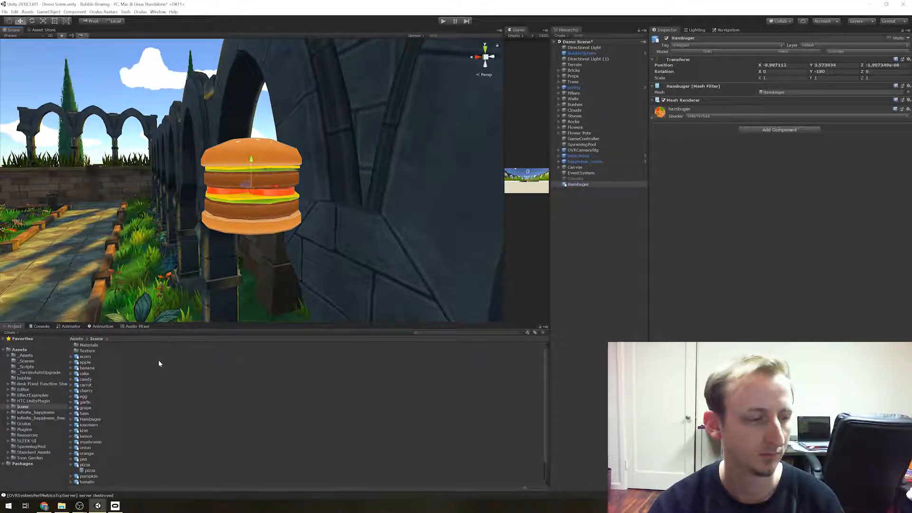
pyautogui.click(23, 378)
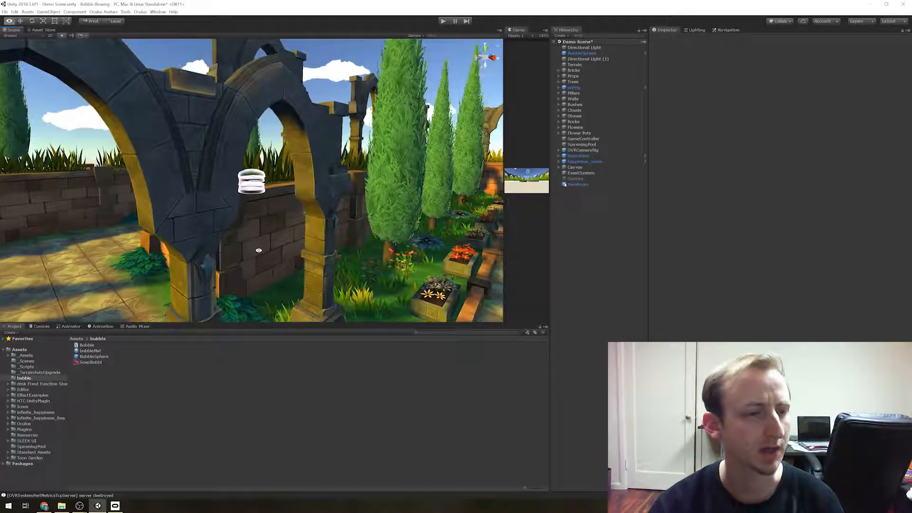
# Drag the icecream model from Assets/Icons into the scene and apply bubbleMat to it
pyautogui.click(24, 430)
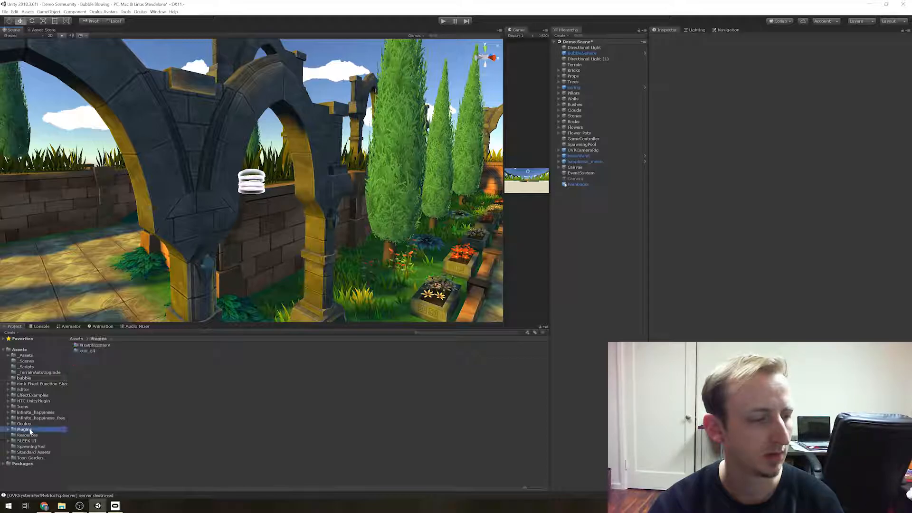
pyautogui.click(41, 418)
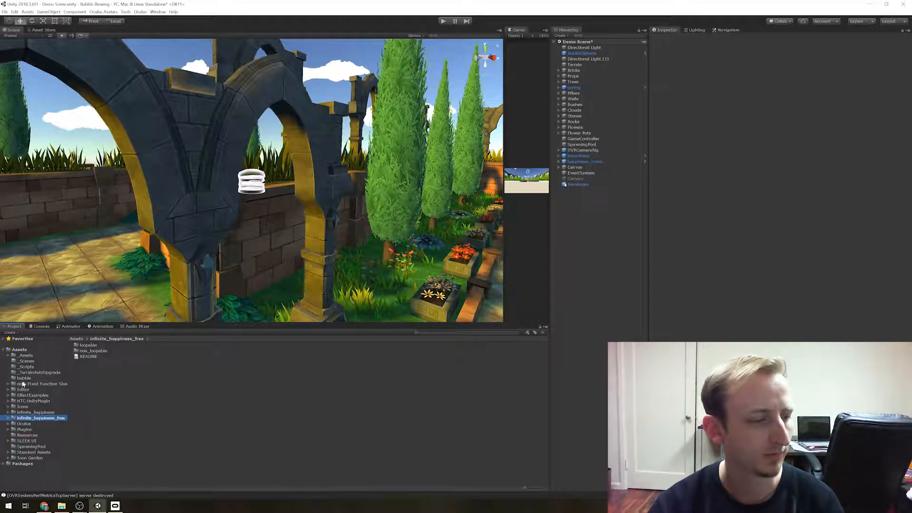
pyautogui.click(24, 378)
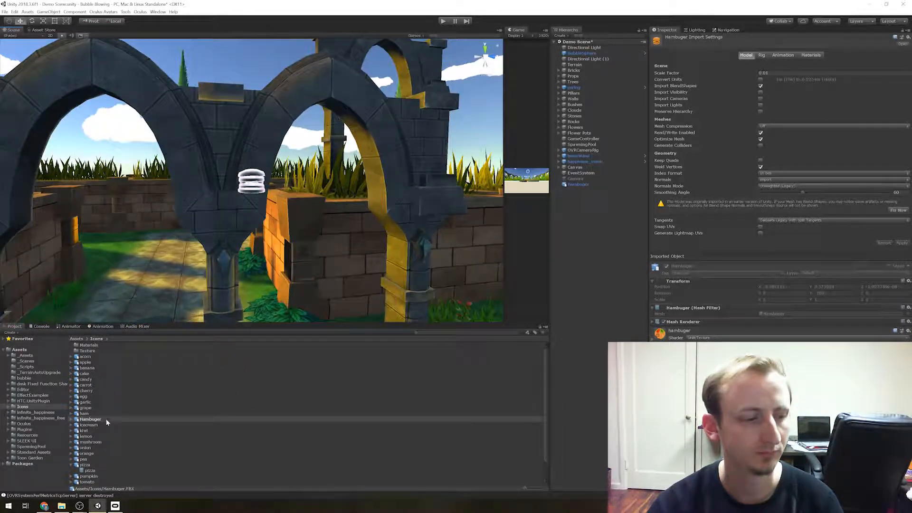
pyautogui.click(89, 425)
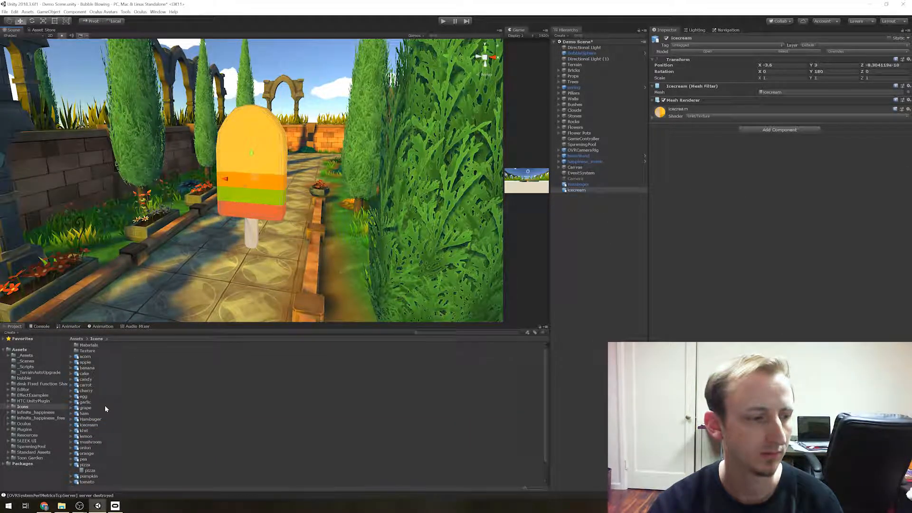
pyautogui.click(23, 377)
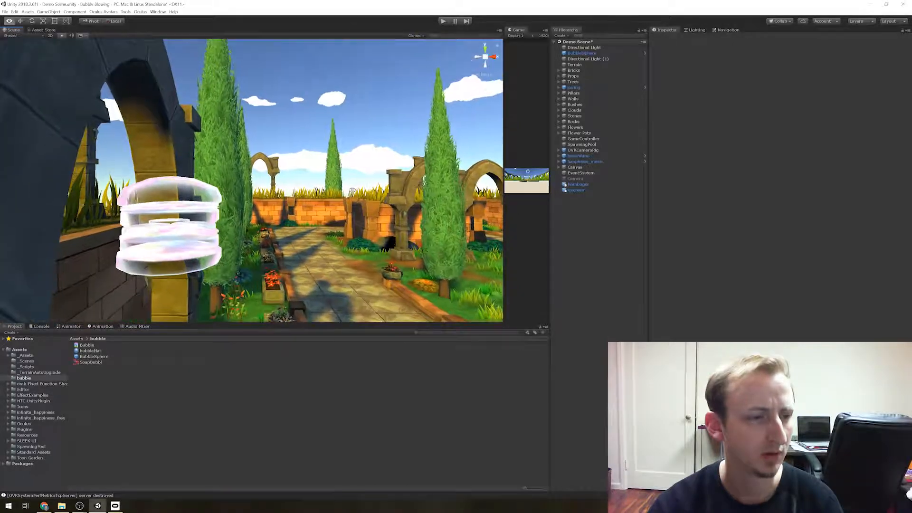
# Place the pumpkin model from Assets/Icons beside the bench and apply bubbleMat
pyautogui.click(576, 190)
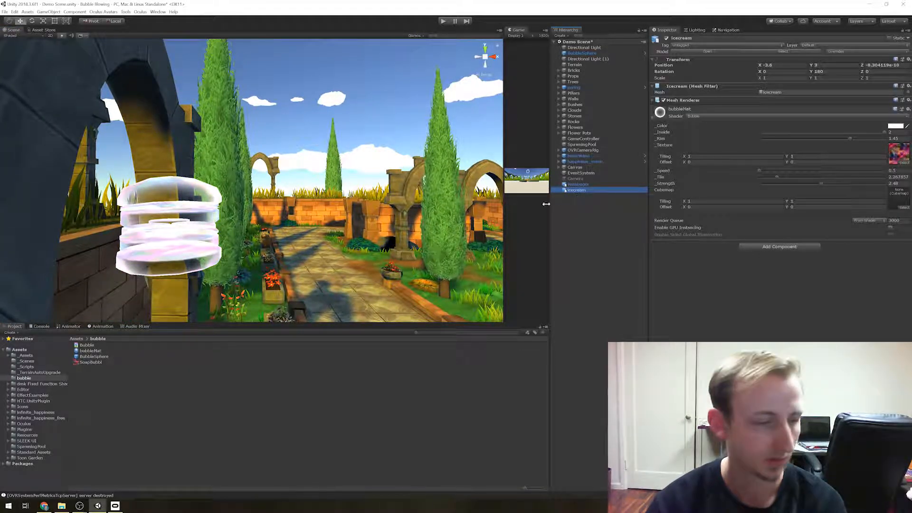
pyautogui.click(24, 406)
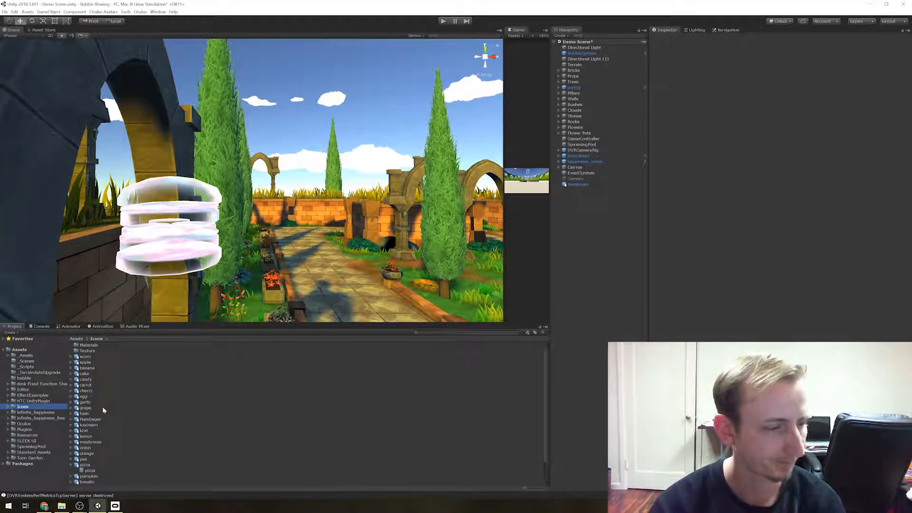
pyautogui.click(86, 454)
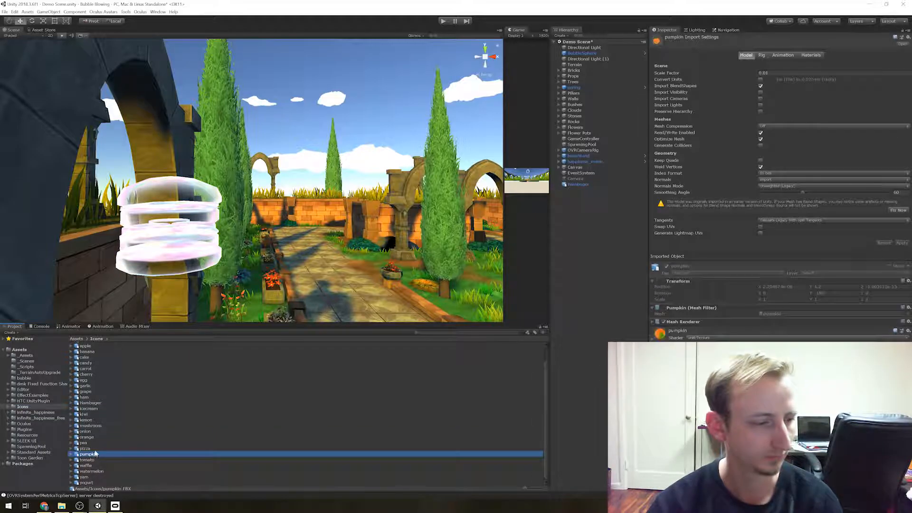
pyautogui.click(85, 448)
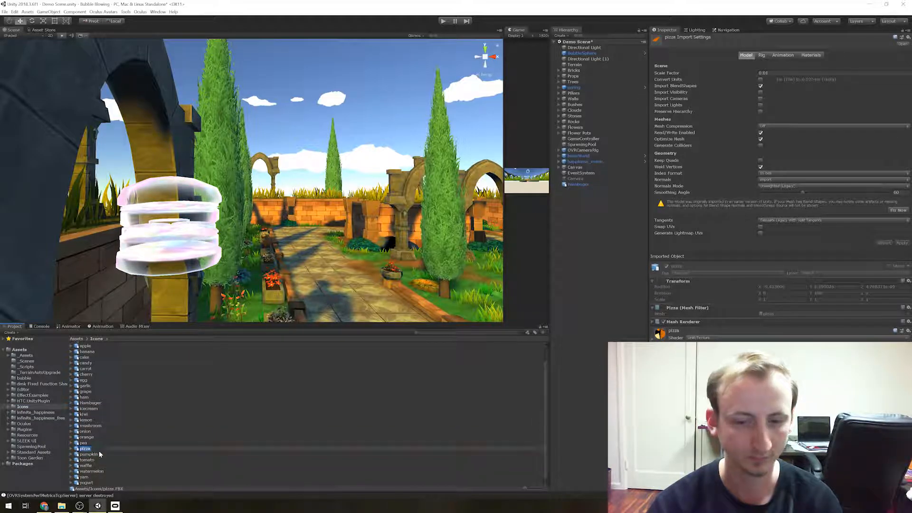
pyautogui.click(88, 454)
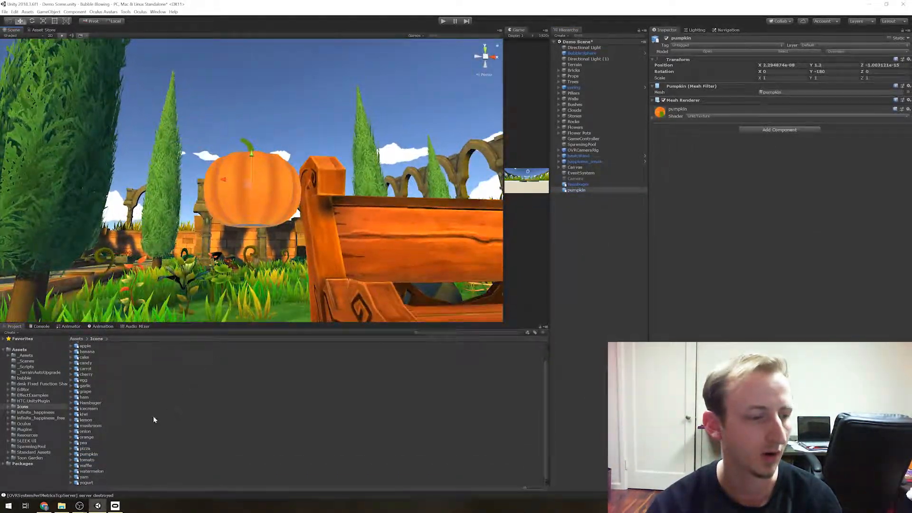
pyautogui.click(23, 378)
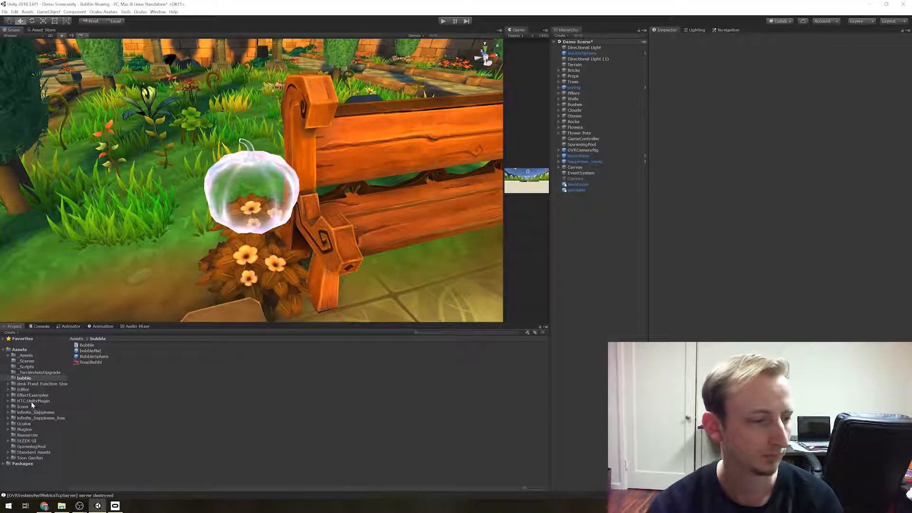
# Drop the tomato model onto the paved path and give it bubbleMat
pyautogui.click(21, 406)
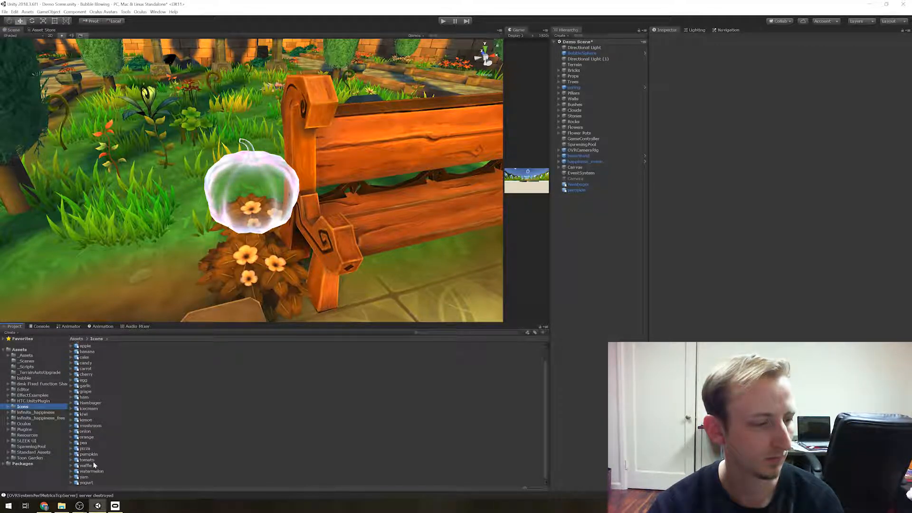
pyautogui.click(87, 459)
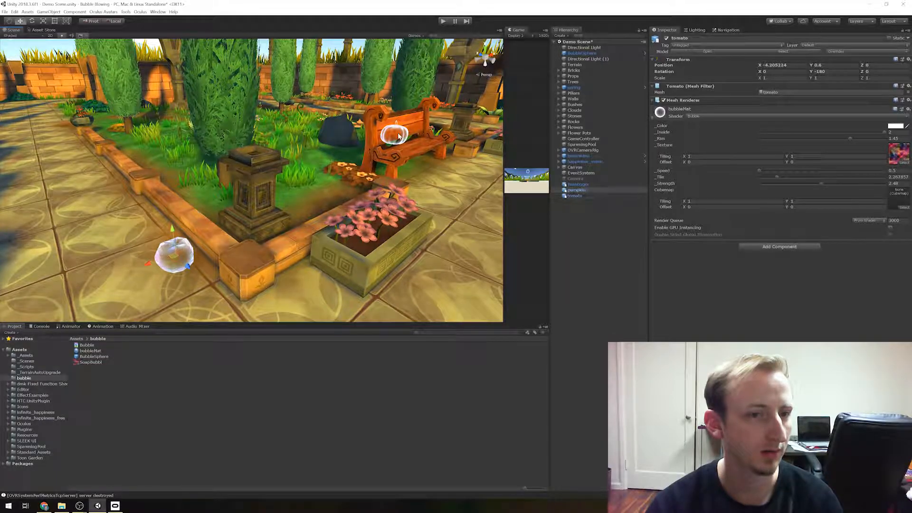
pyautogui.click(575, 190)
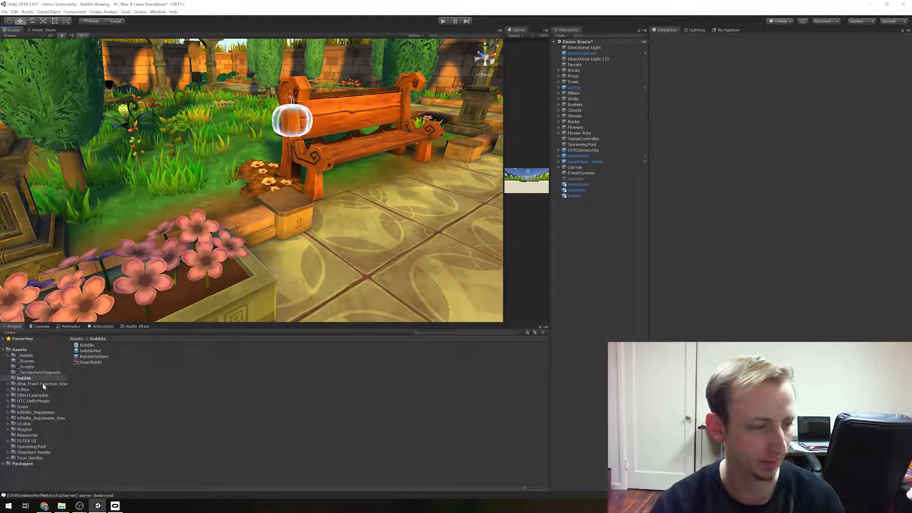
# Place the cherry model in the garden and drag bubbleMat onto the cherries
pyautogui.click(23, 406)
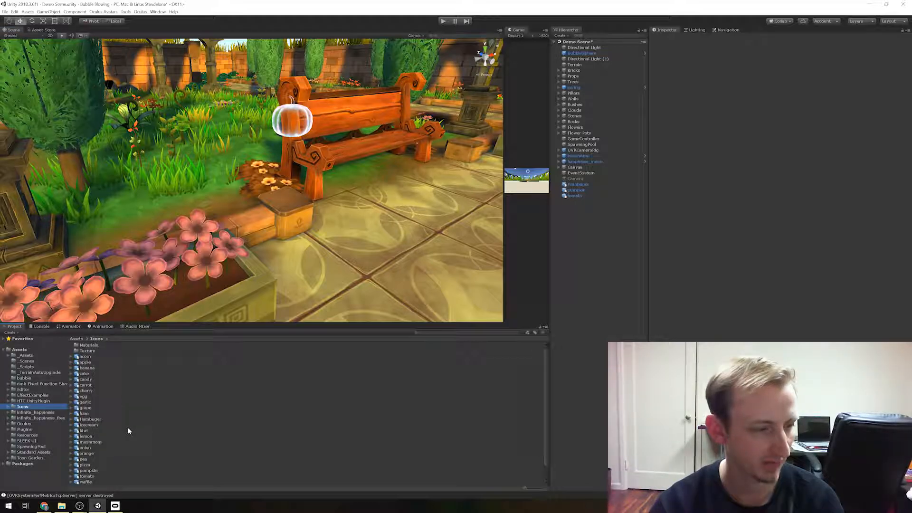
pyautogui.click(85, 396)
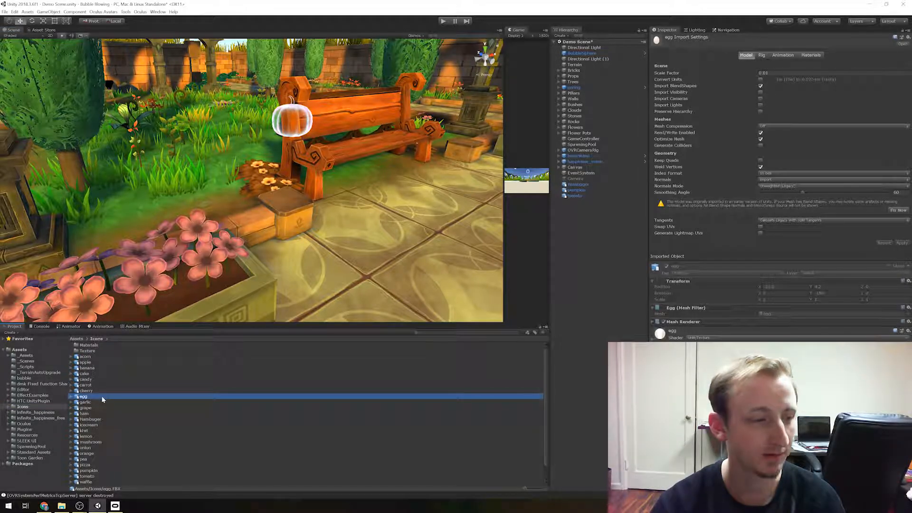
pyautogui.click(86, 391)
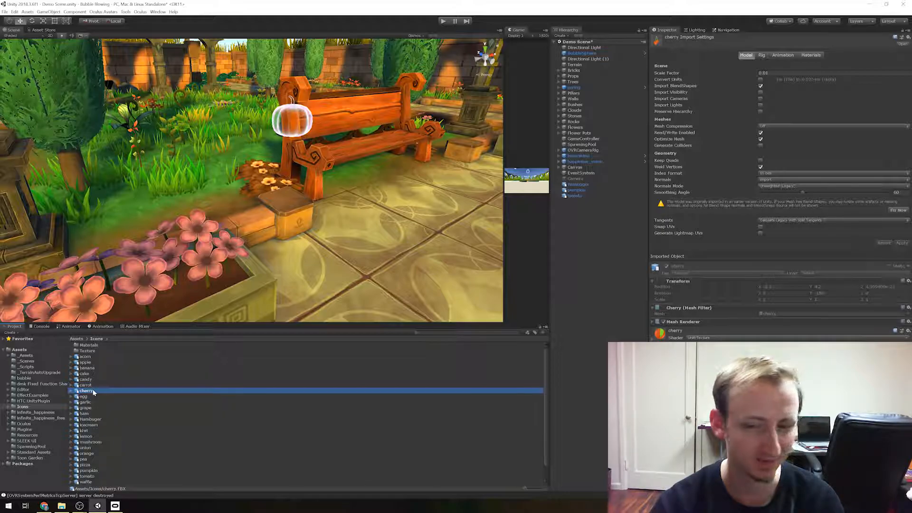
pyautogui.click(574, 201)
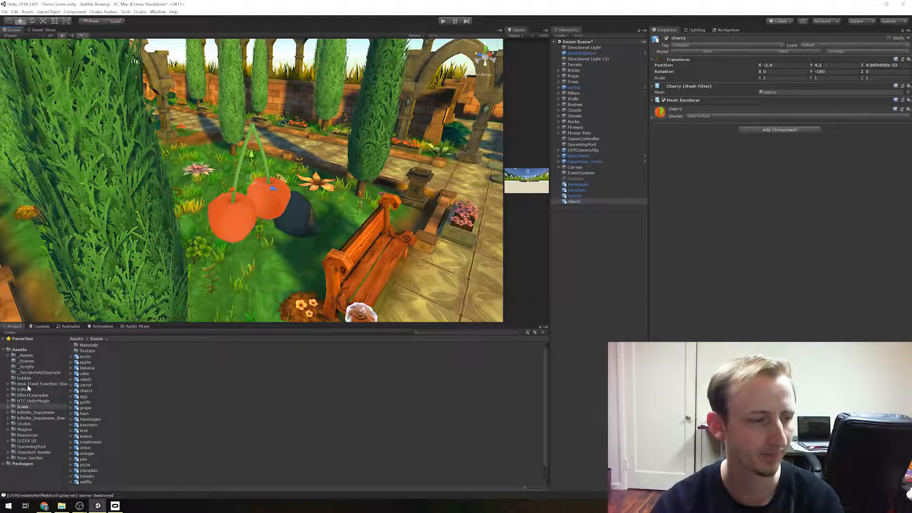
pyautogui.click(24, 378)
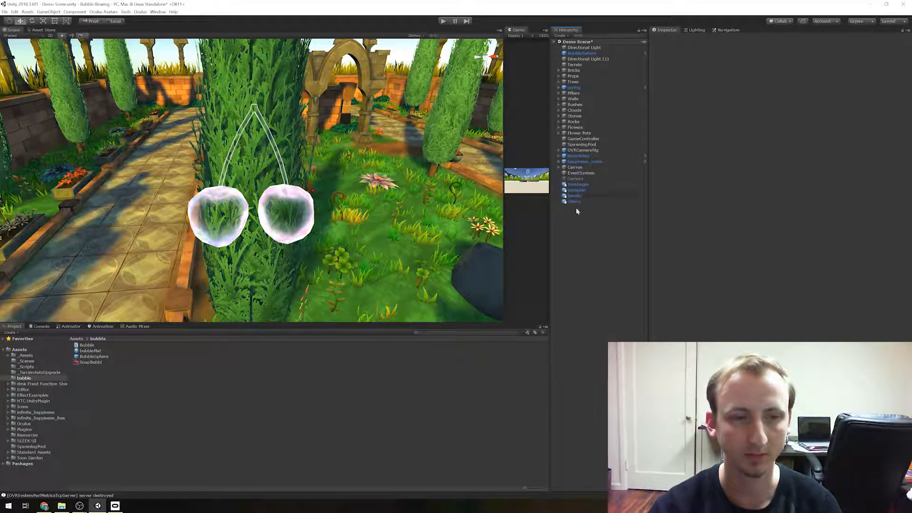
# Delete Hamburger, icecream, pumpkin, tomato and cherry from the Hierarchy
pyautogui.click(575, 190)
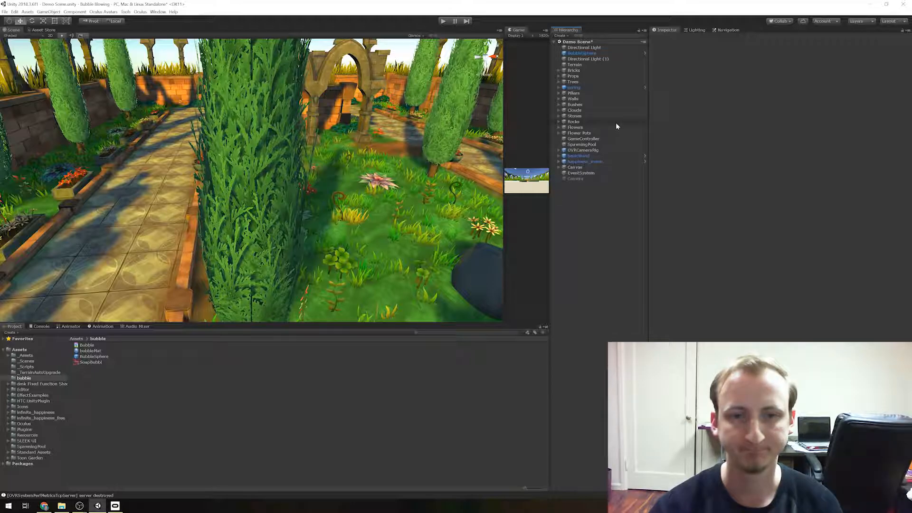
pyautogui.click(580, 52)
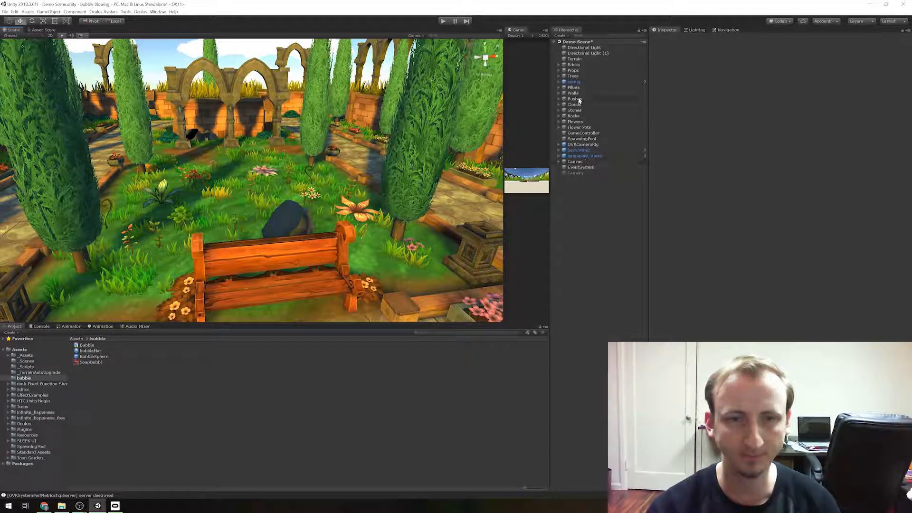
# Browse the Props, Bricks, Pillars, Stones and Flowers groups in the Hierarchy
pyautogui.click(573, 70)
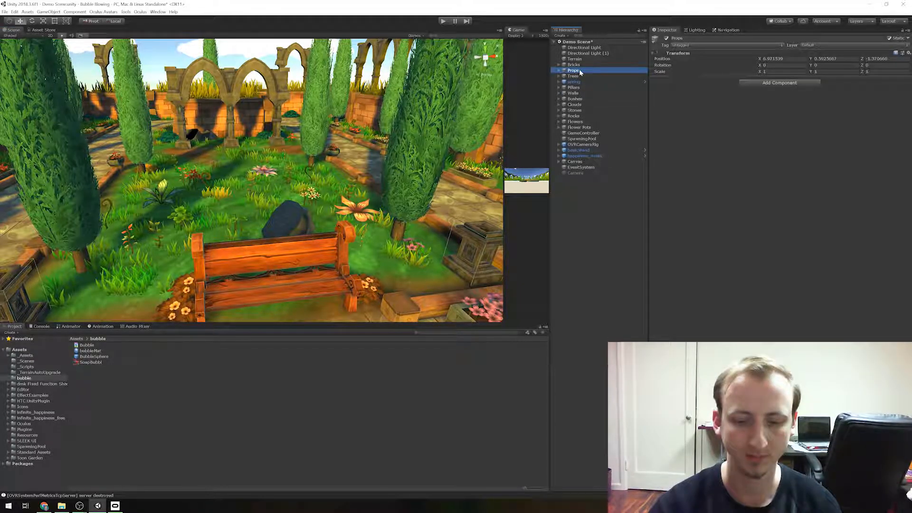
pyautogui.click(573, 65)
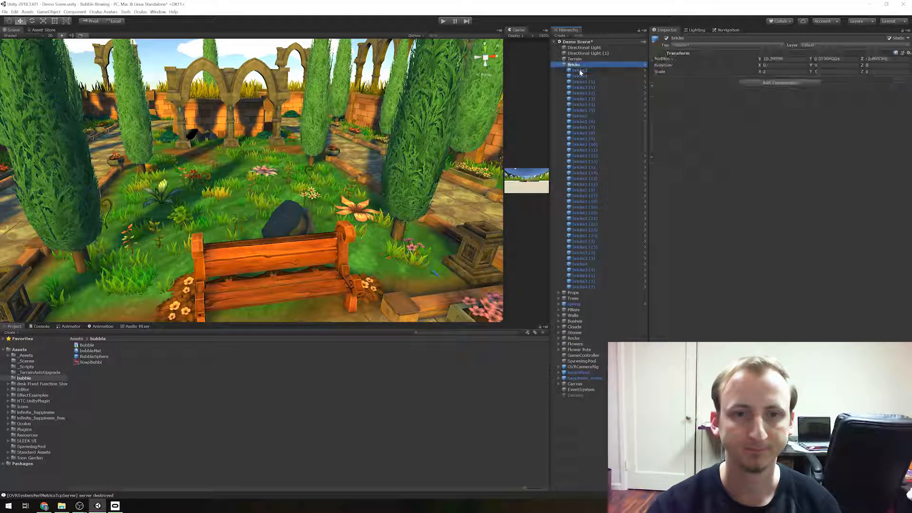
pyautogui.click(575, 81)
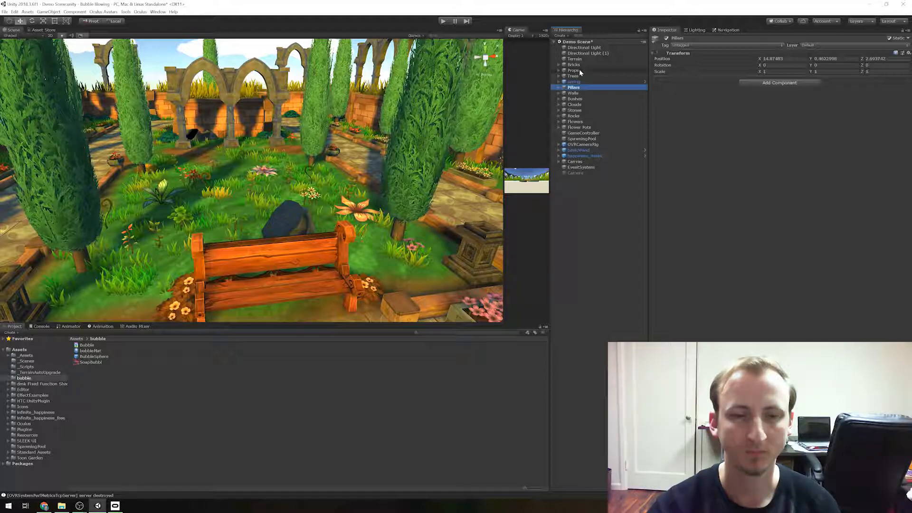
pyautogui.click(575, 110)
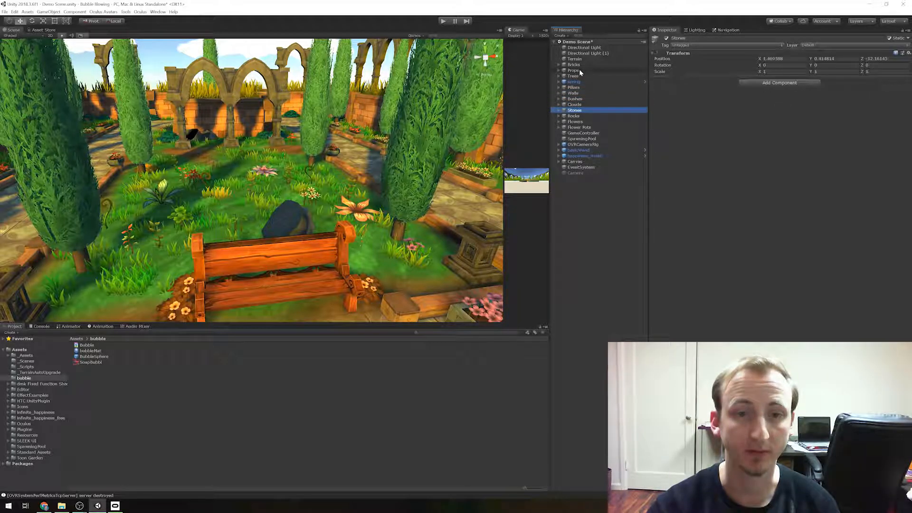
pyautogui.click(575, 122)
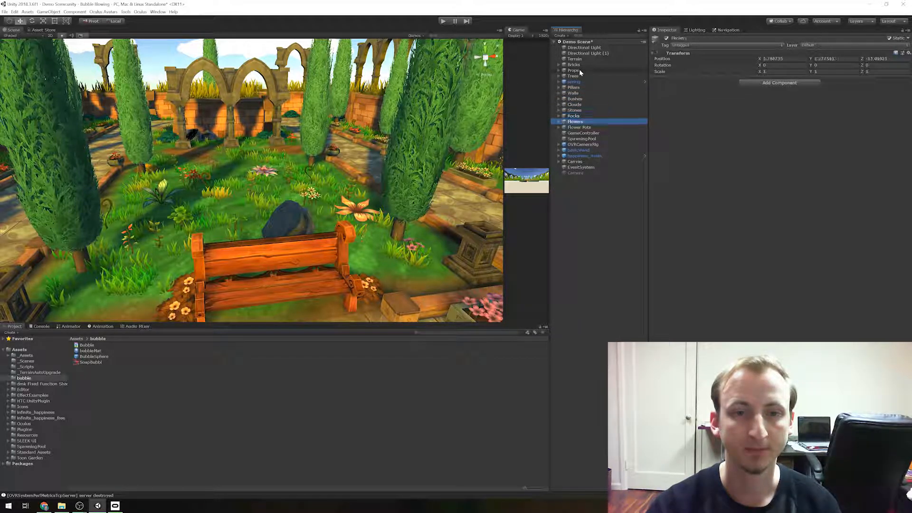
# Inspect SpawningPool, then search the Hierarchy for butterflies and pick the result
pyautogui.click(581, 138)
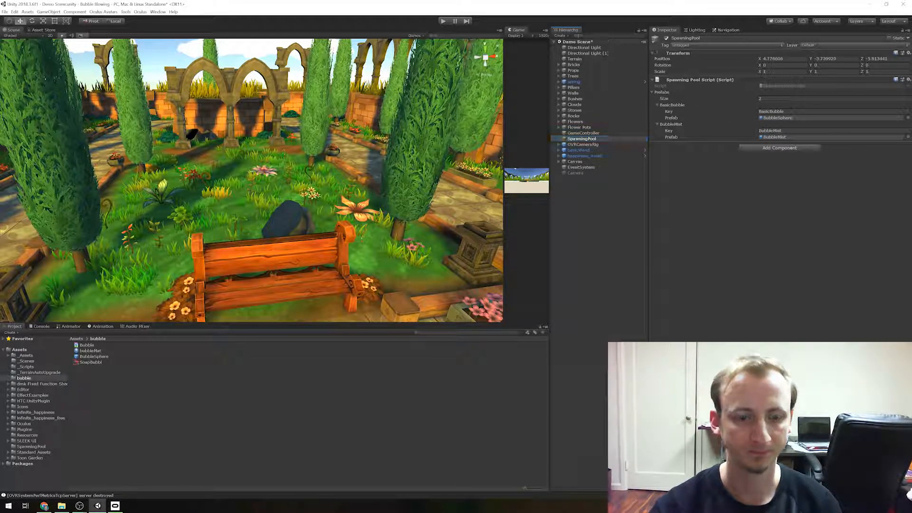
pyautogui.click(443, 21)
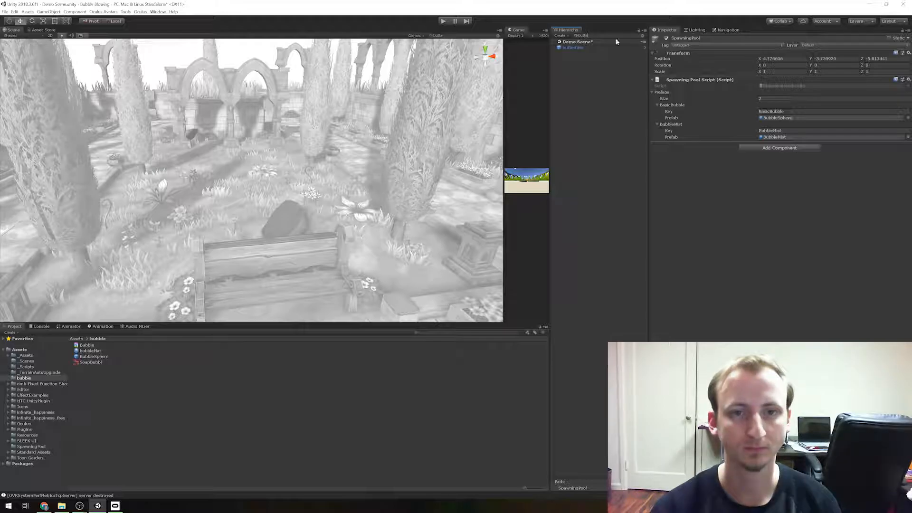
pyautogui.click(582, 93)
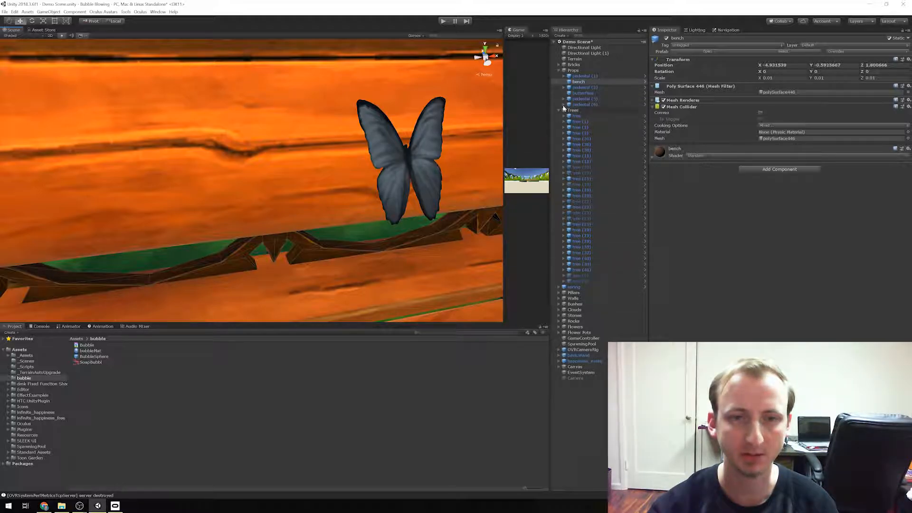
# Select butterflies and scroll through its Particle System settings in the Inspector
pyautogui.click(581, 94)
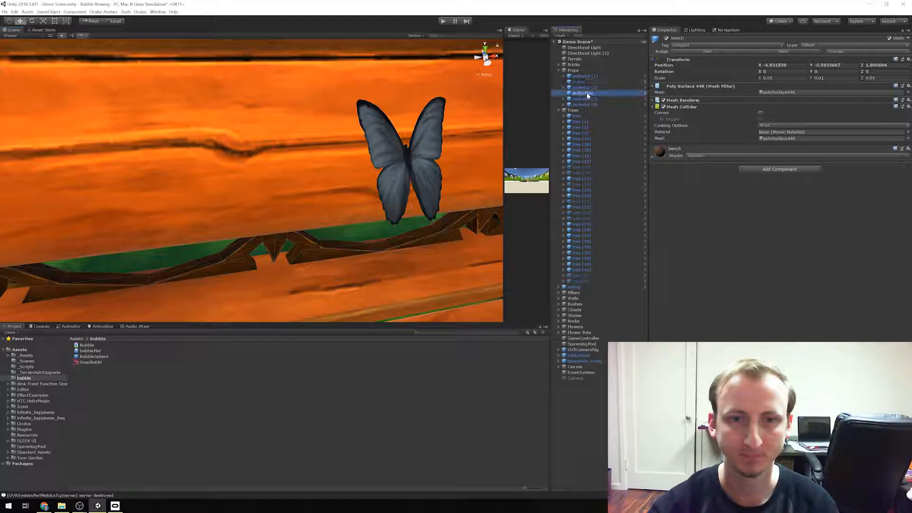
pyautogui.click(583, 92)
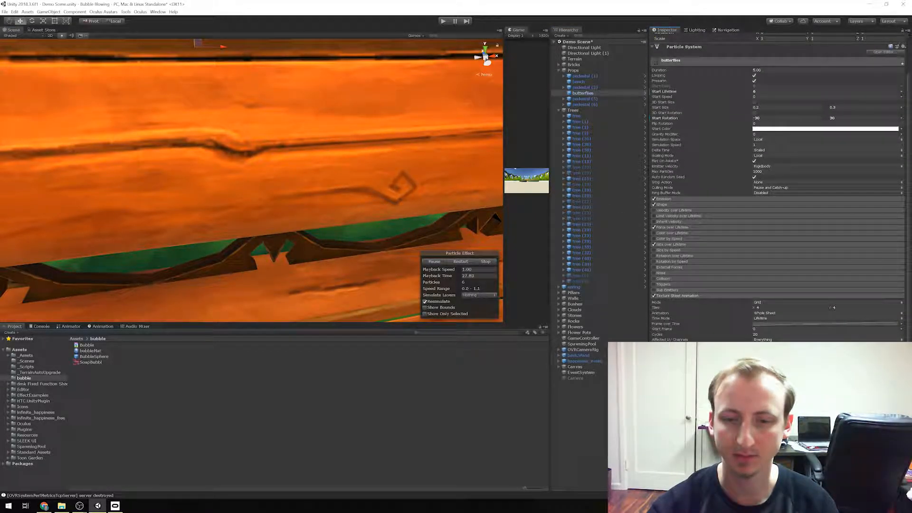
pyautogui.scroll(-3)
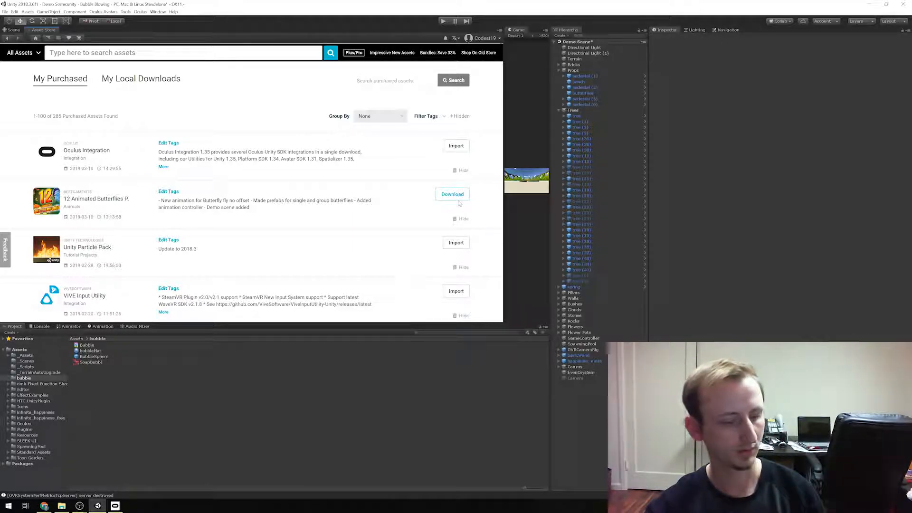
# Download the 12 Animated Butterflies Pack from the My Purchased list
pyautogui.click(452, 194)
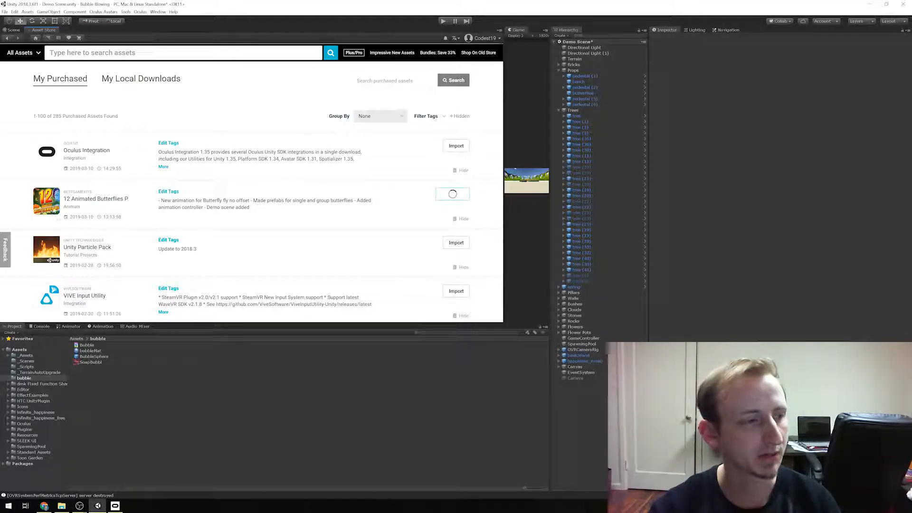
pyautogui.click(452, 194)
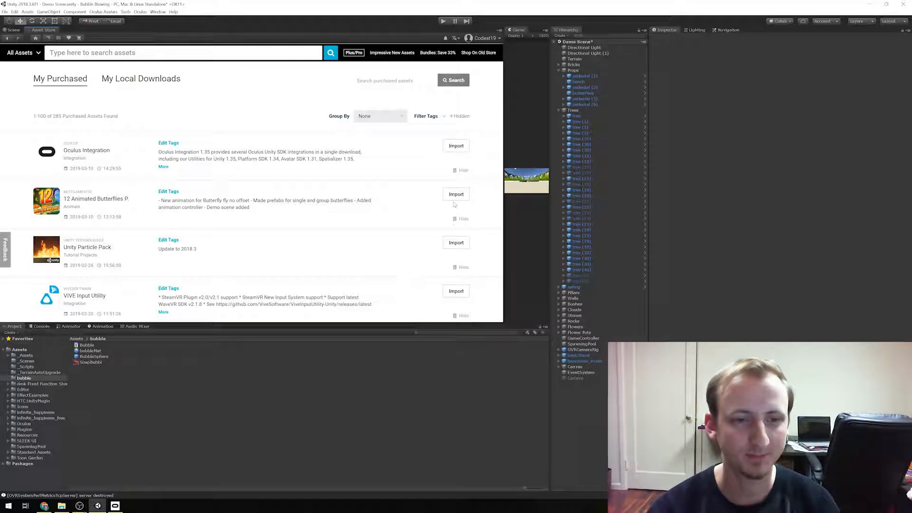
# Import every item of the 12 Animated Butterflies Pack into Assets
pyautogui.click(456, 194)
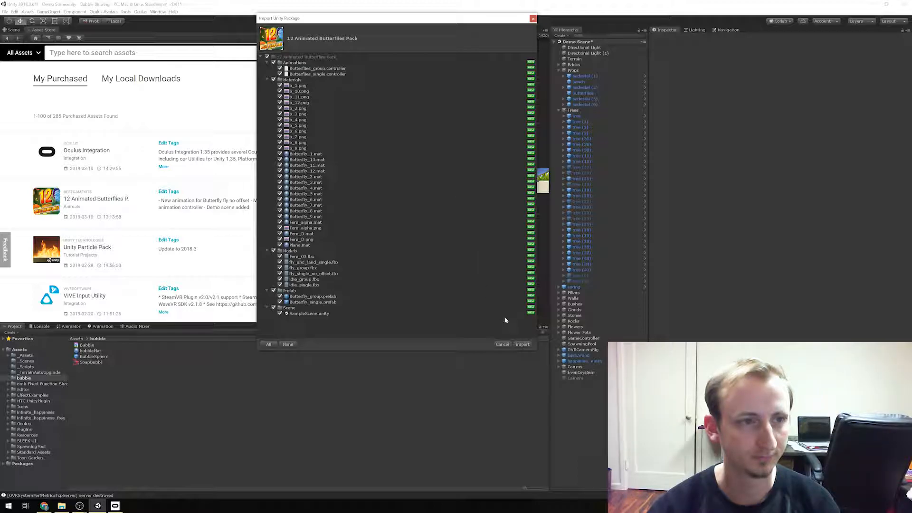
pyautogui.moveTo(339, 75)
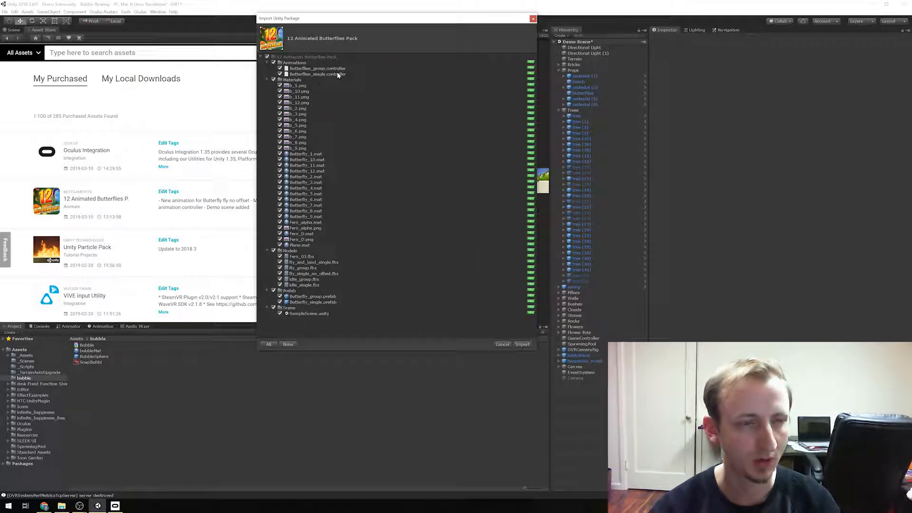
pyautogui.moveTo(471, 344)
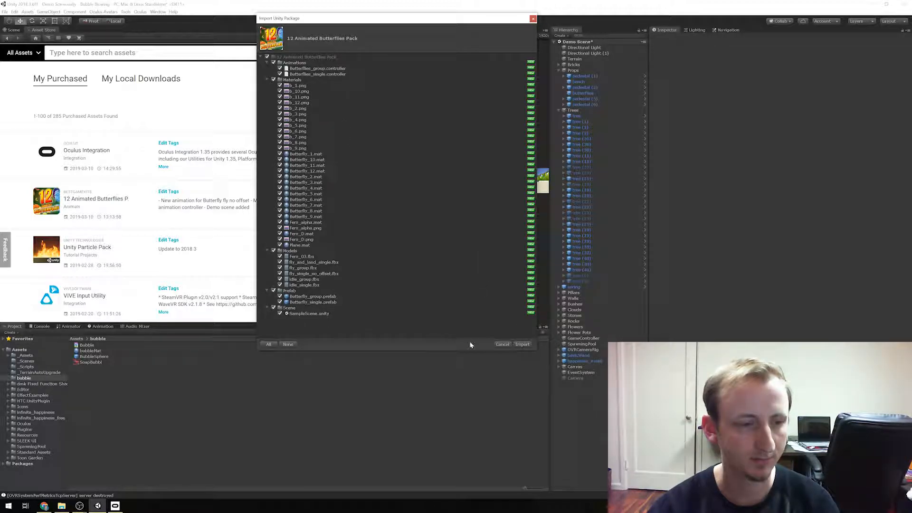
pyautogui.click(521, 344)
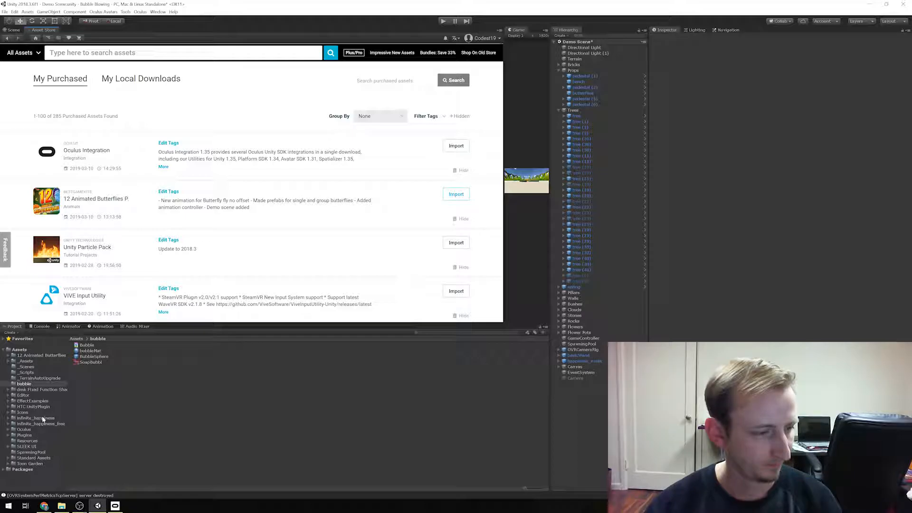
# Browse infinite_happiness > Resources in the Project window and return to the Scene view
pyautogui.click(35, 418)
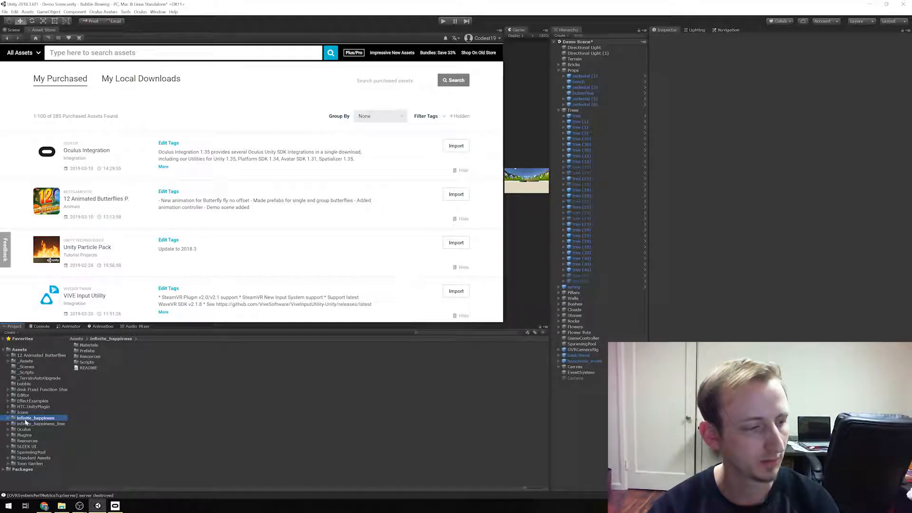
pyautogui.click(14, 417)
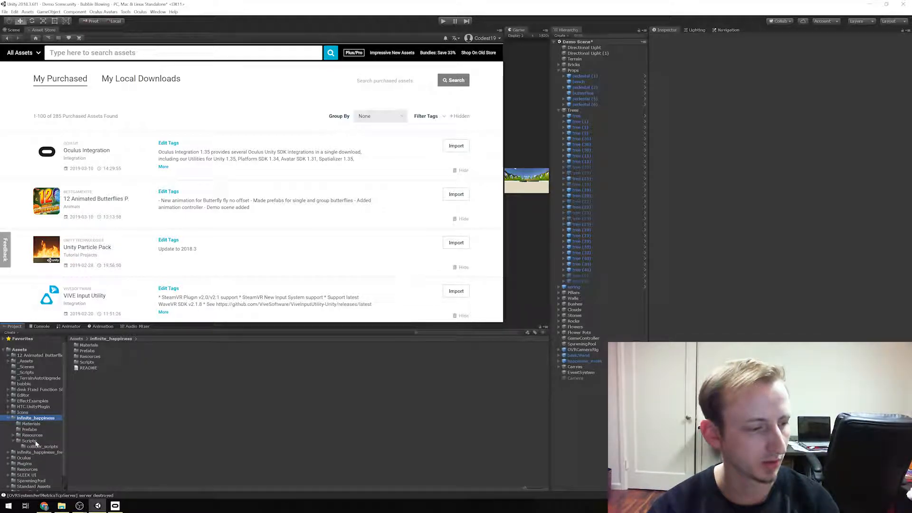
pyautogui.click(33, 435)
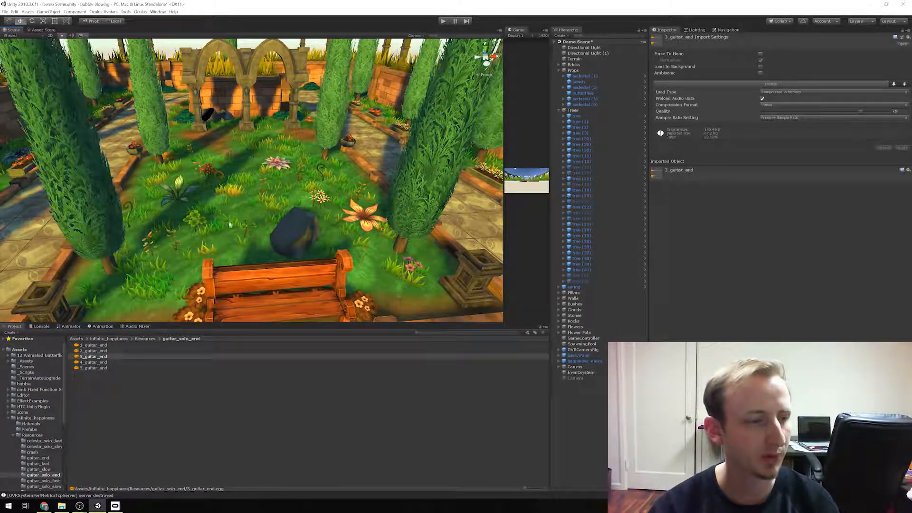
pyautogui.click(111, 381)
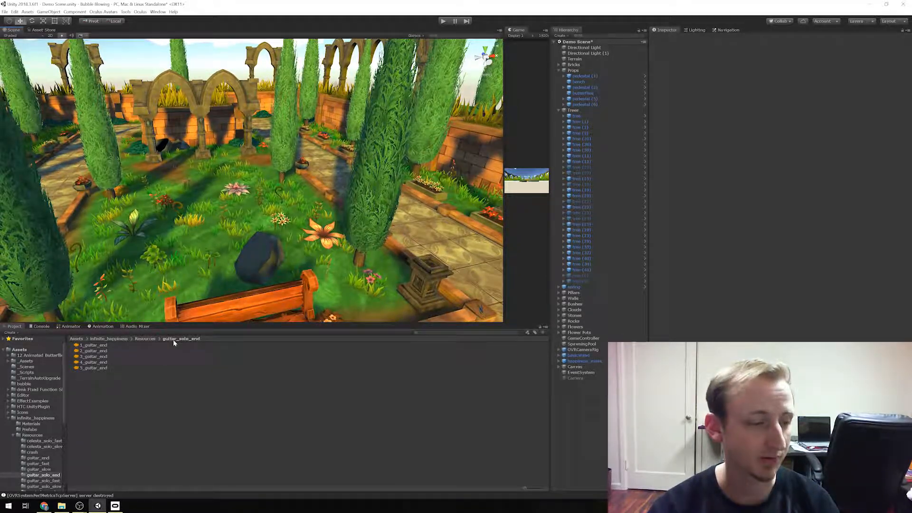
# Collapse infinite_happiness and open the 12 Animated Butterflies Pack folder
pyautogui.click(13, 418)
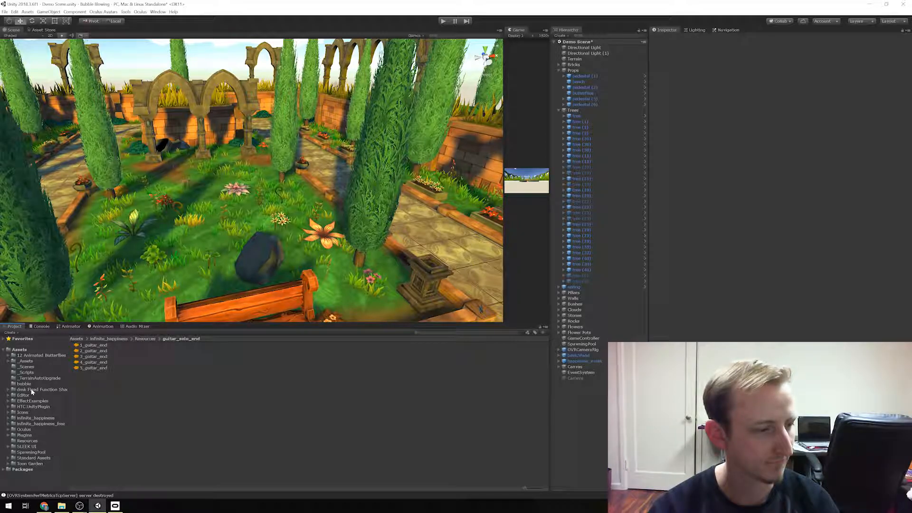
pyautogui.click(41, 354)
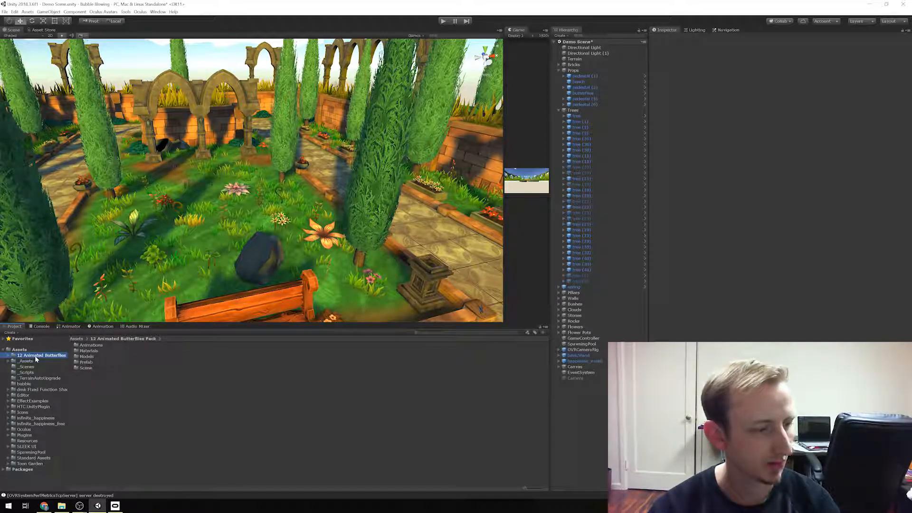
pyautogui.click(19, 350)
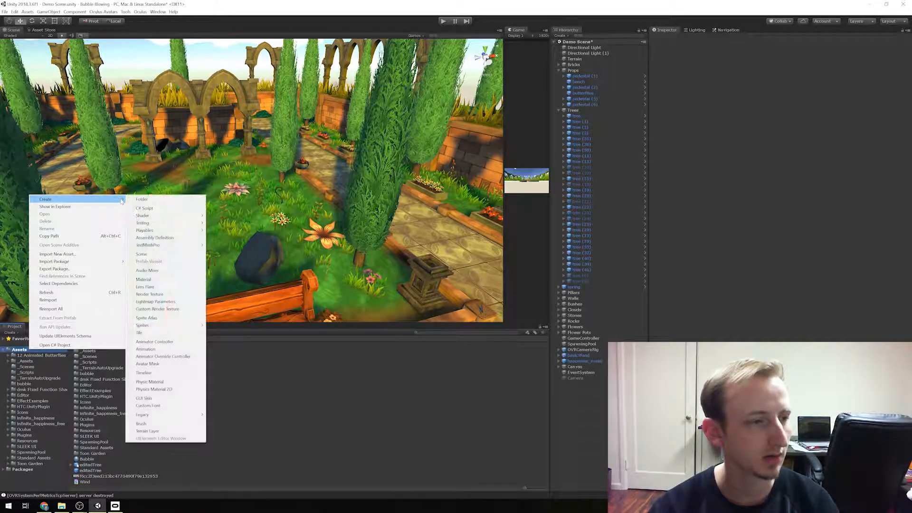
# Create the AssetStoreAssets folder and select the dmk Fixed Function Shader Collection folder
pyautogui.click(141, 199)
pyautogui.write('AssetStore')
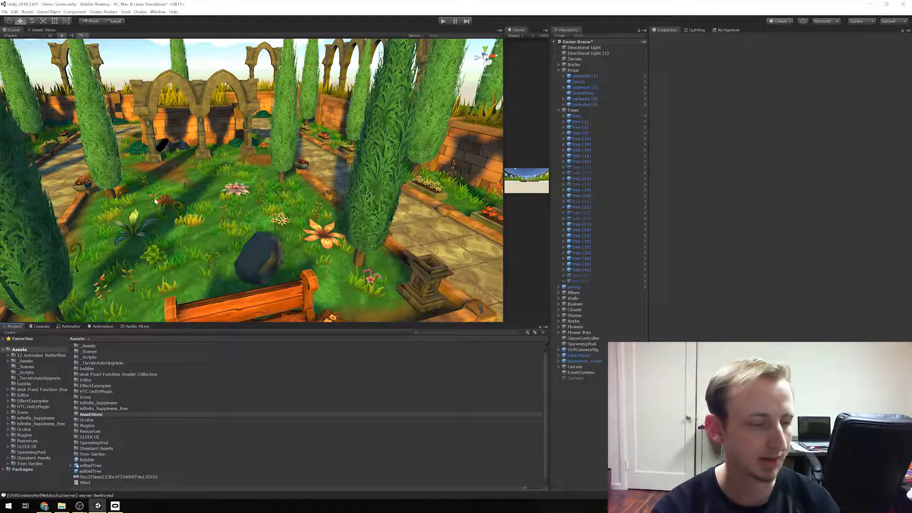
pyautogui.click(96, 374)
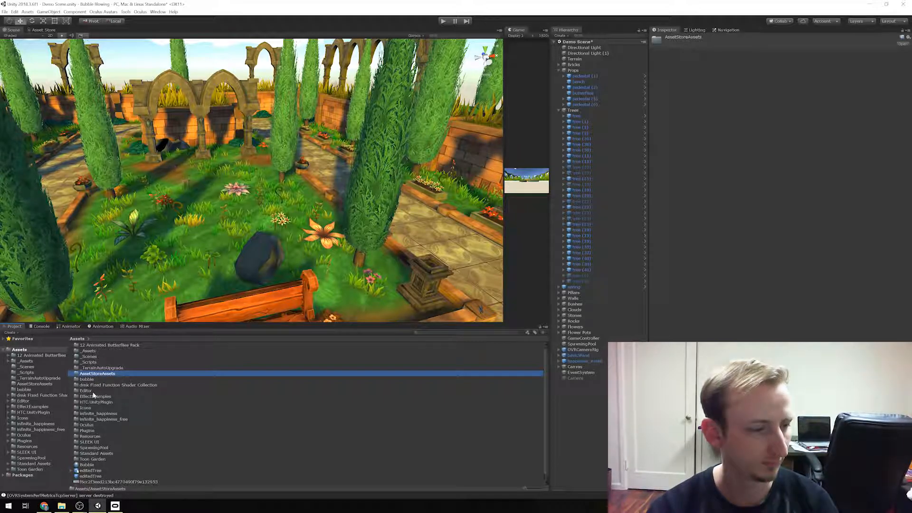
pyautogui.click(118, 385)
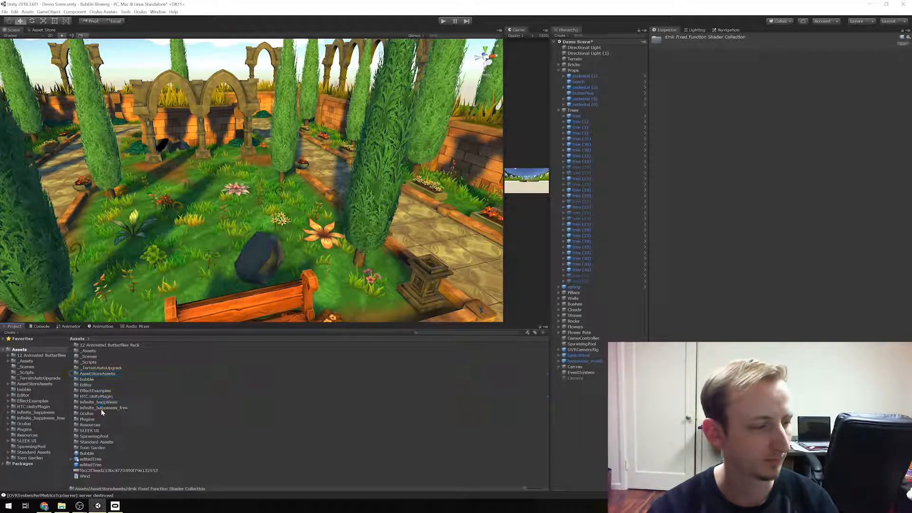
# Add infinite_happiness, SLEEK UI, SpawningPool, Standard Assets and Toon Garden folders to the selection
pyautogui.click(104, 407)
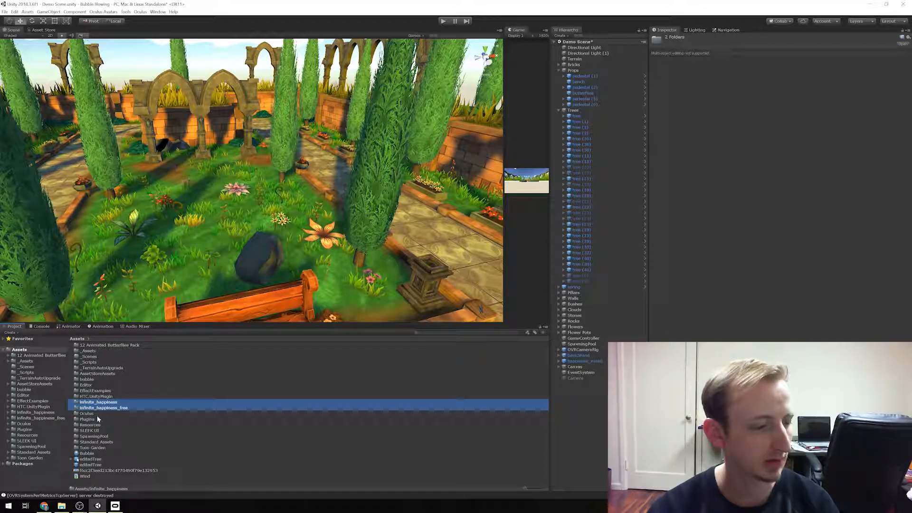
pyautogui.click(89, 430)
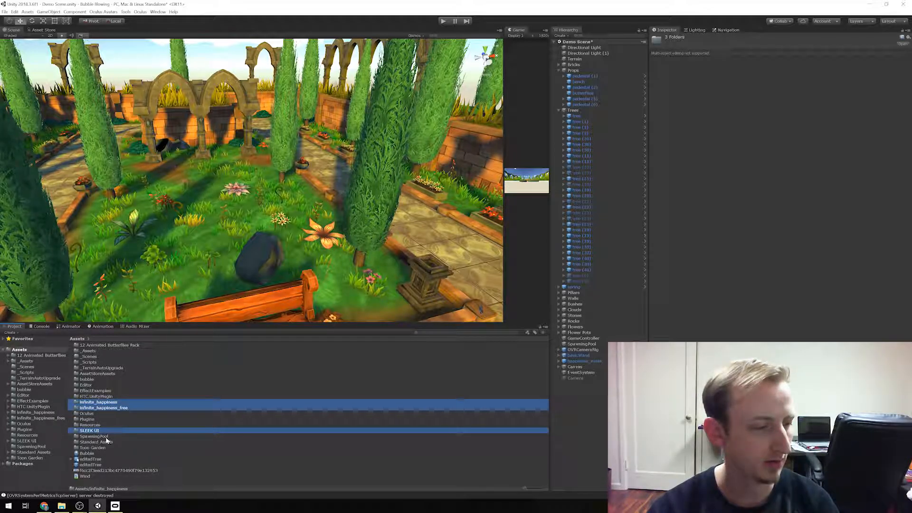
pyautogui.click(93, 436)
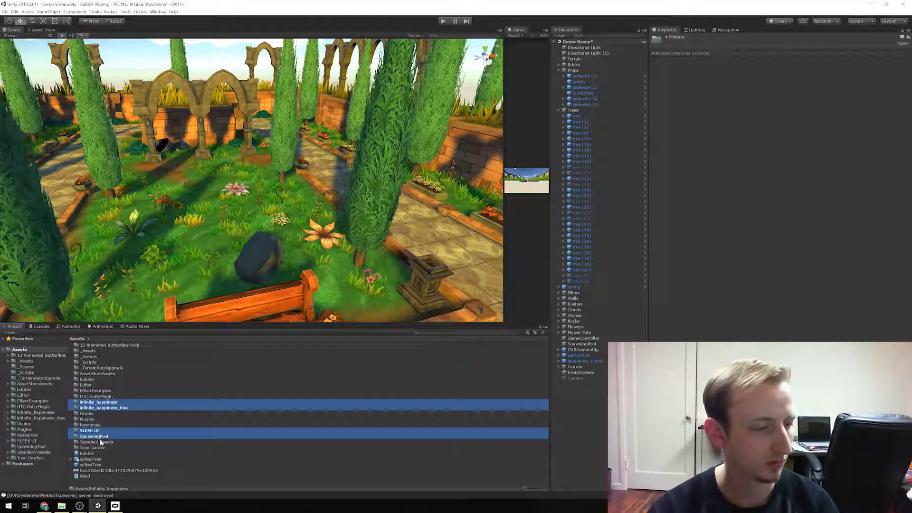
pyautogui.click(96, 442)
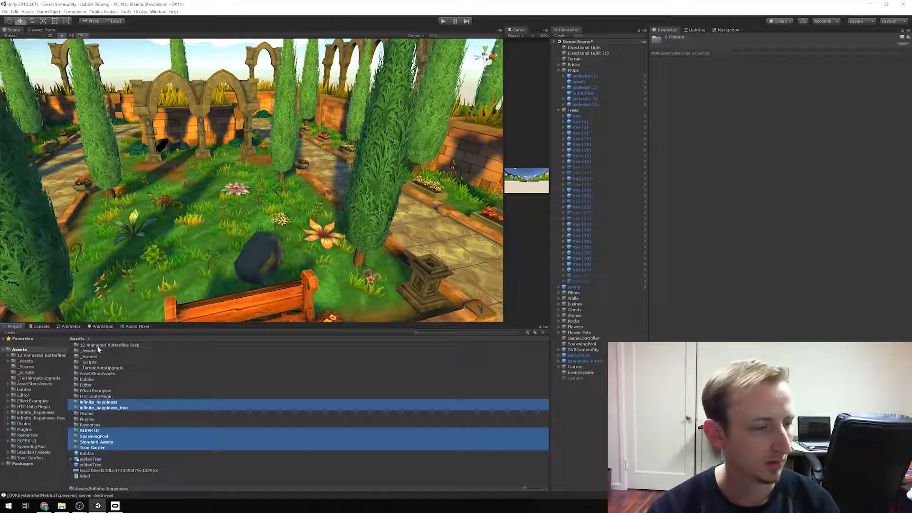
pyautogui.click(109, 345)
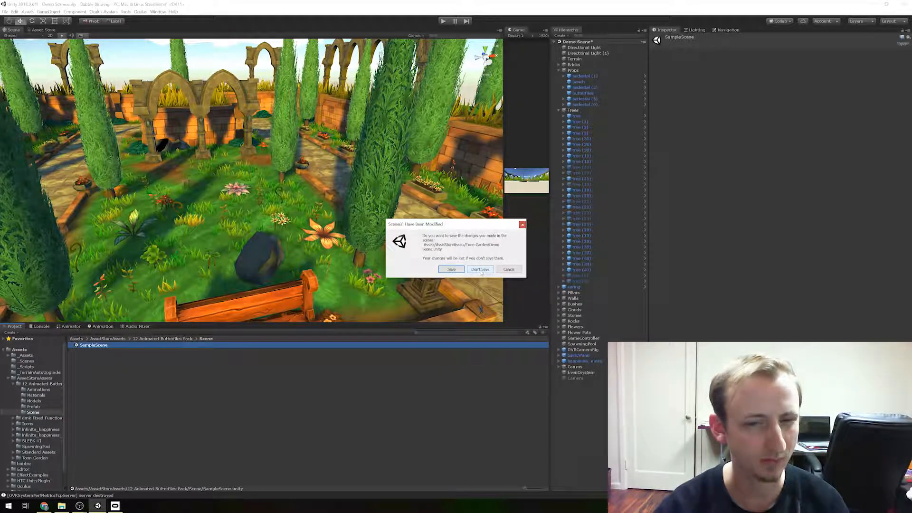
# Discard Toon Garden changes, open butterflies SampleScene, and select an idle group and ground plane
pyautogui.click(480, 270)
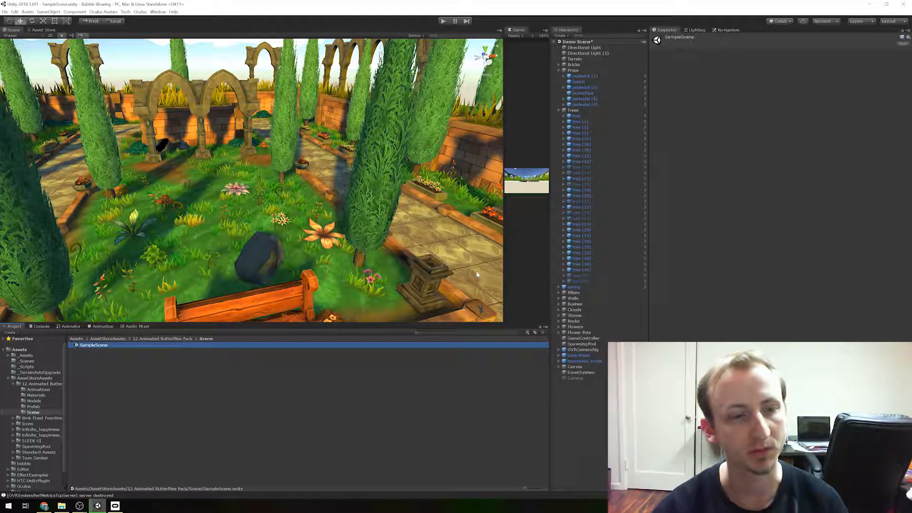
pyautogui.doubleClick(93, 345)
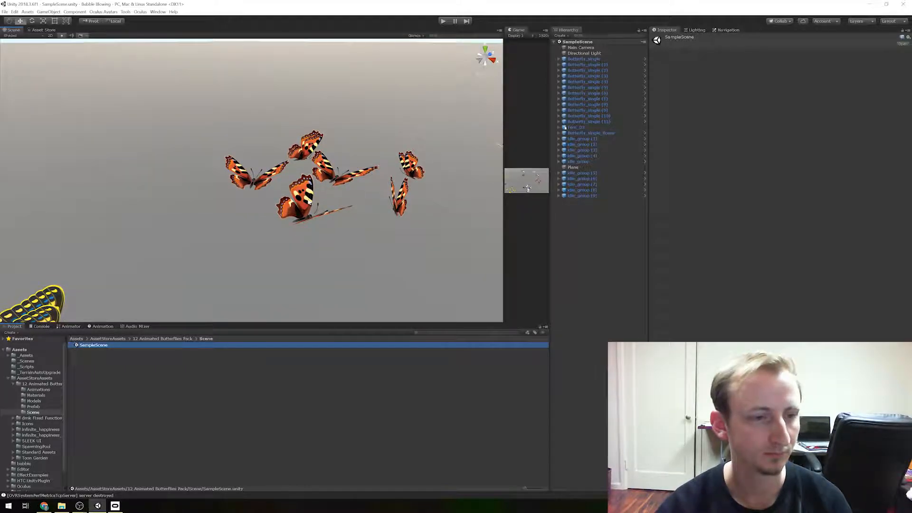
pyautogui.click(580, 173)
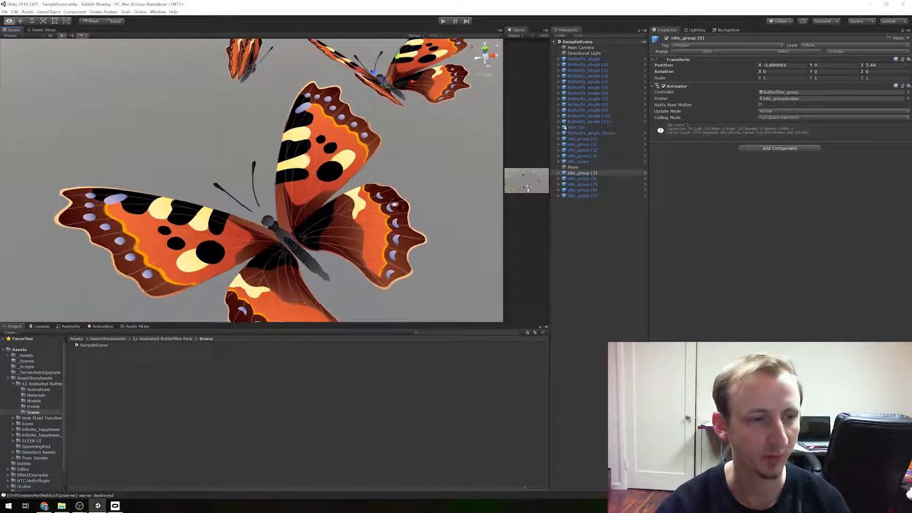
pyautogui.click(573, 167)
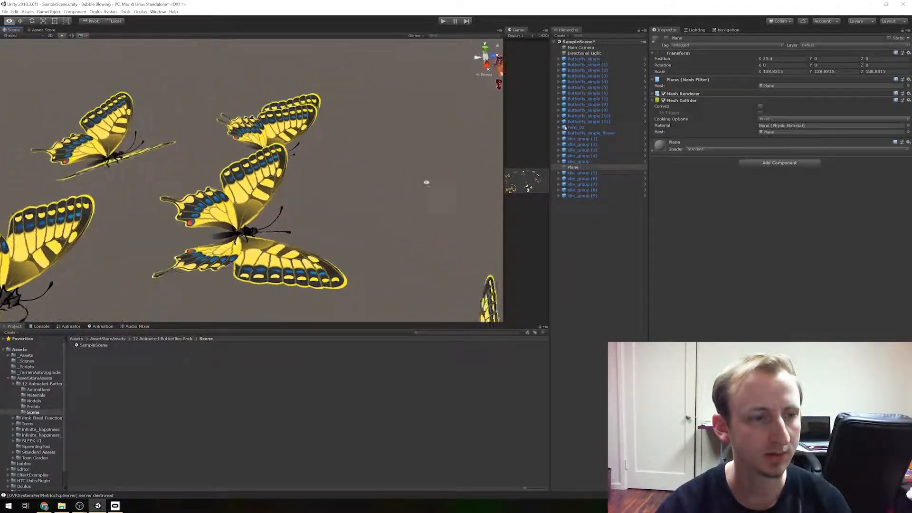
# Expand idle_group to inspect butterfly_2 and butterfly_mesh_1, then play the scene
pyautogui.scroll(3)
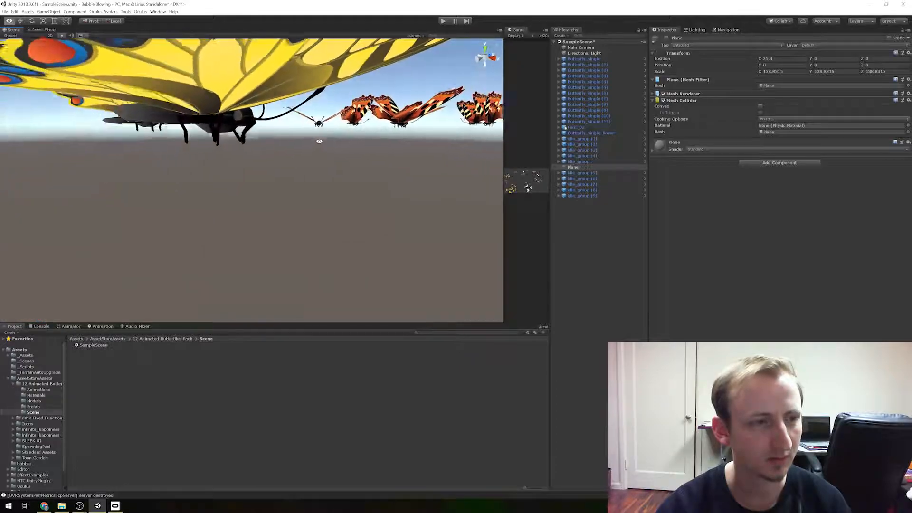
pyautogui.click(578, 161)
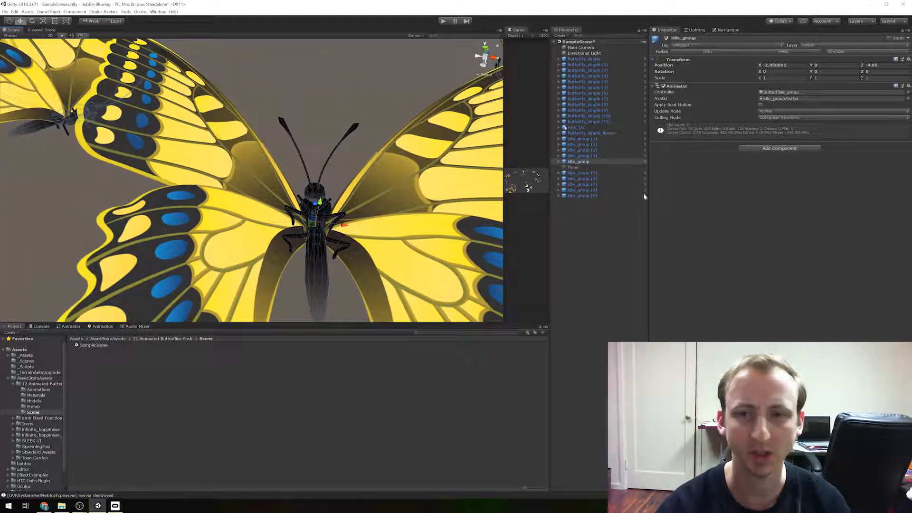
pyautogui.click(559, 161)
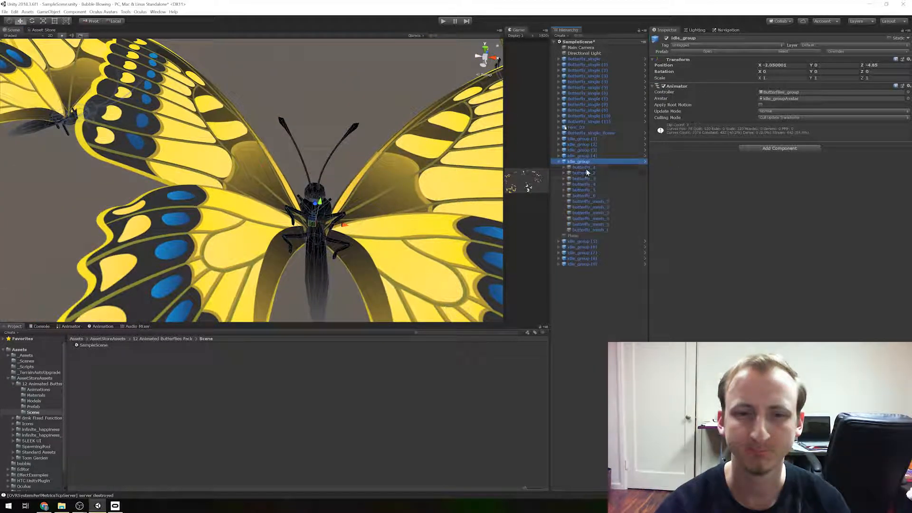
pyautogui.click(583, 173)
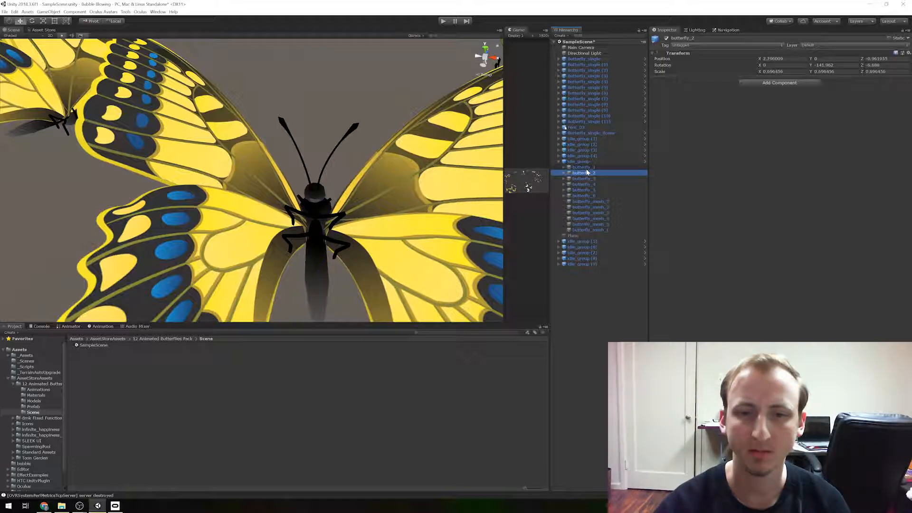
pyautogui.click(588, 201)
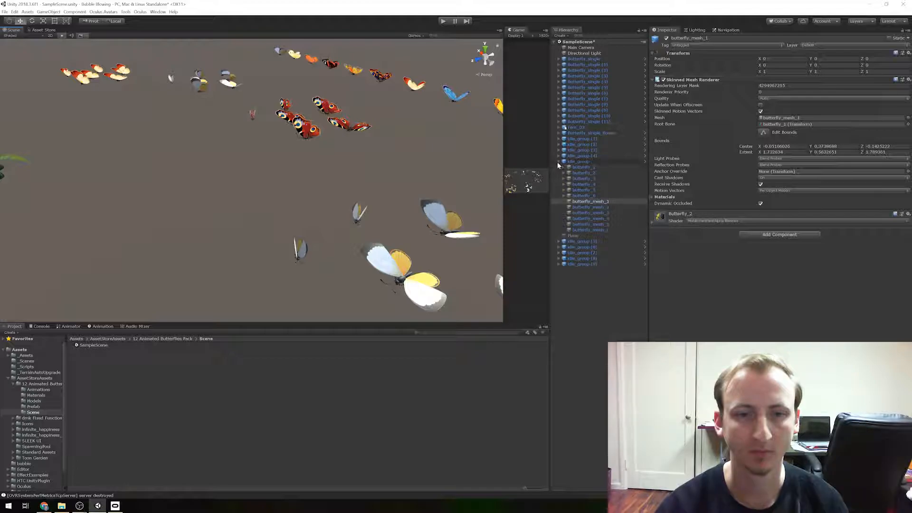
pyautogui.click(583, 59)
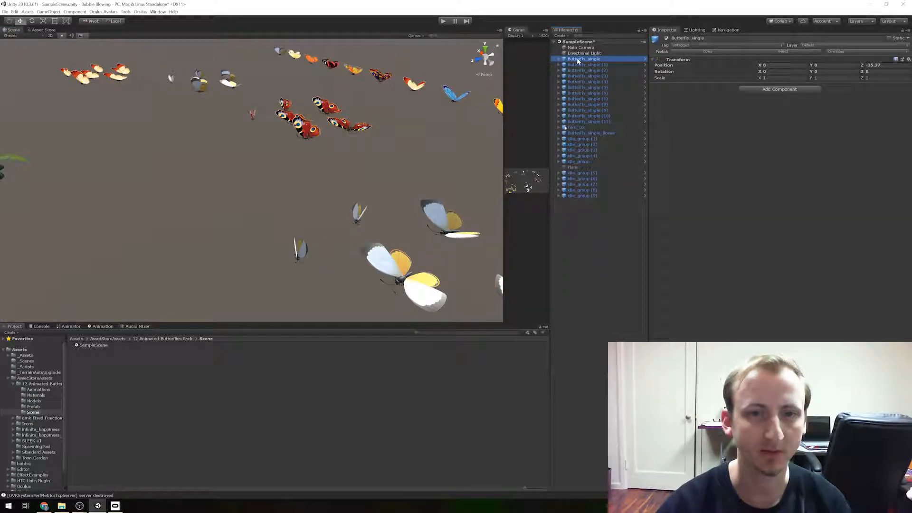
pyautogui.click(559, 59)
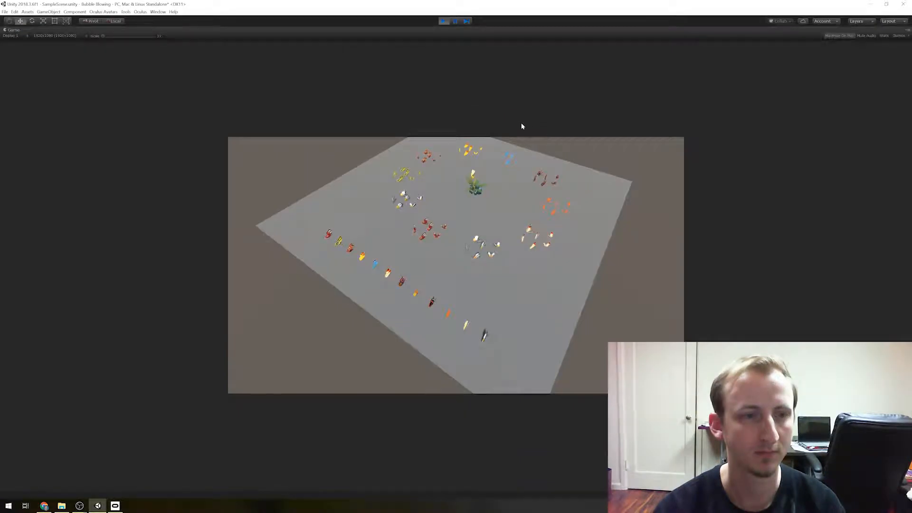
pyautogui.click(55, 36)
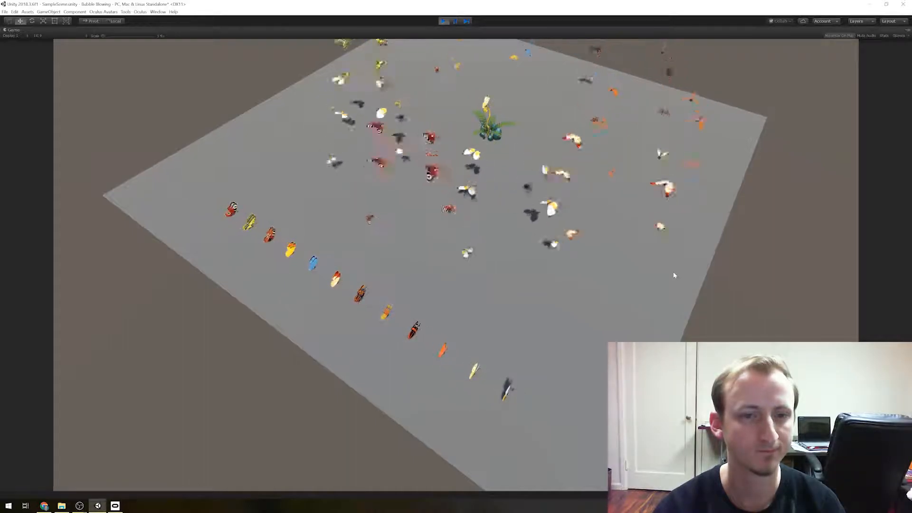
pyautogui.moveTo(630, 267)
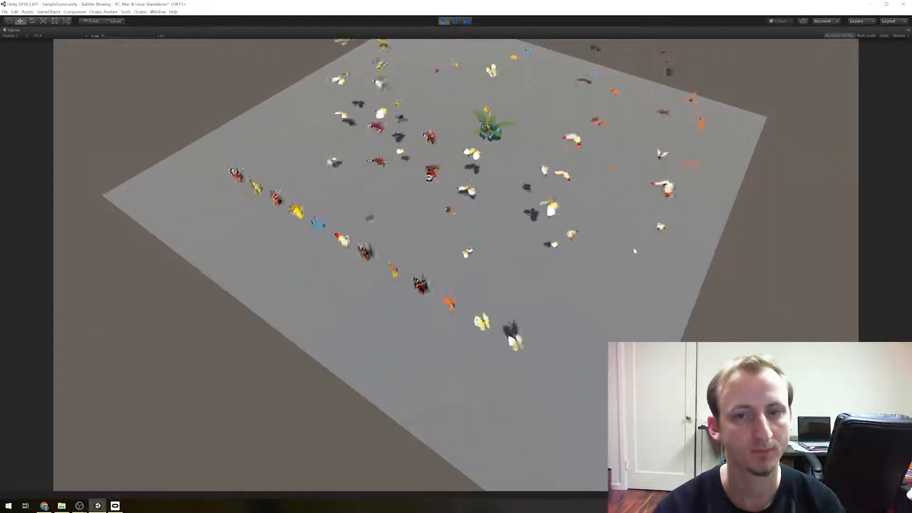
pyautogui.click(444, 21)
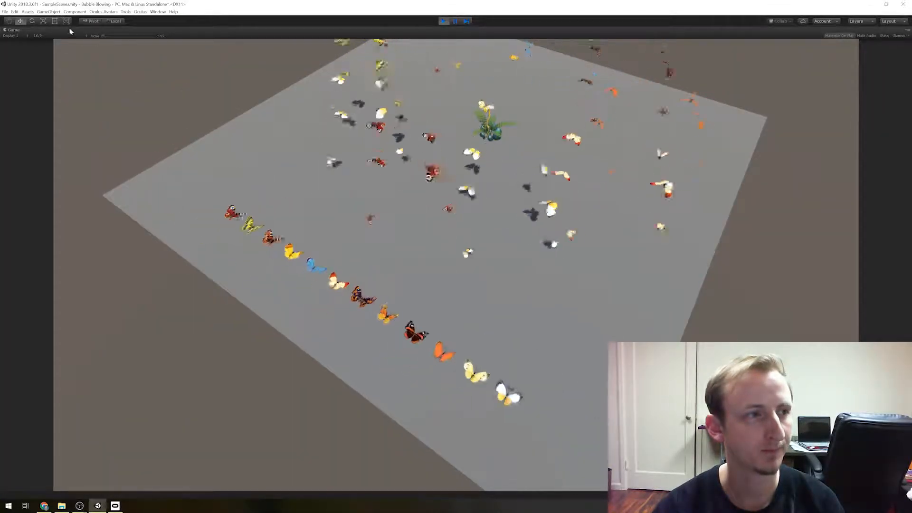
pyautogui.click(38, 35)
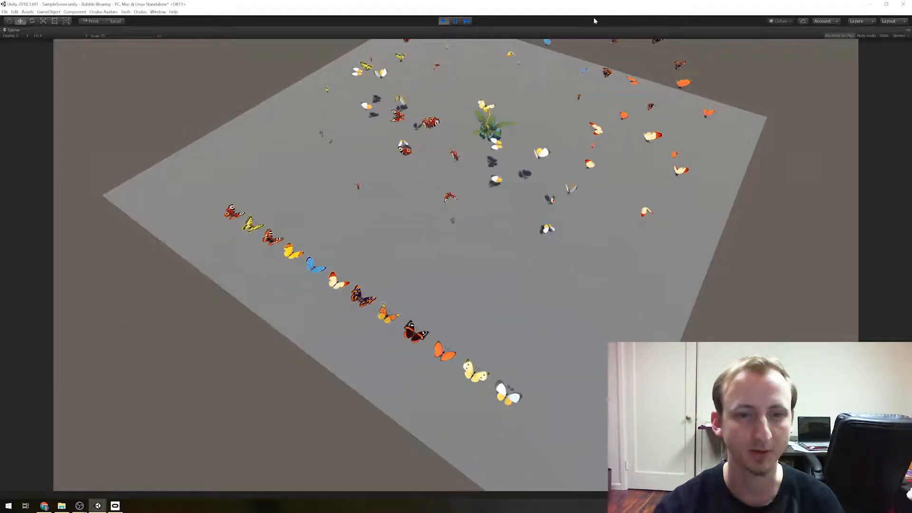
pyautogui.click(444, 21)
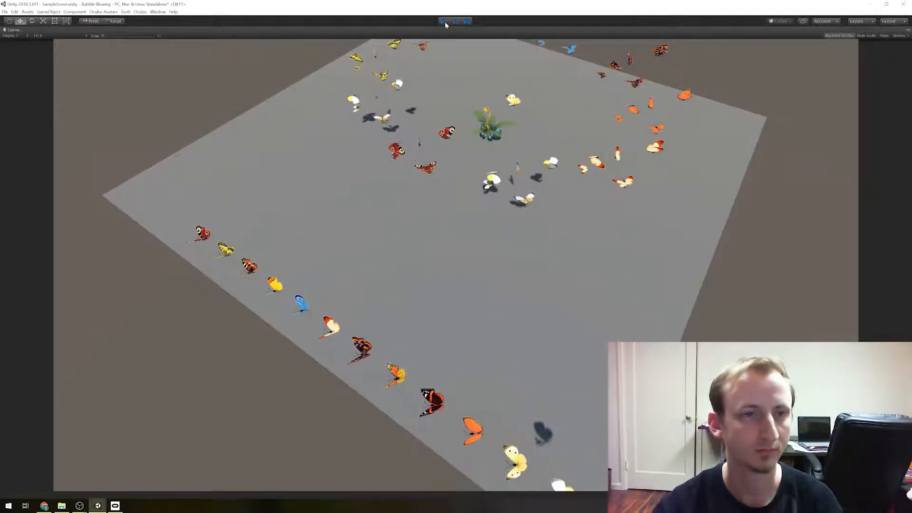
# Stop play mode and select the Butterflies_single animator controller in the Animations folder
pyautogui.click(455, 21)
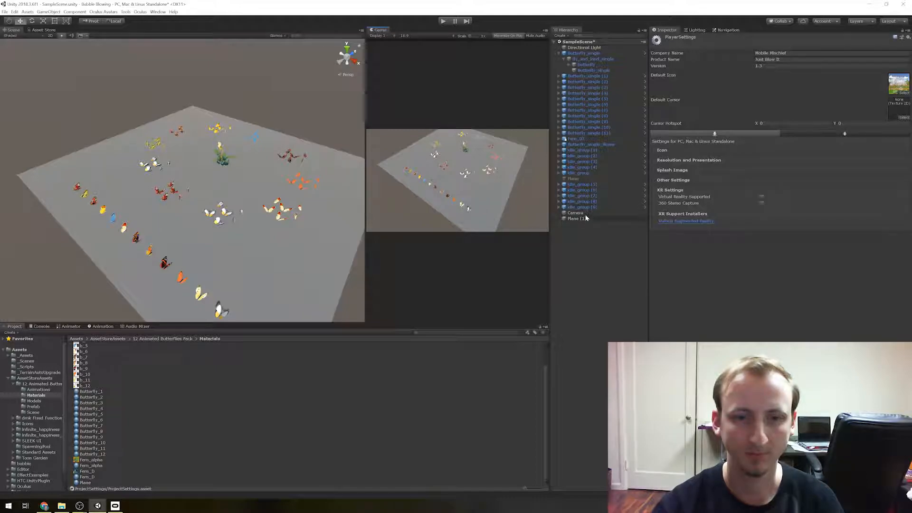
pyautogui.click(96, 350)
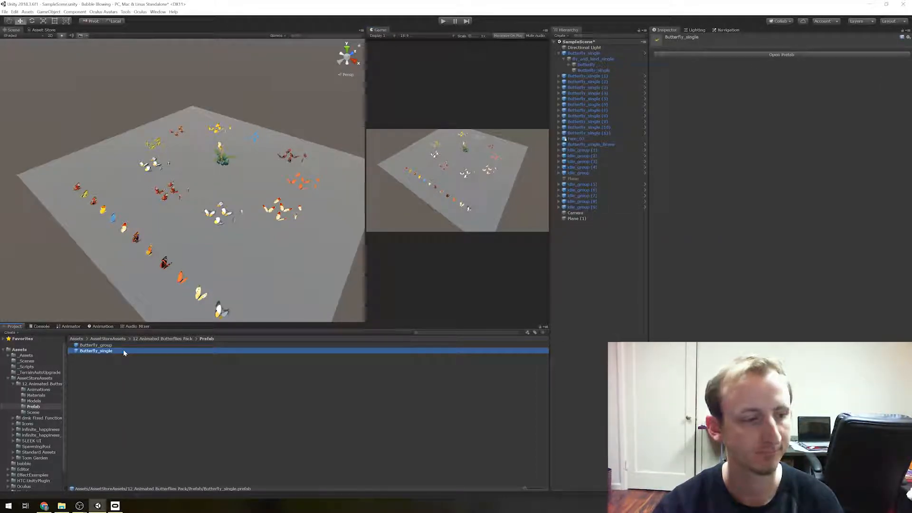
pyautogui.click(37, 389)
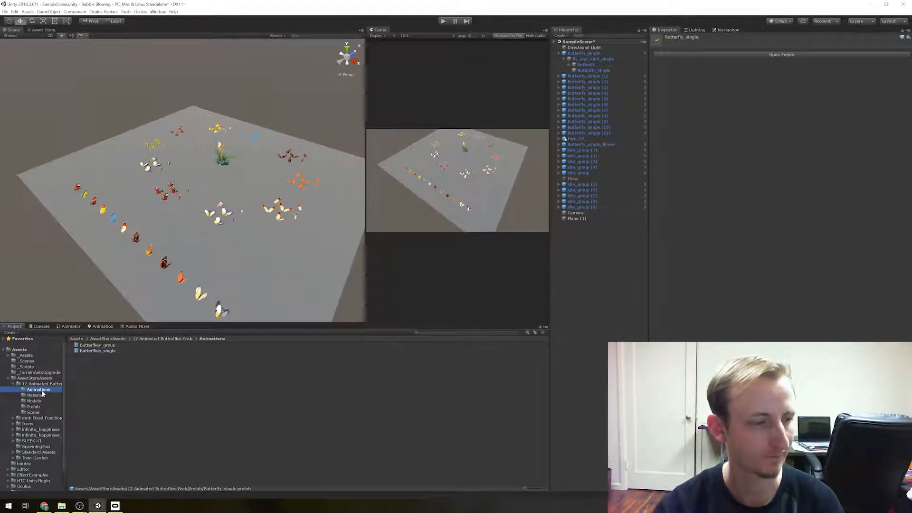
pyautogui.click(98, 351)
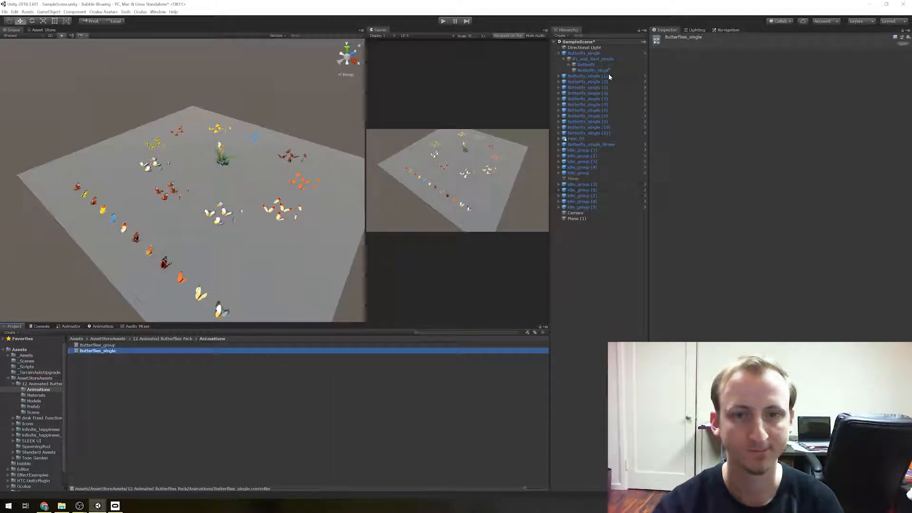
# Show fly_and_land_single's animator state graph and inspect the idle_single state
pyautogui.click(586, 64)
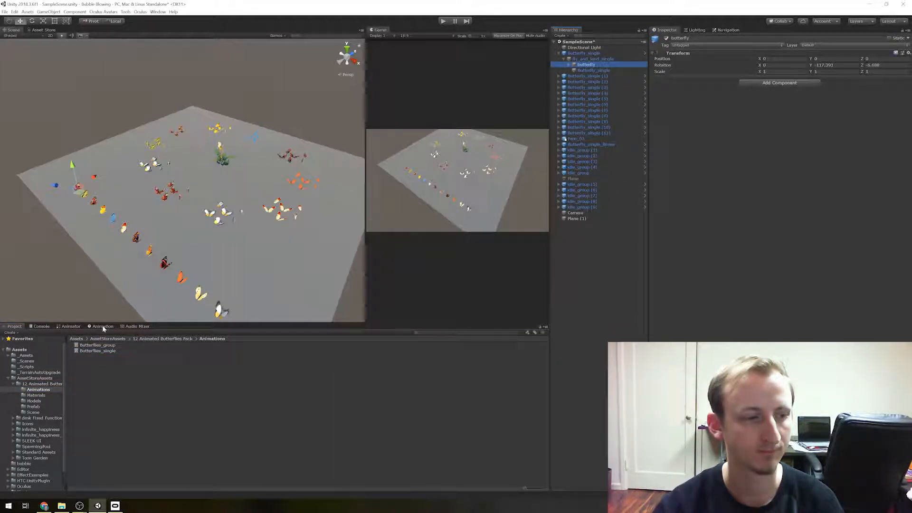
pyautogui.click(71, 326)
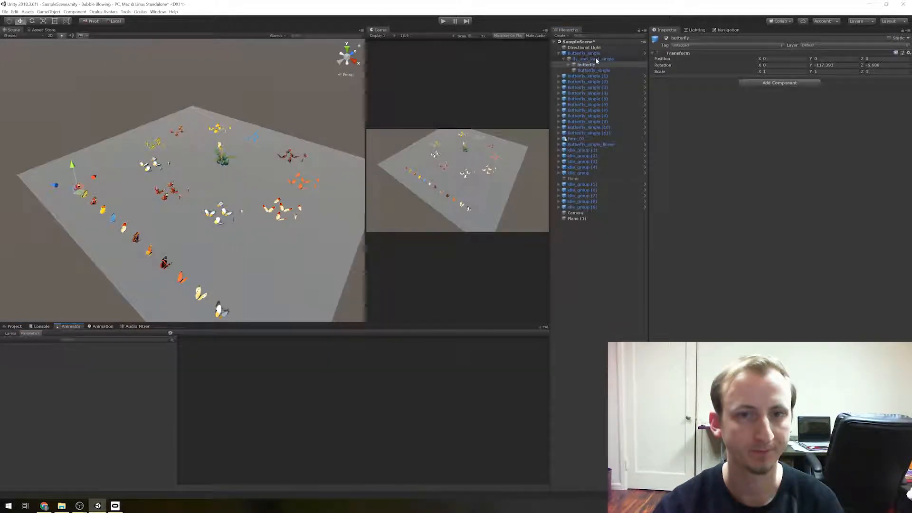
pyautogui.click(591, 58)
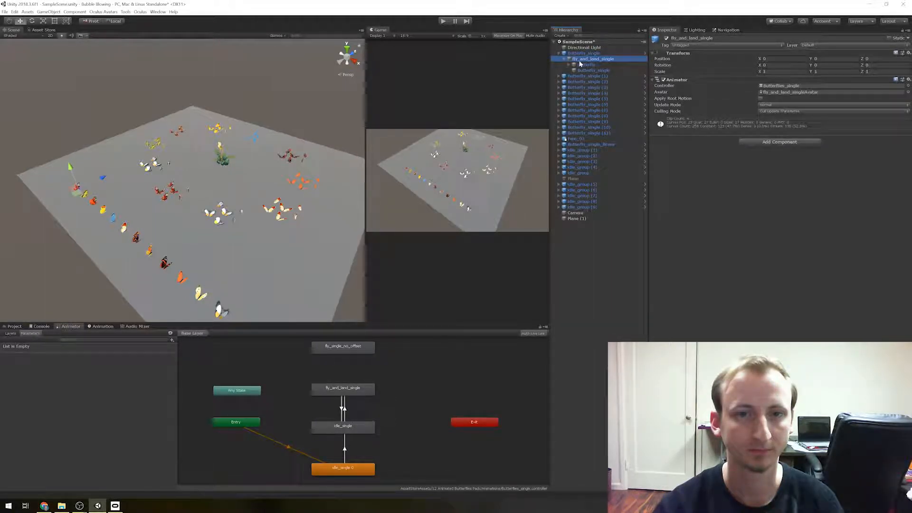
pyautogui.moveTo(296, 423)
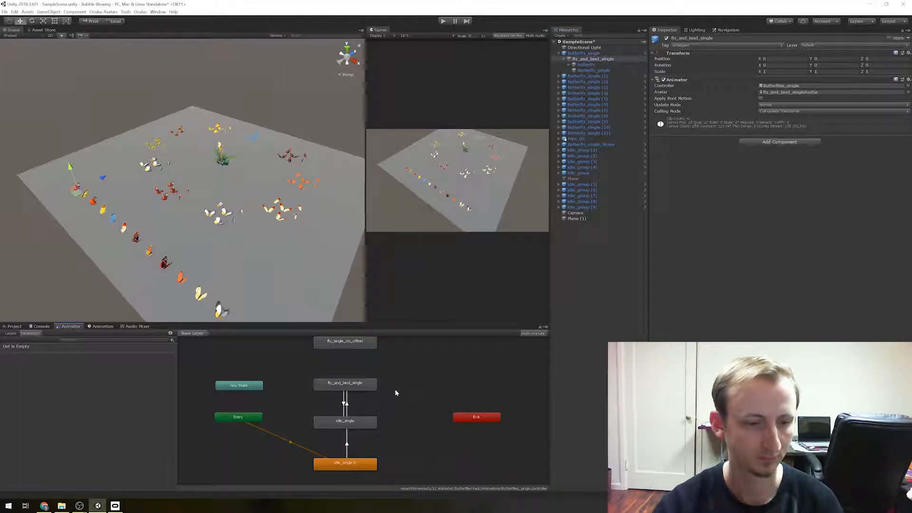
pyautogui.click(345, 421)
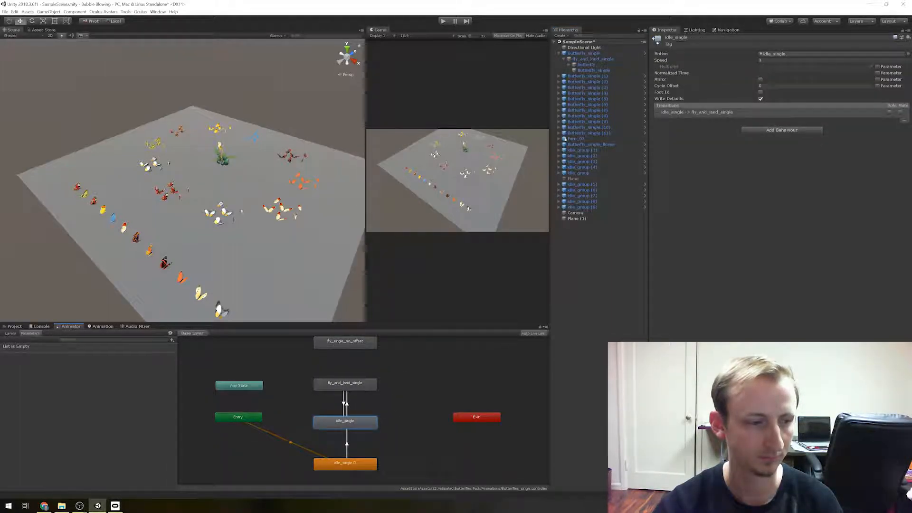
# Select fly_and_land_single and preview its idle_single clip in the Animation window
pyautogui.click(102, 326)
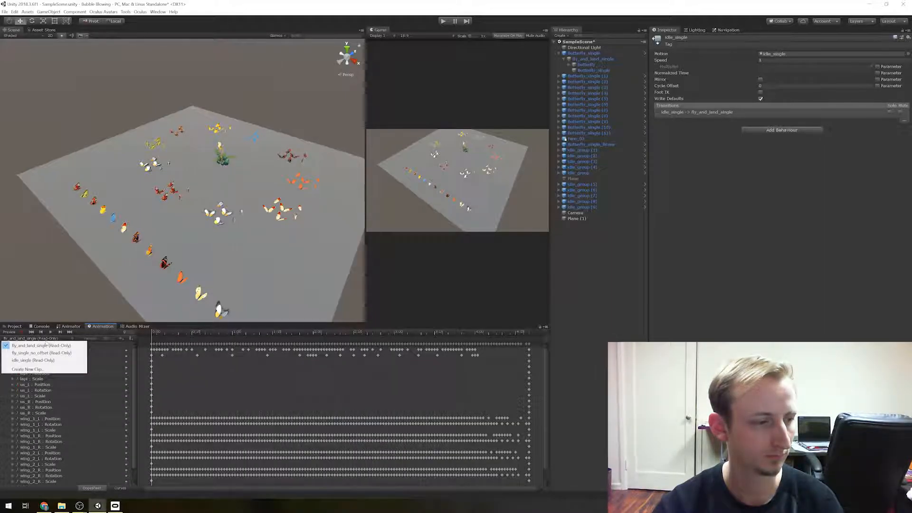
pyautogui.click(33, 360)
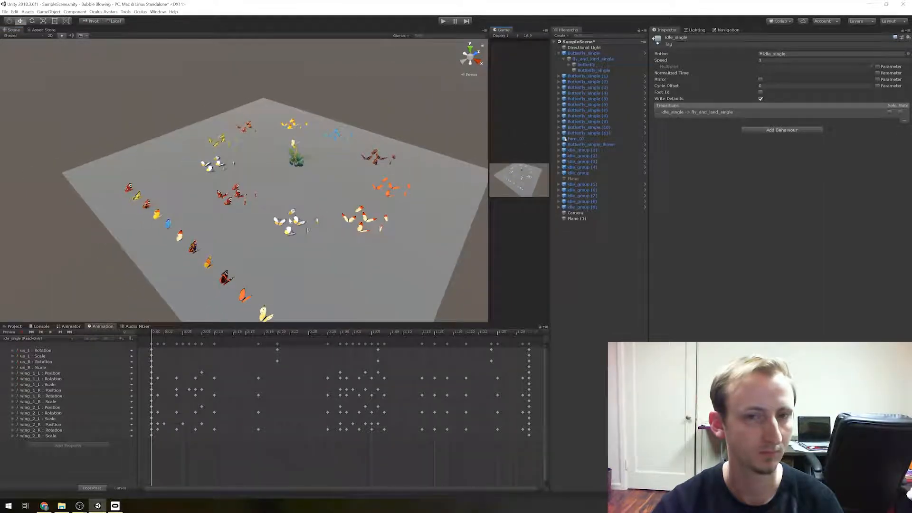
pyautogui.click(592, 58)
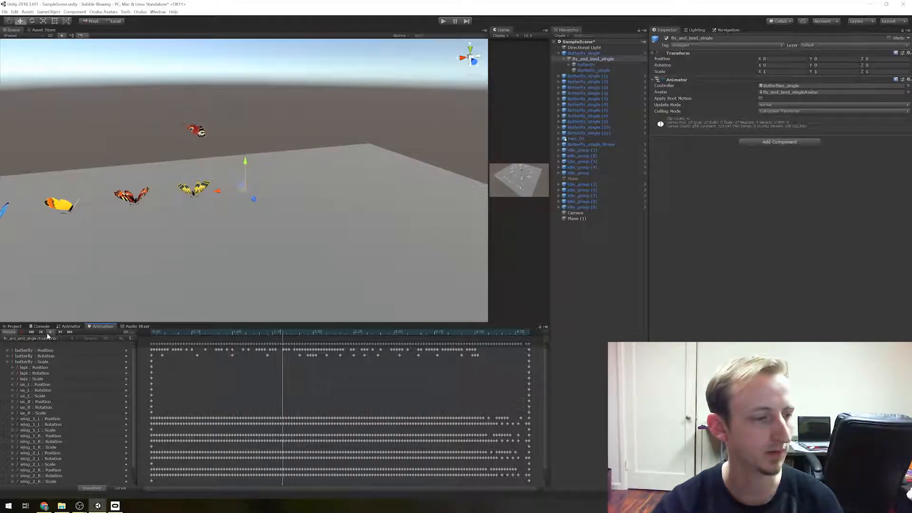
pyautogui.click(31, 338)
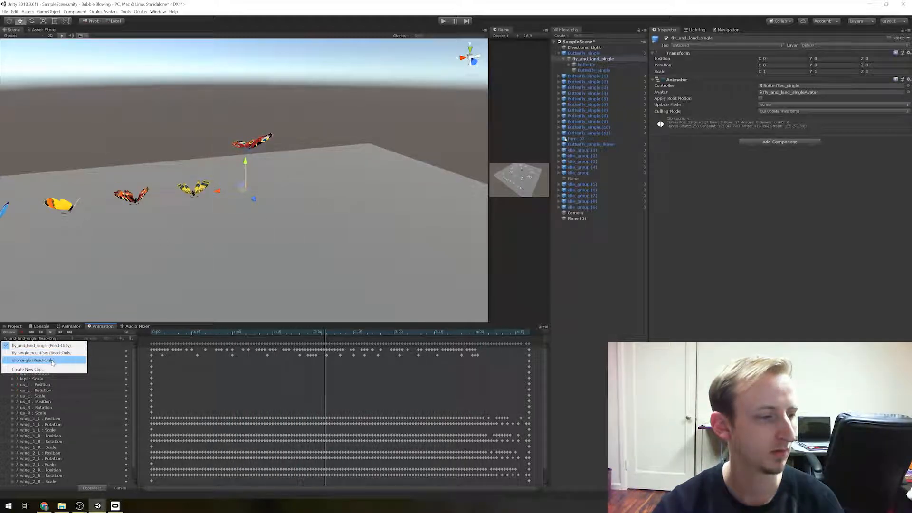
pyautogui.click(30, 360)
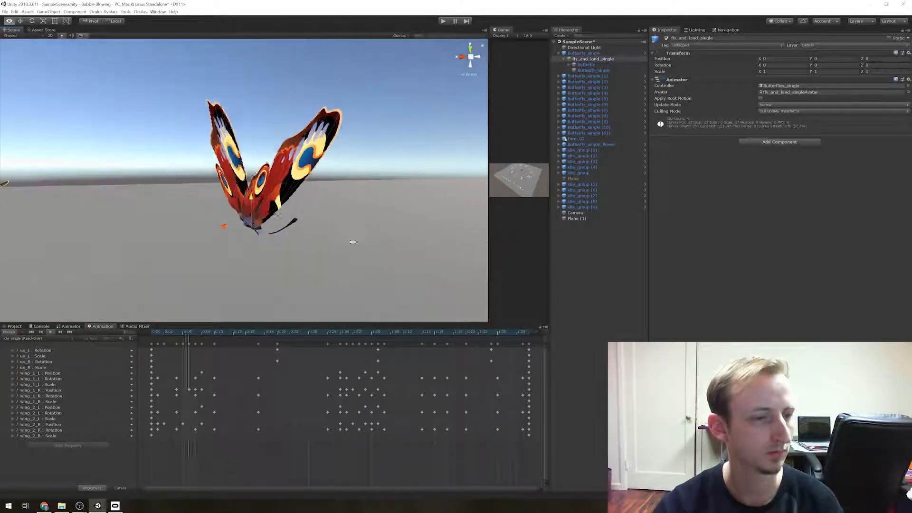
# Reselect fly_and_land_single, replay idle_single, then load the fly_single_no_offset clip
pyautogui.click(583, 53)
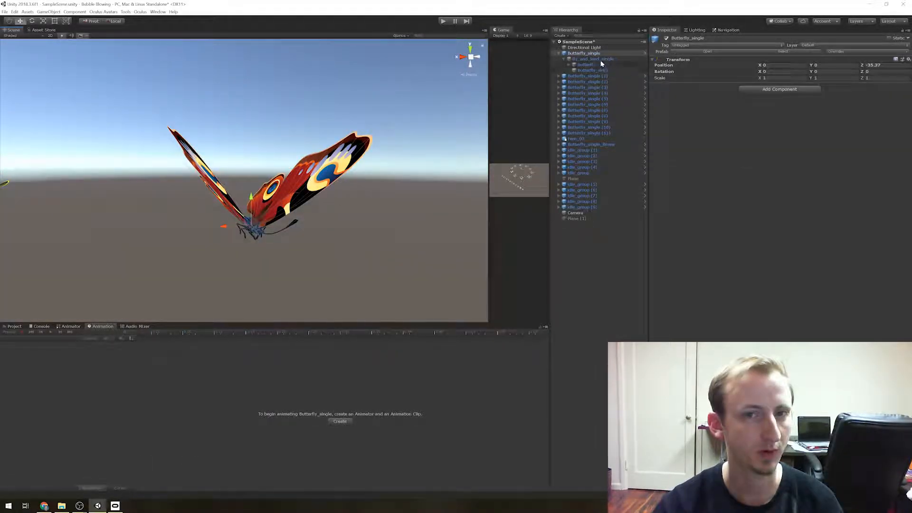
pyautogui.click(592, 58)
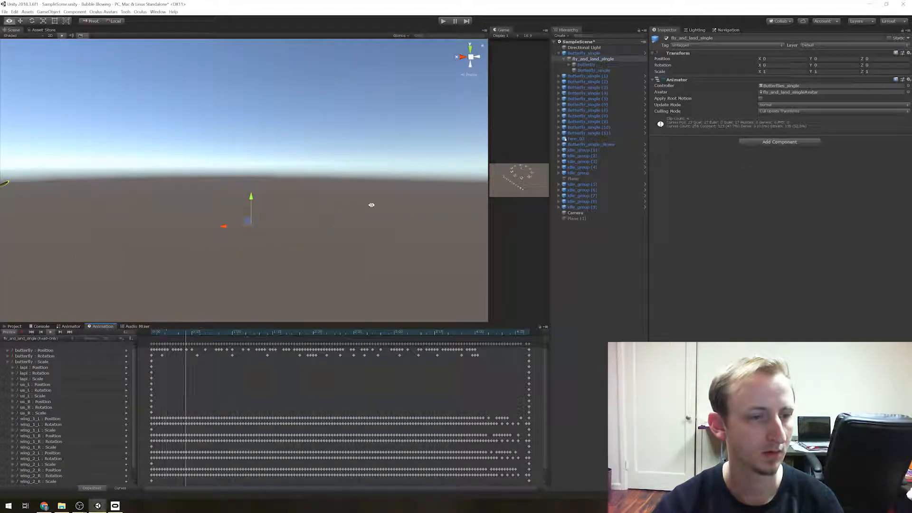
pyautogui.click(29, 338)
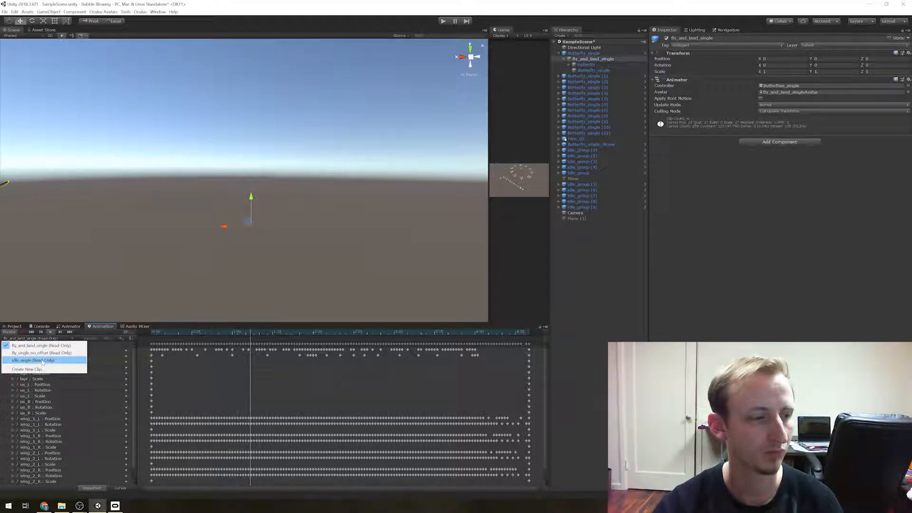
pyautogui.click(34, 360)
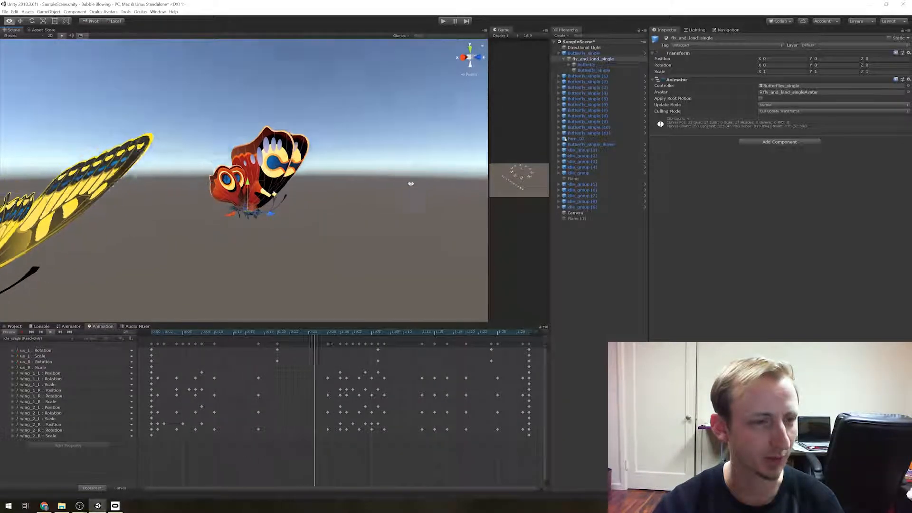
pyautogui.click(41, 339)
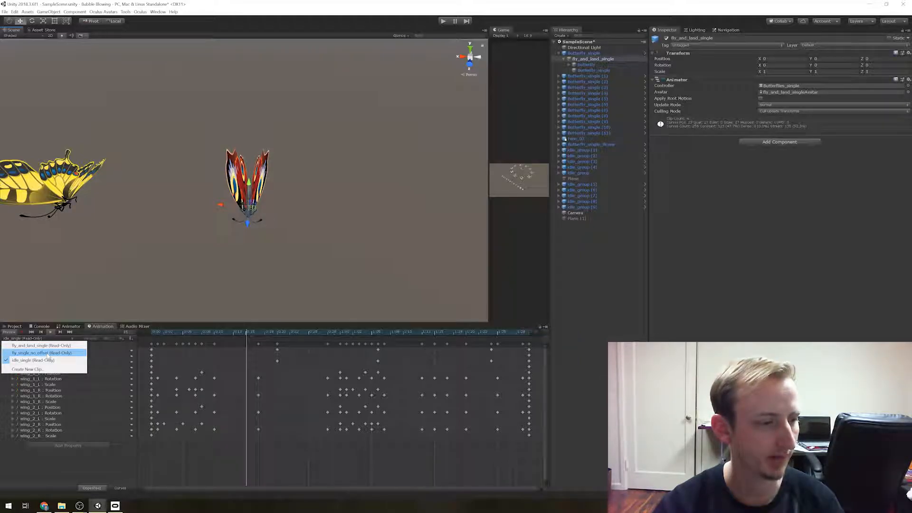
pyautogui.click(41, 352)
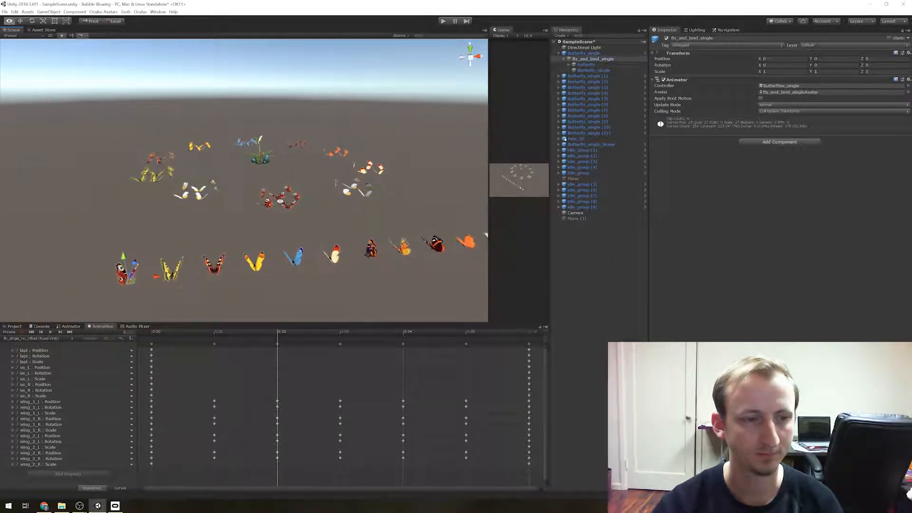
# Browse AssetStoreAssets > Toon Garden > _Scenes and select the BubbleBlowing scene
pyautogui.click(443, 21)
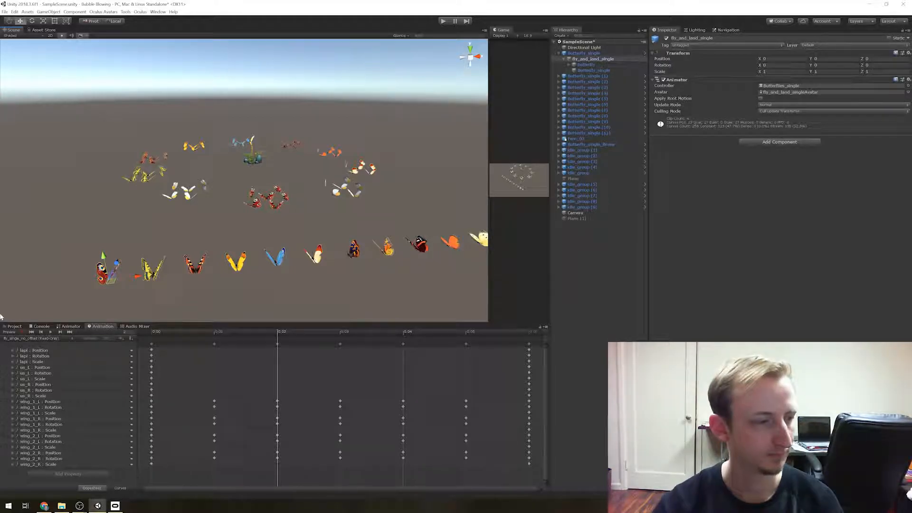
pyautogui.click(14, 326)
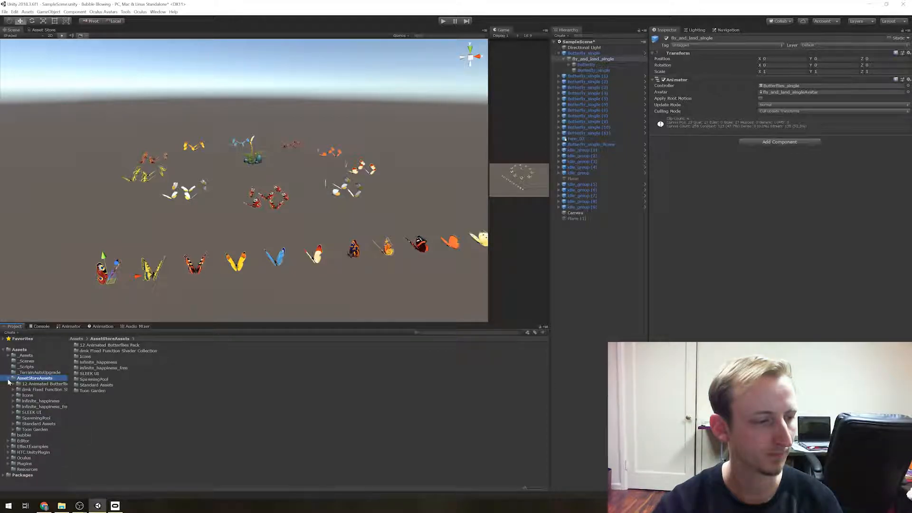
pyautogui.click(8, 379)
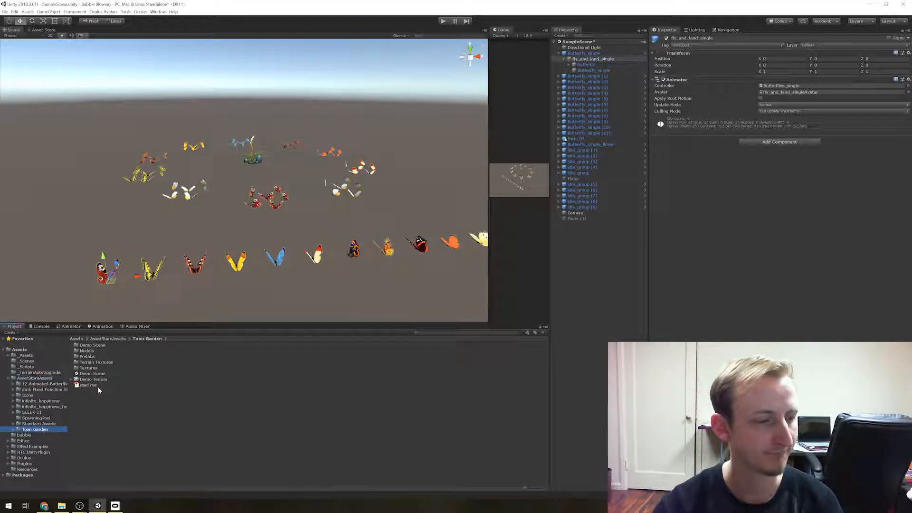
pyautogui.click(91, 373)
pyautogui.write('BubbleBlowing')
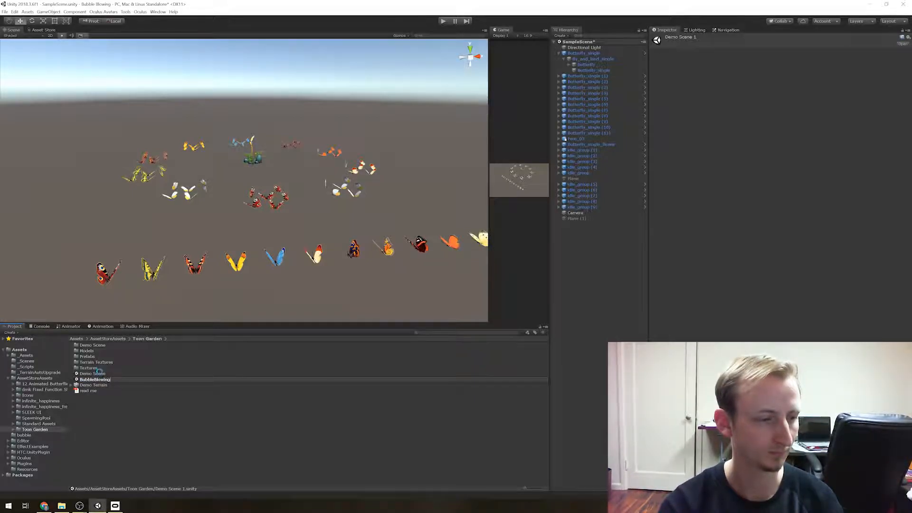
pyautogui.click(95, 374)
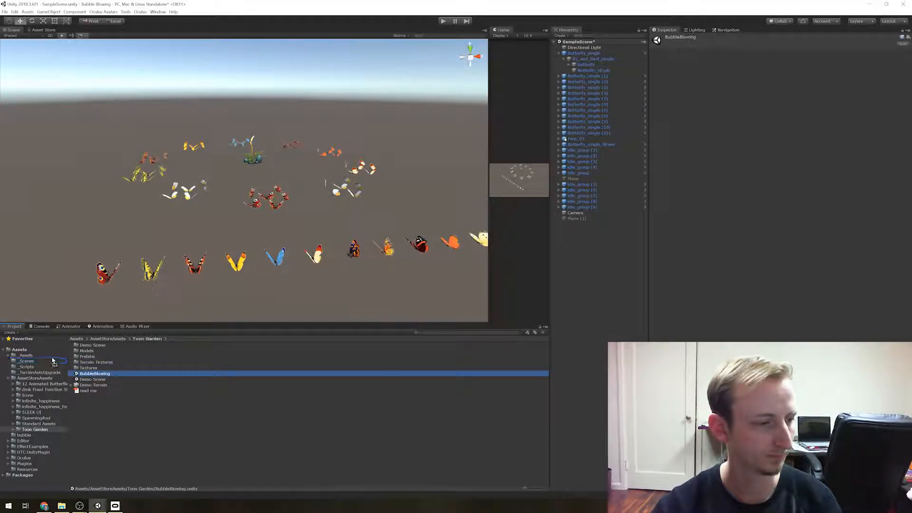
pyautogui.click(26, 360)
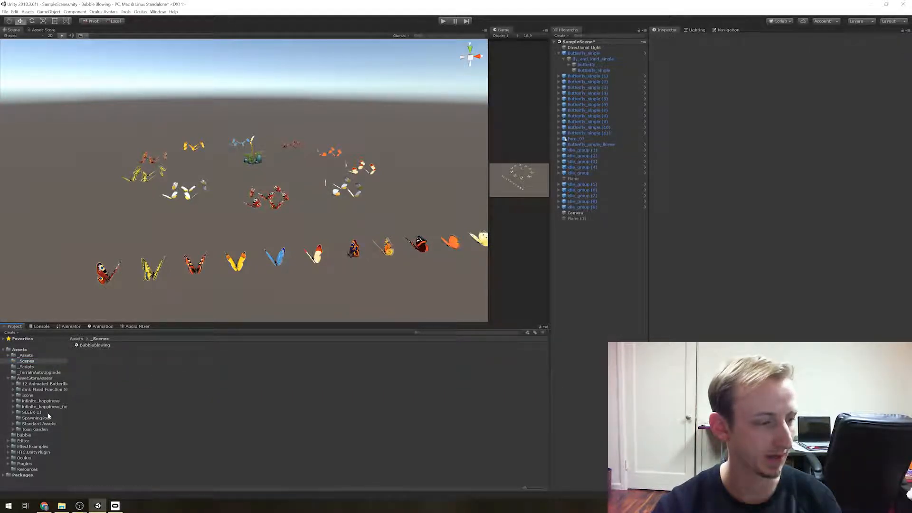
pyautogui.click(26, 360)
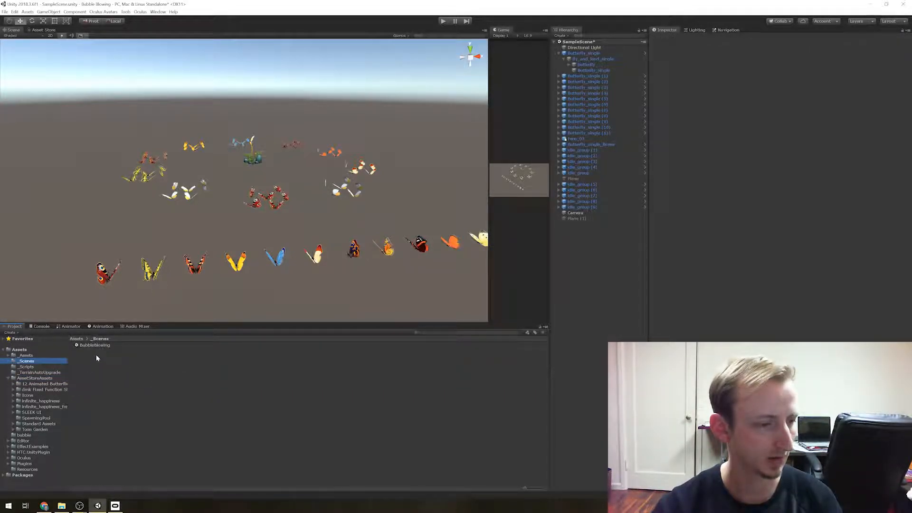
pyautogui.click(94, 345)
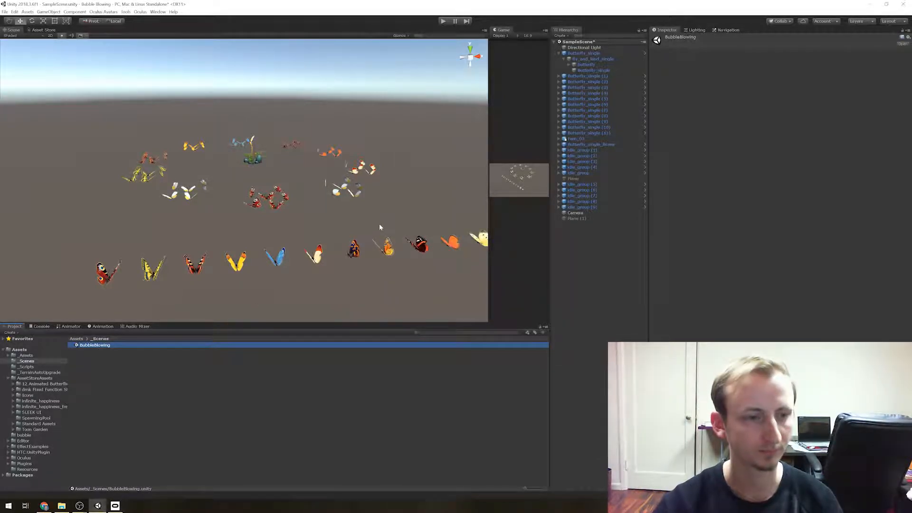
# Load the BubbleBlowing scene and expand its Trees group in the Hierarchy
pyautogui.doubleClick(94, 345)
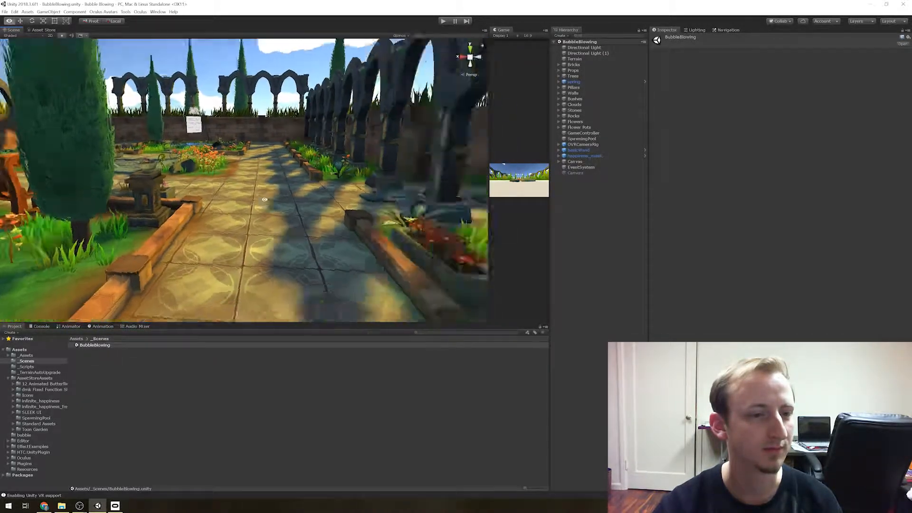
pyautogui.click(43, 30)
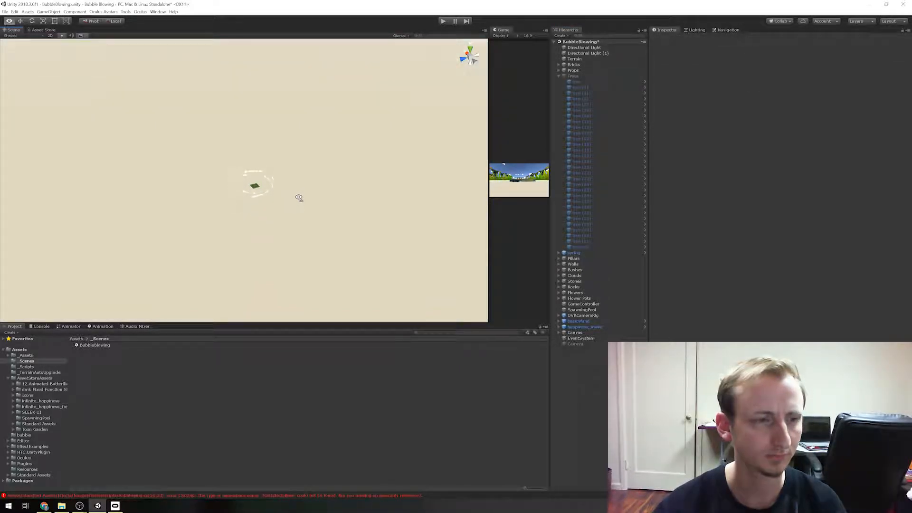
# Frame the whole garden, show the Lighting settings, and open the Toon Garden folder
pyautogui.click(573, 59)
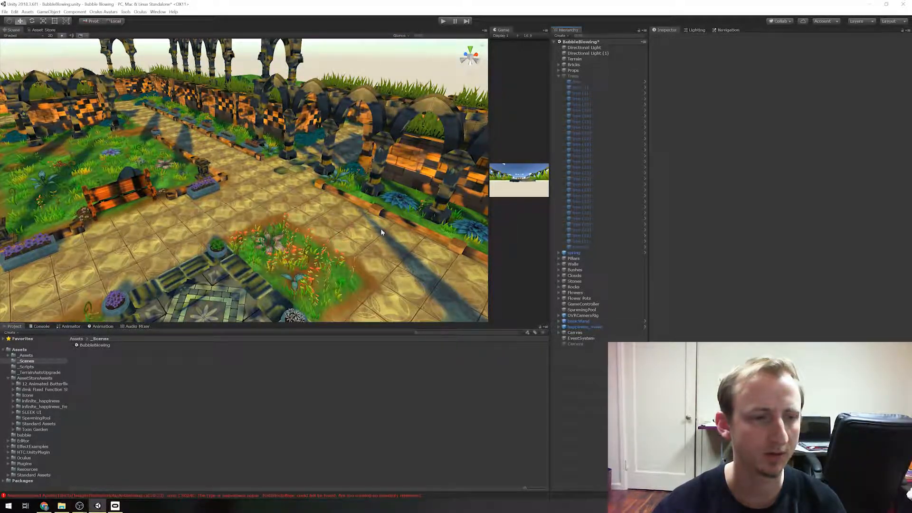
pyautogui.click(696, 29)
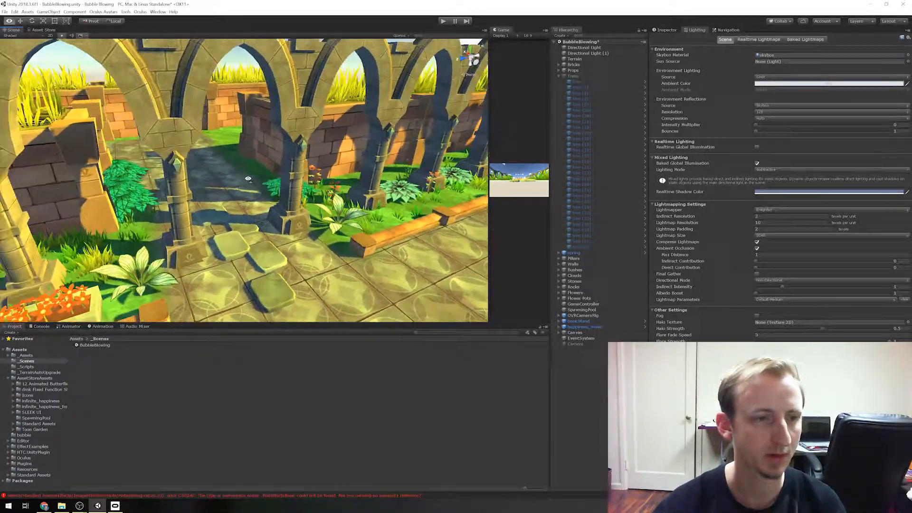
pyautogui.moveTo(247, 179); pyautogui.dragTo(349, 200)
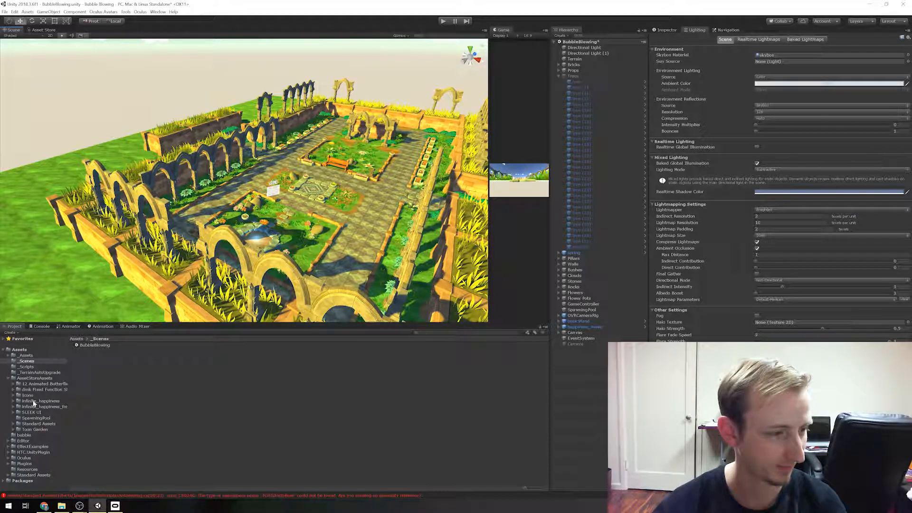
pyautogui.click(35, 430)
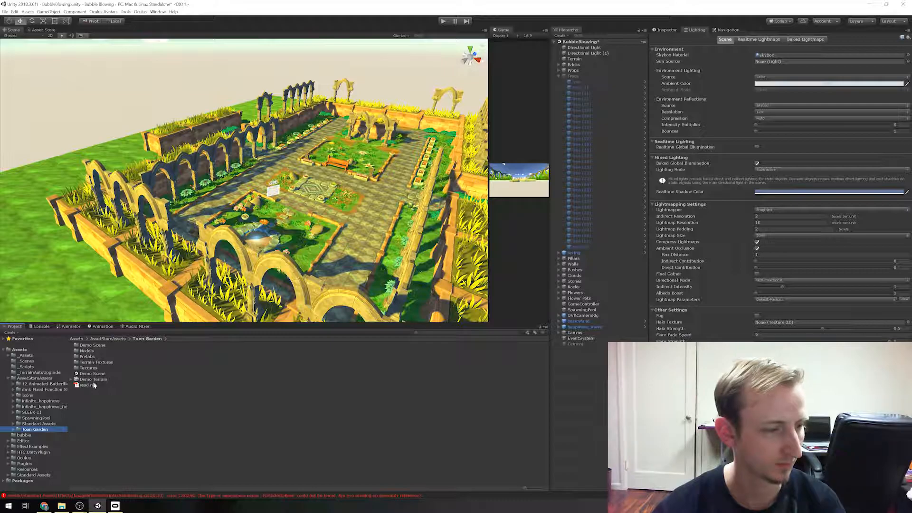
# Load the Toon Garden Demo Scene, dismiss the save prompt, and collapse AssetStoreAssets
pyautogui.doubleClick(93, 373)
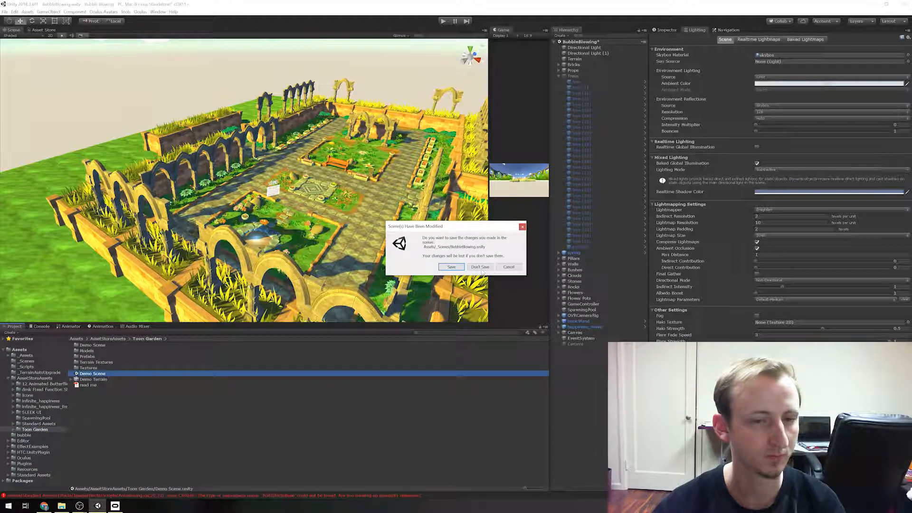
pyautogui.click(480, 267)
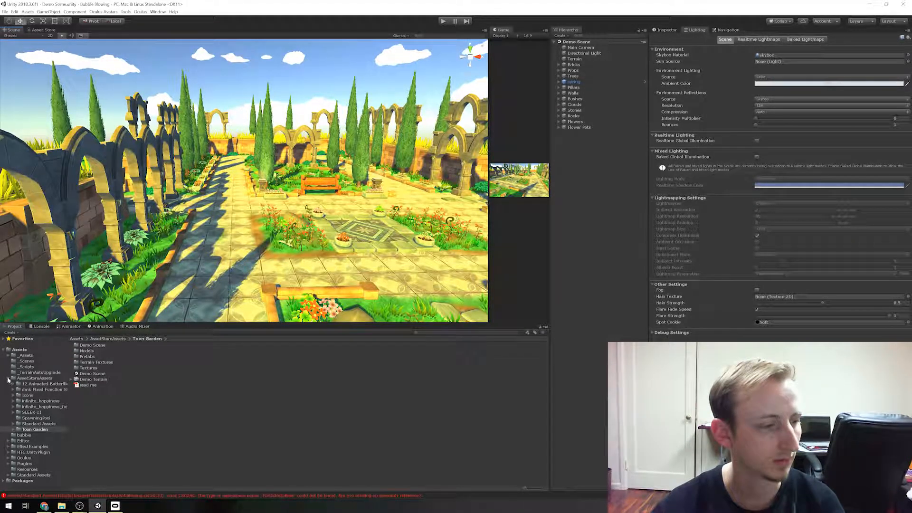
pyautogui.click(5, 378)
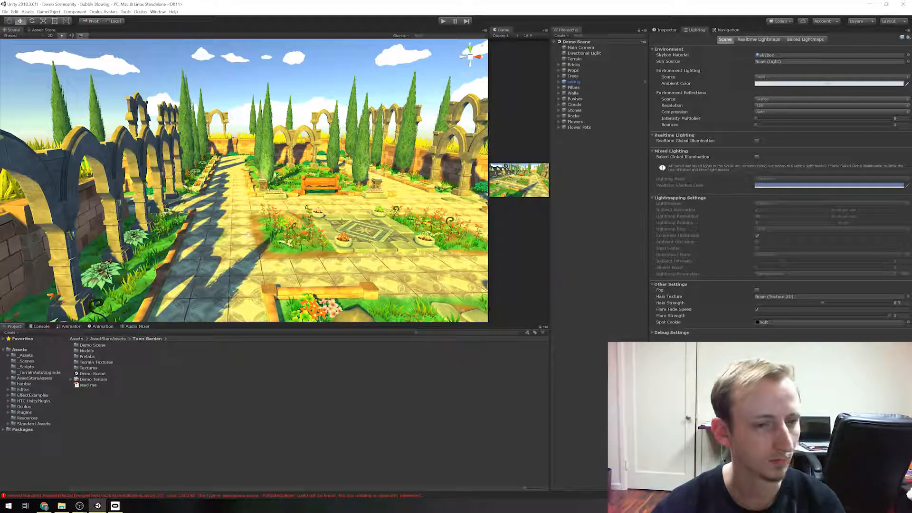